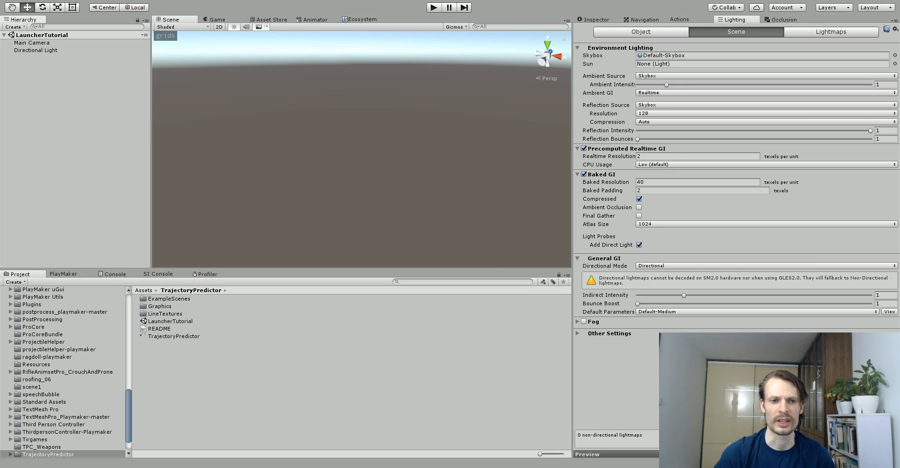
Show the Trajectory Predictor package page in the Asset Store
left_click(270, 19)
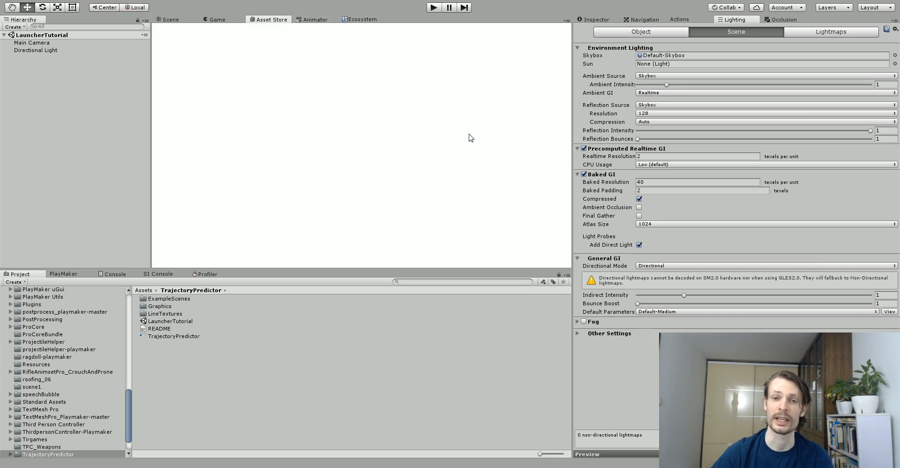
left_click(270, 19)
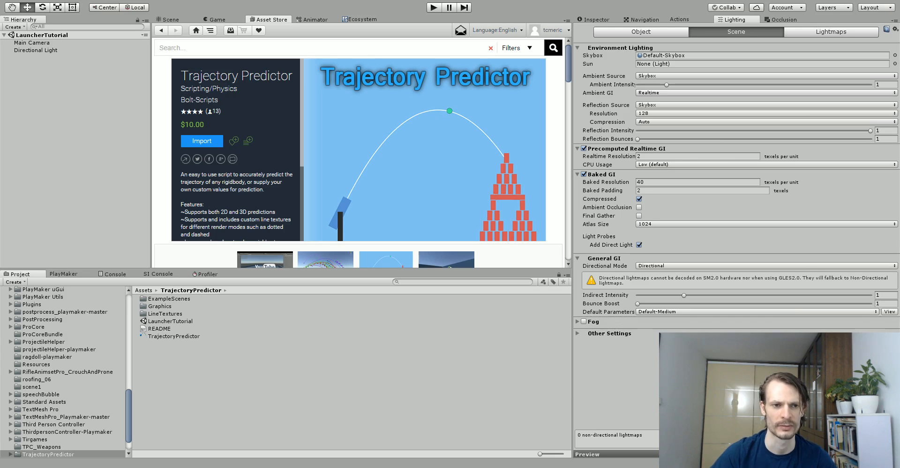
Return to the scene view and expand the Custom category in the PlayMaker Actions browser
left_click(167, 19)
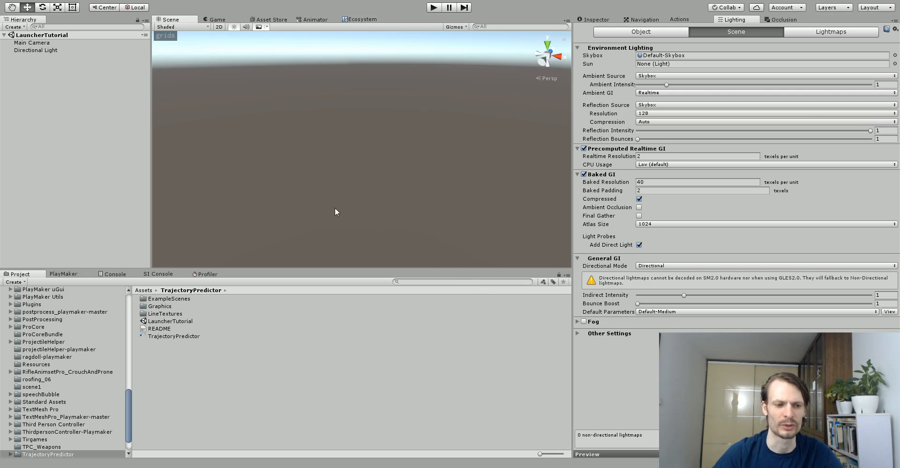
mouse_move(322, 198)
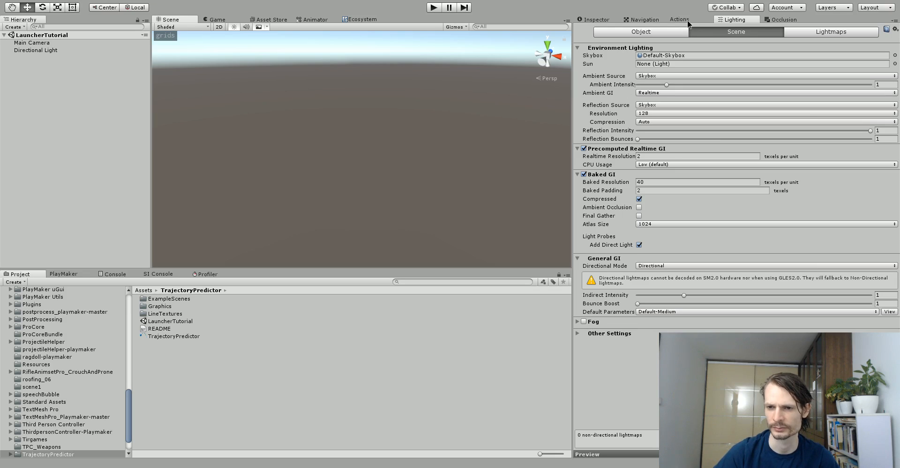
left_click(678, 19)
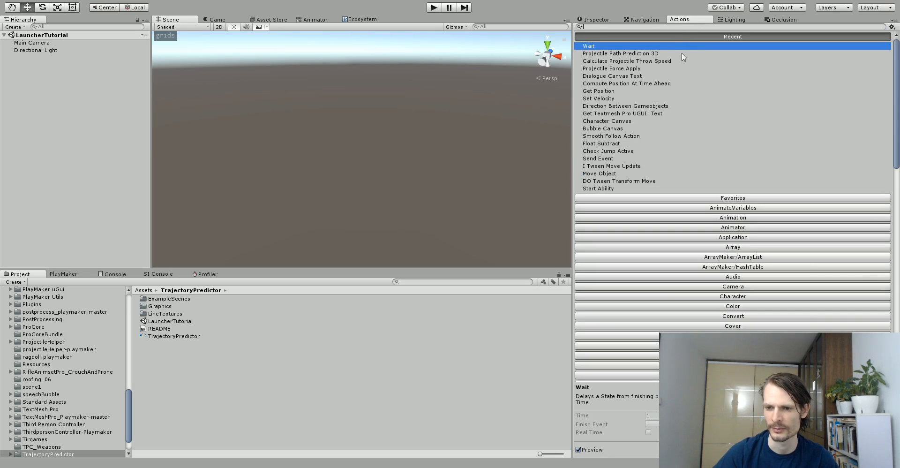
scroll("down", 3)
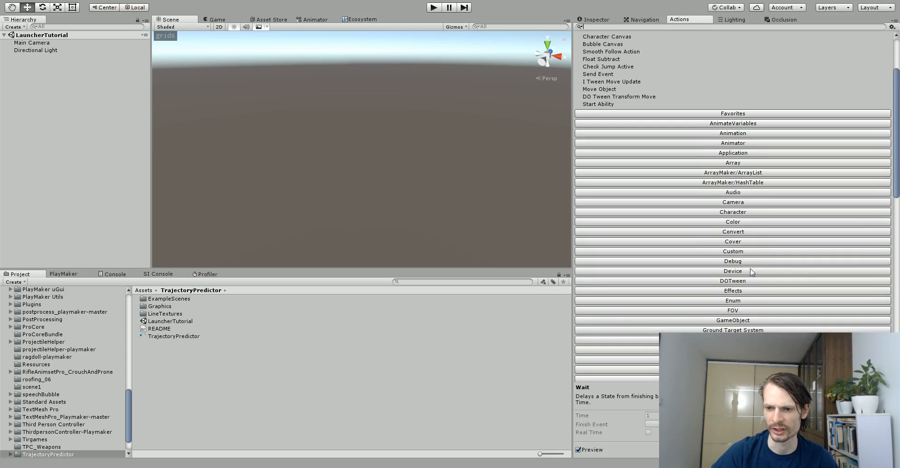
mouse_move(734, 252)
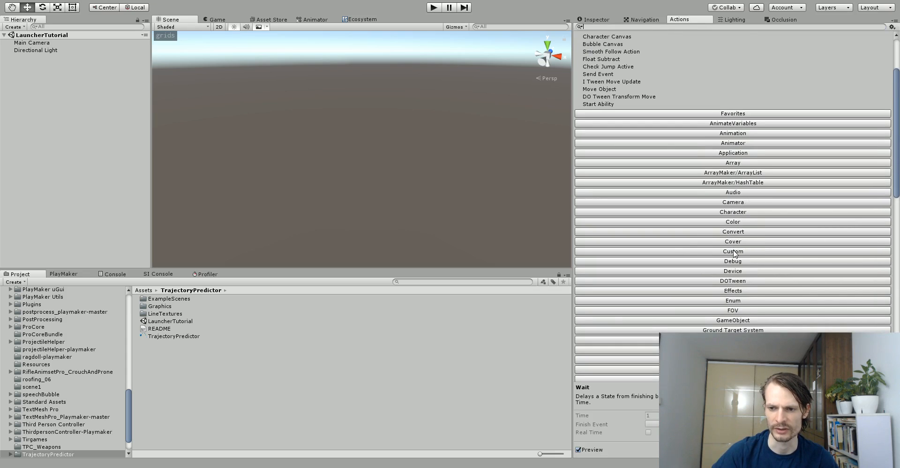
left_click(731, 251)
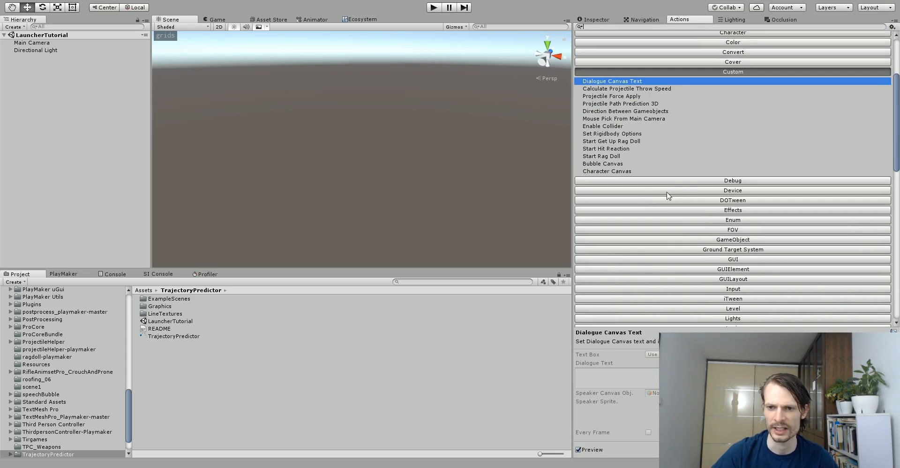
Preview the Calculate Projectile Throw Speed and Projectile Force Apply actions, then show the top-level Assets folder
left_click(626, 88)
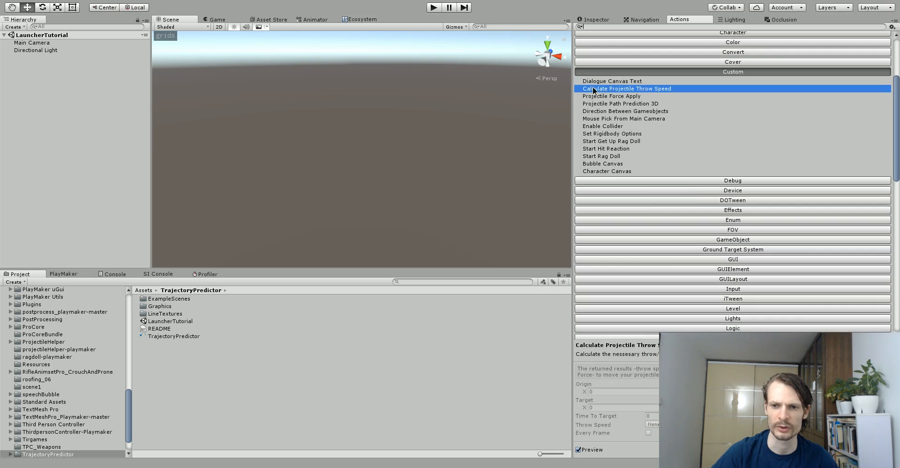
mouse_move(845, 151)
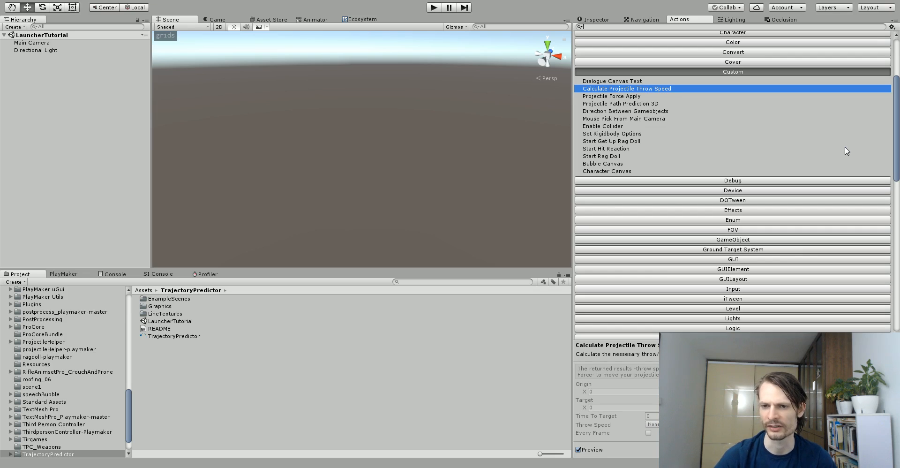
left_click(610, 96)
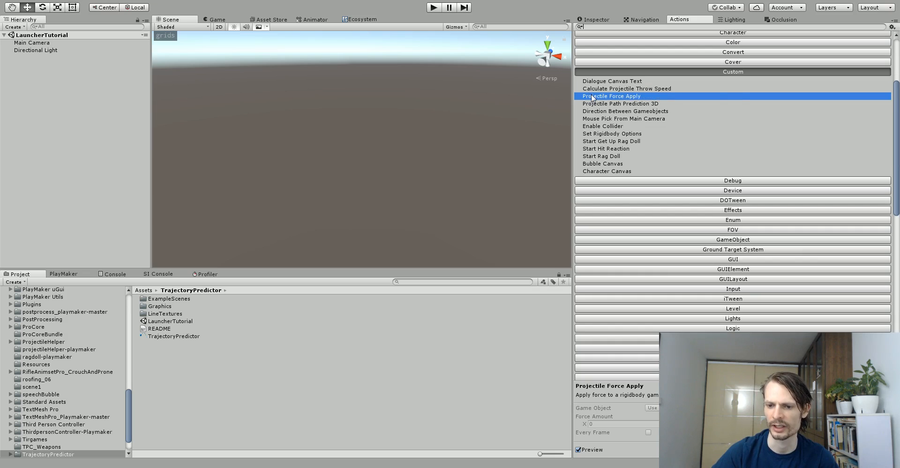
mouse_move(742, 97)
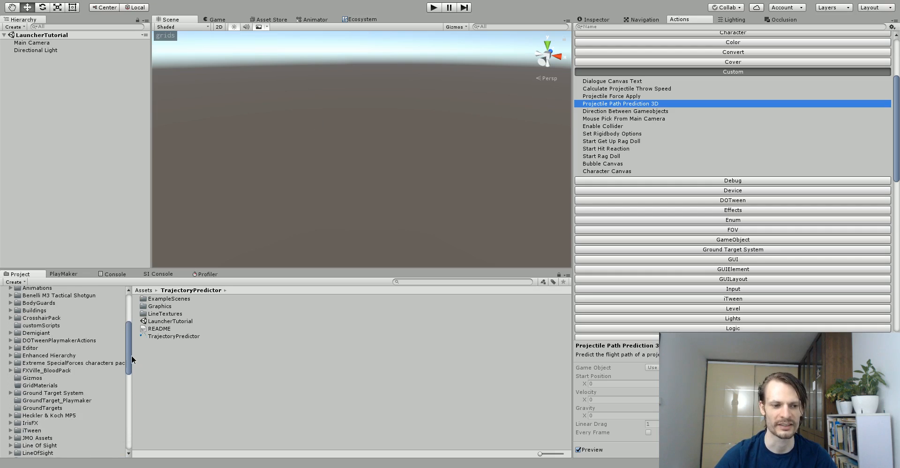
left_click(26, 335)
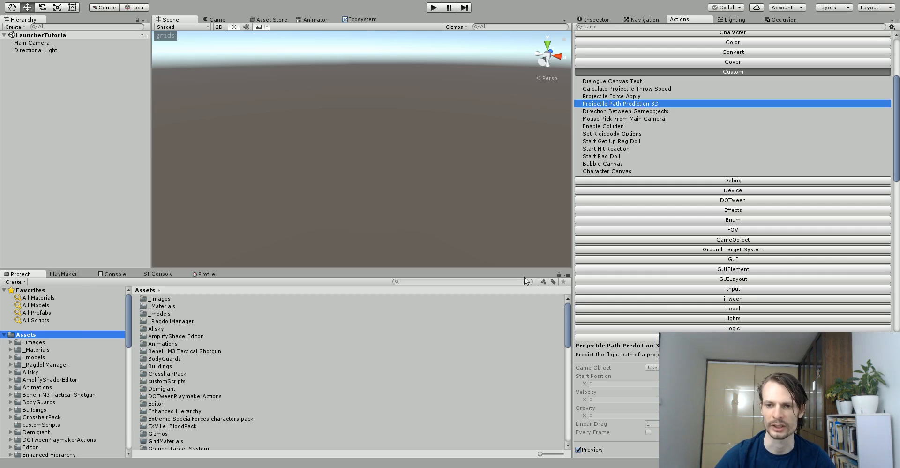
mouse_move(727, 21)
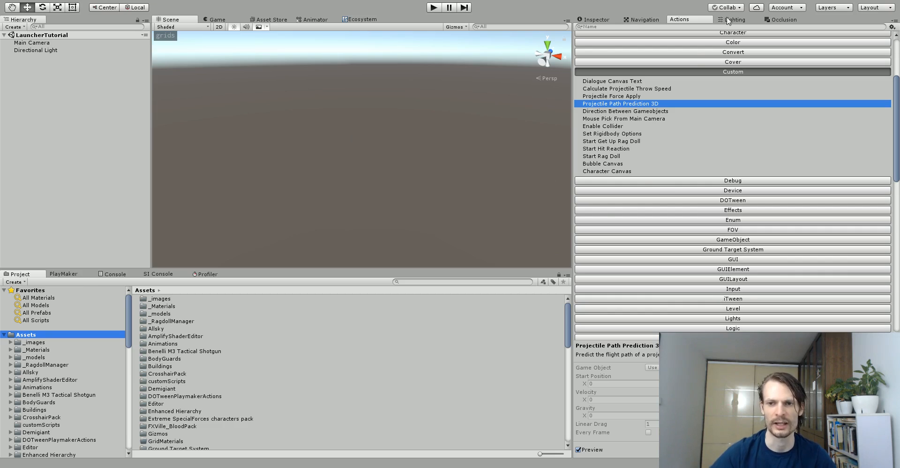
mouse_move(753, 152)
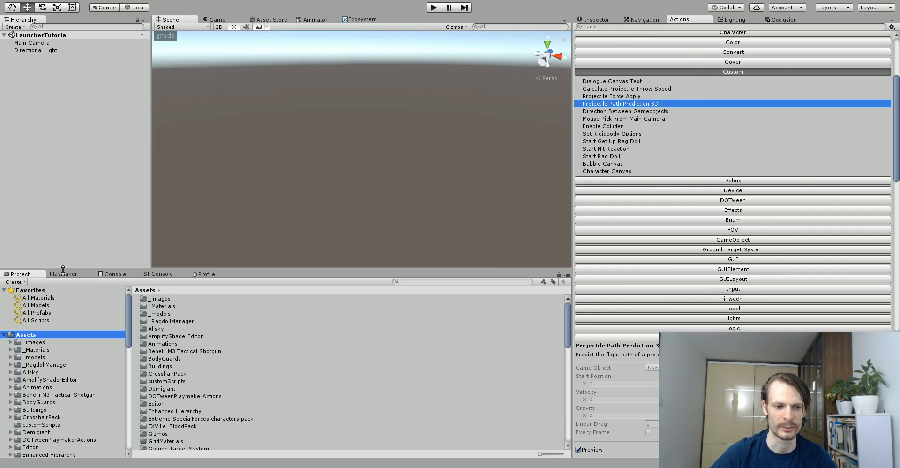
Create a cube for the floor and set its scale to 20 by 0.1 by 20
left_click(63, 273)
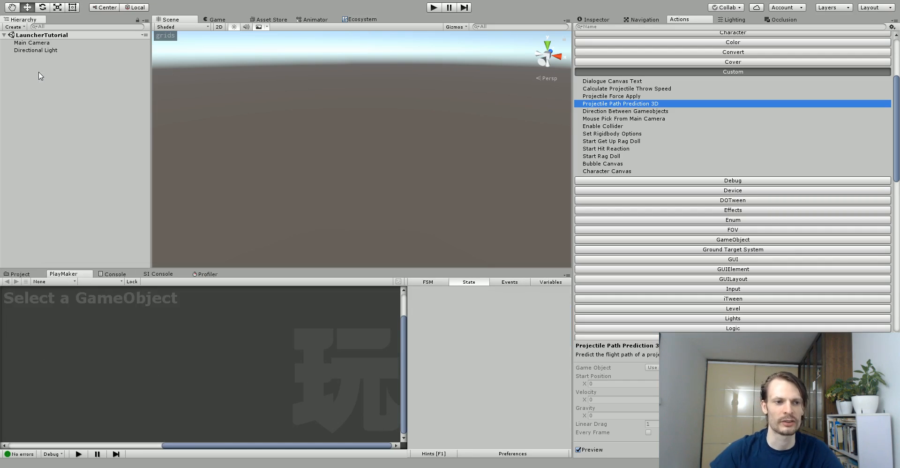
right_click(40, 75)
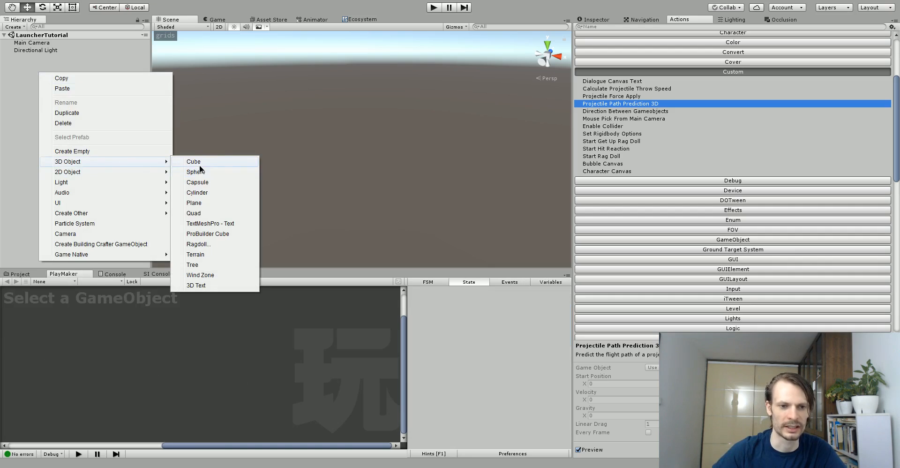
left_click(193, 161)
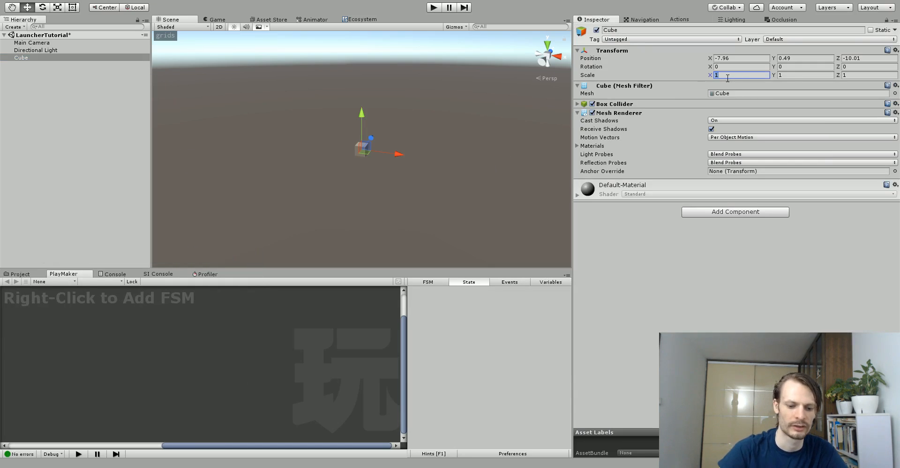
type("20")
left_click(804, 74)
type(".1")
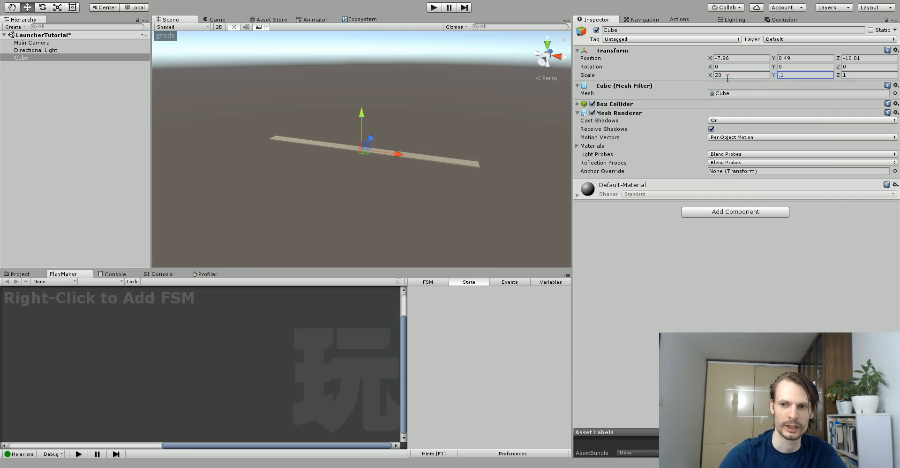
key("Tab")
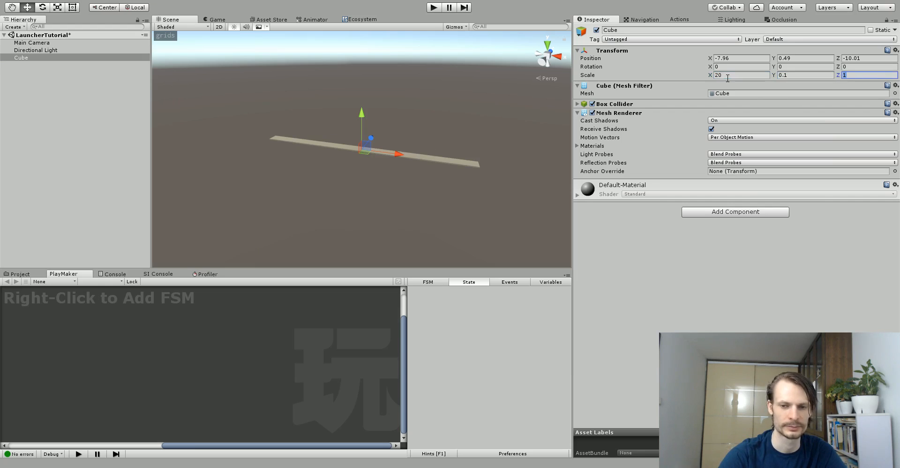
type("20")
left_click(81, 58)
type("Floor")
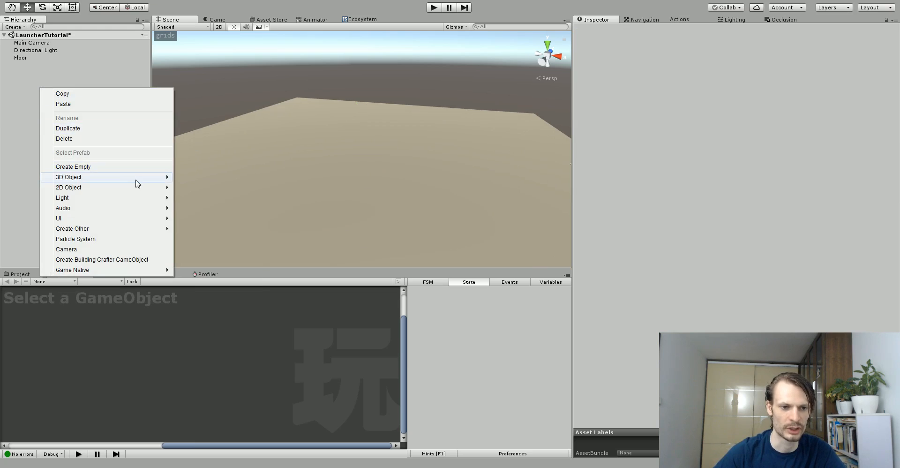
Create a sphere named Target, scale it to 0.2 and move it above the floor
left_click(68, 177)
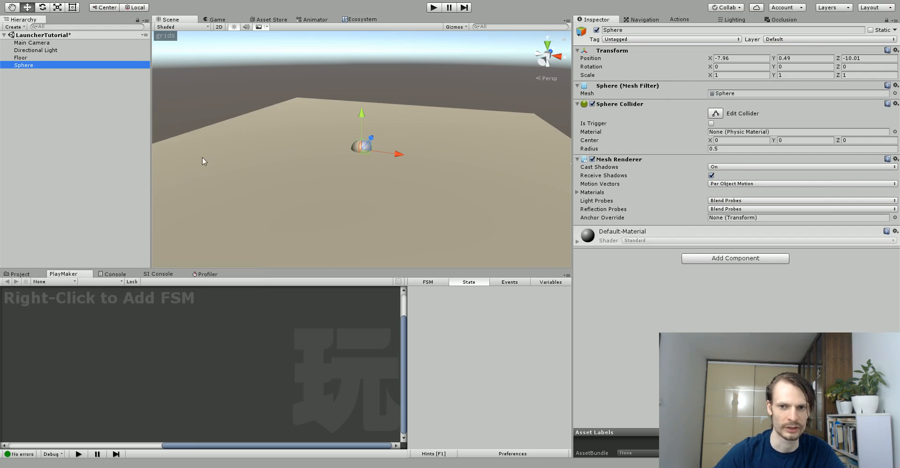
double_click(612, 30)
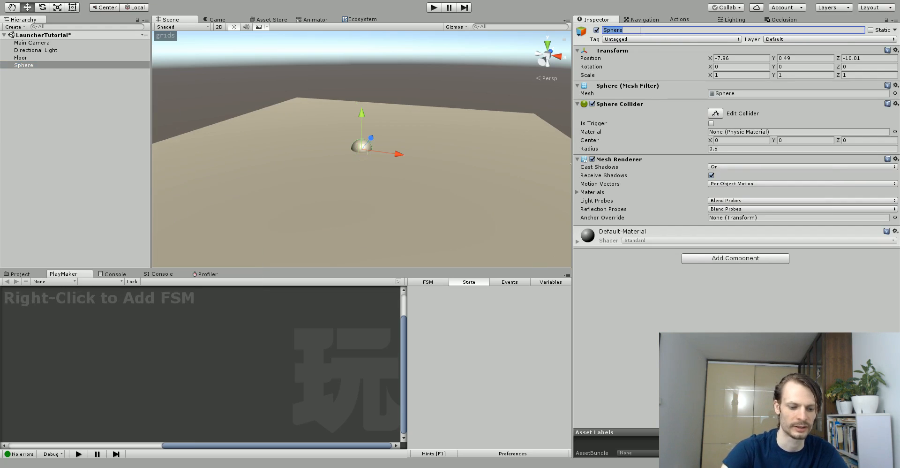
type("Target")
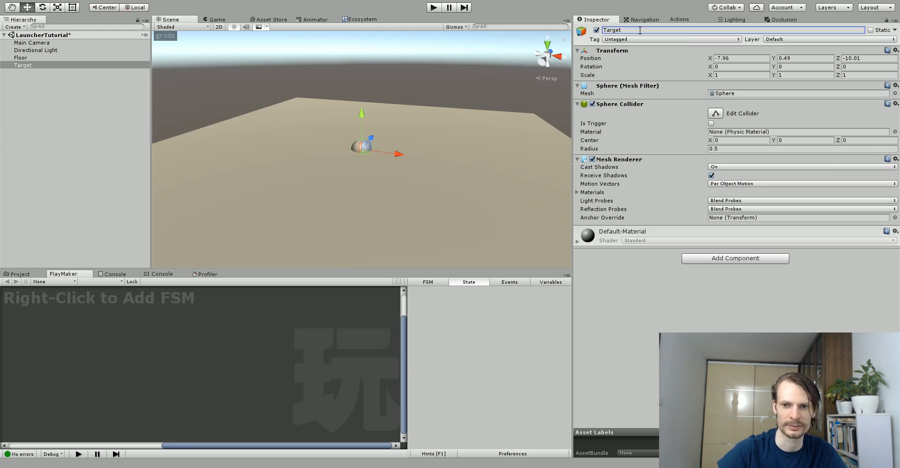
left_click(740, 75)
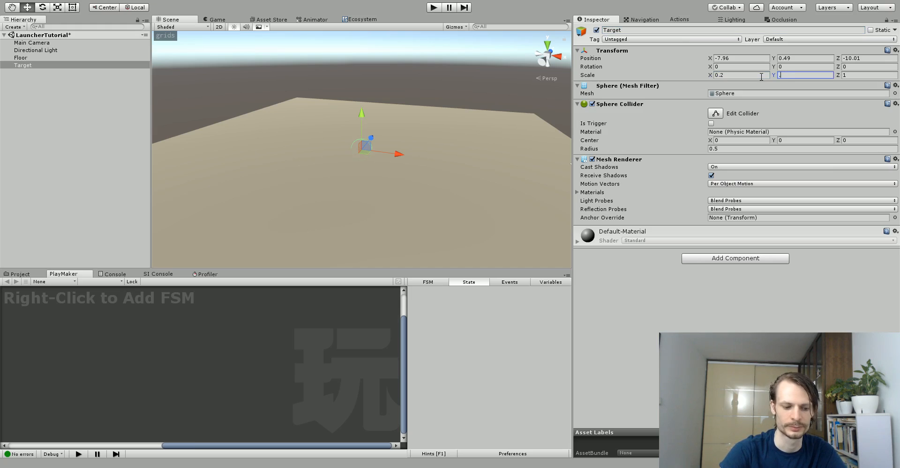
type("0.2")
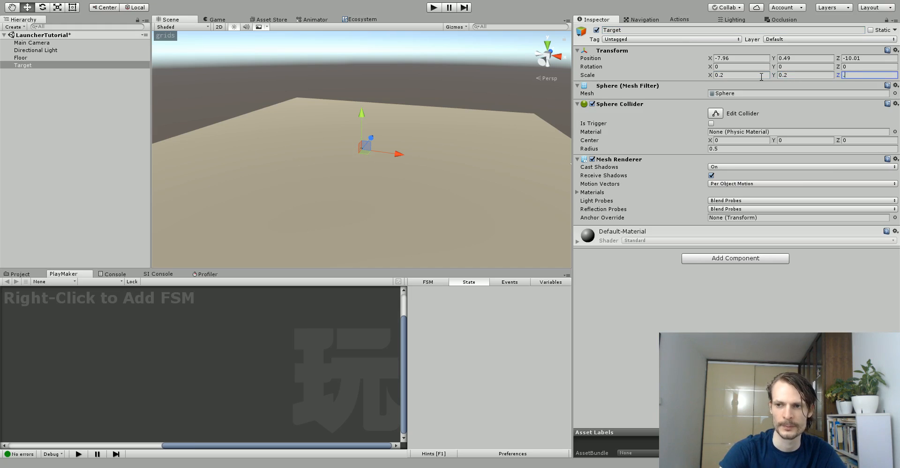
type(".2")
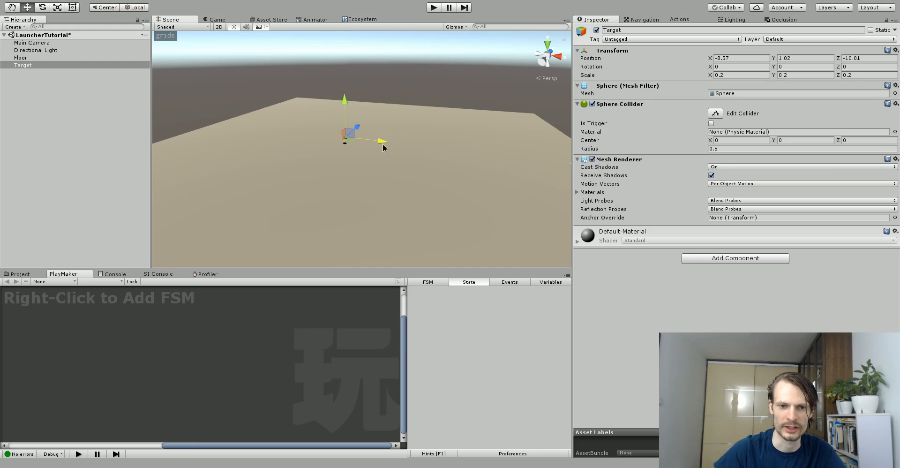
left_click_drag(381, 140, 298, 137)
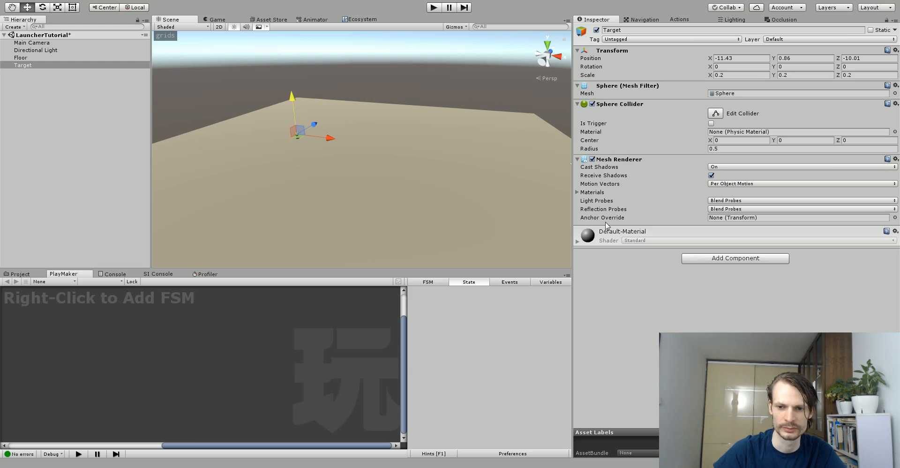
Add a Rigidbody component to the Target sphere
type("traj")
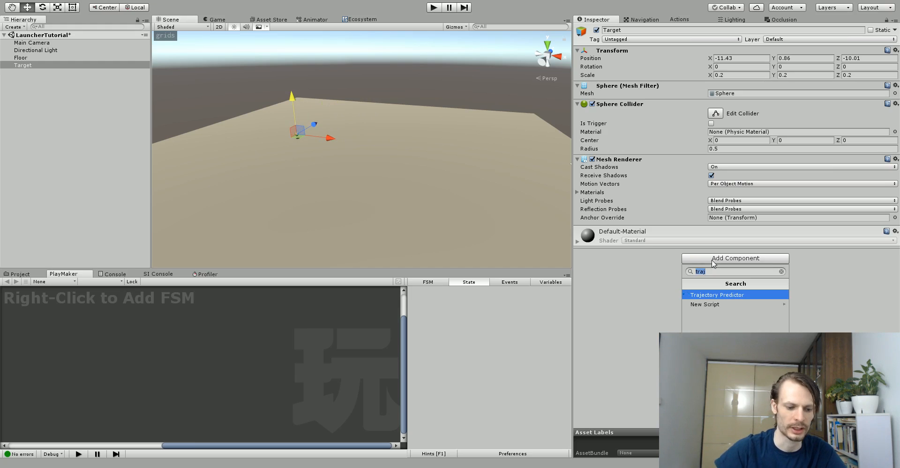
type("rig")
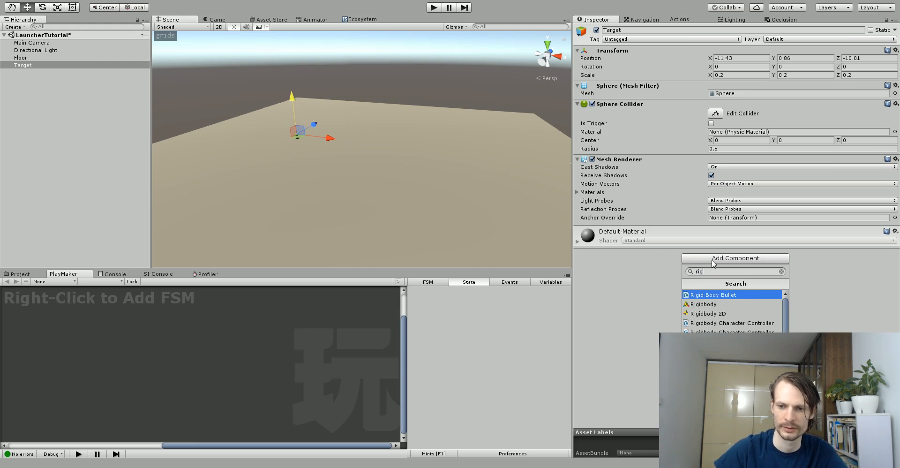
left_click(704, 305)
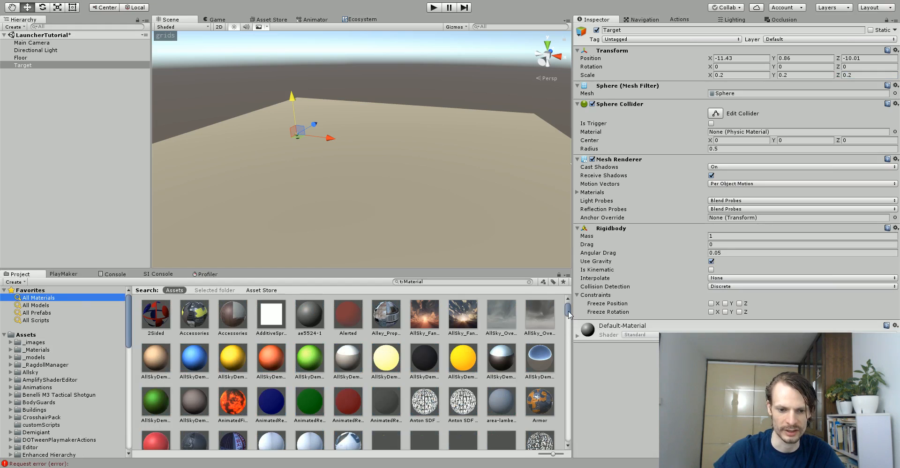
Apply the red Barrel material to the Target sphere
scroll("down", 3)
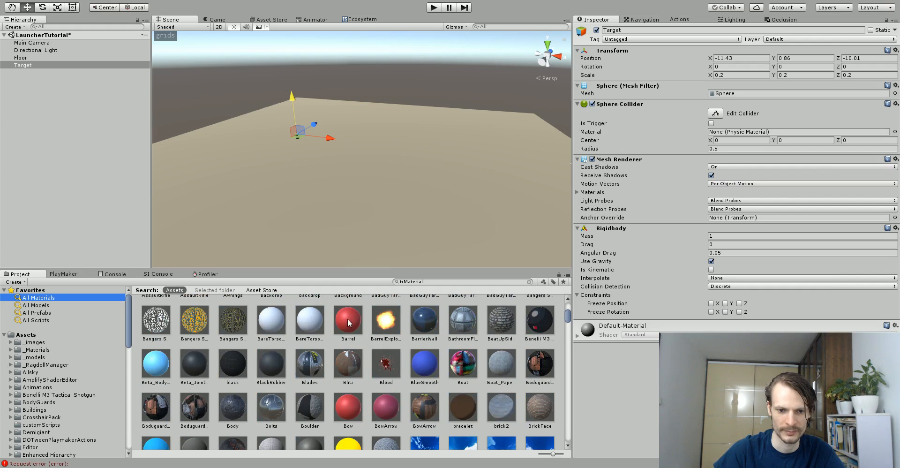
left_click(869, 75)
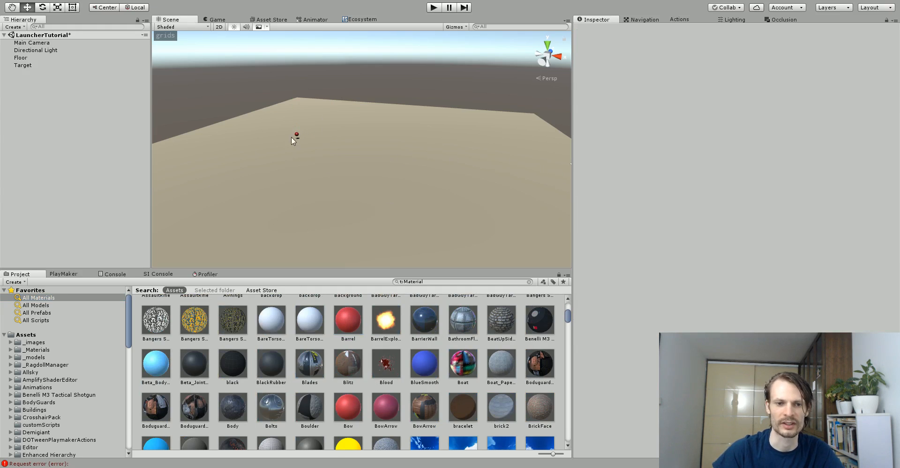
left_click(22, 64)
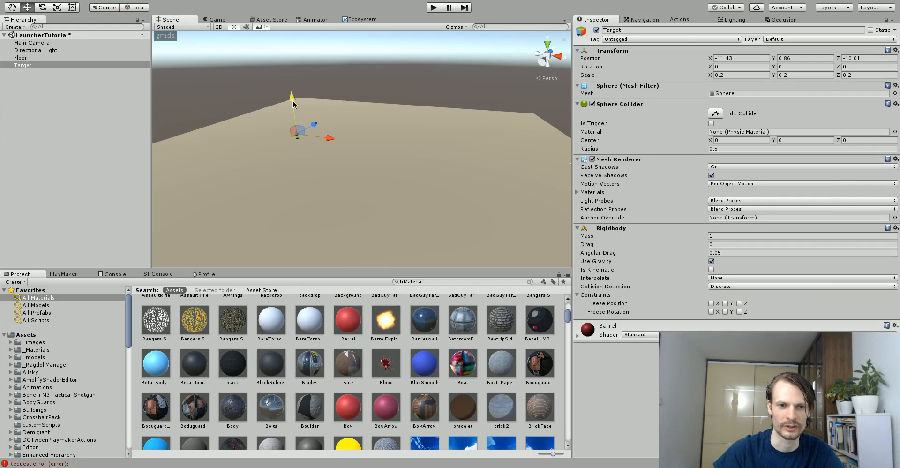
Move the duplicated sphere across the floor toward the camera
left_click_drag(291, 95, 291, 103)
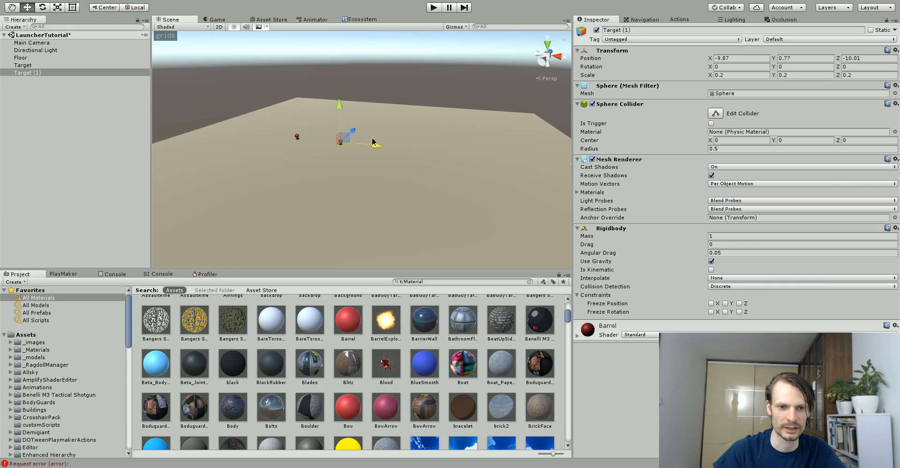
left_click_drag(340, 140, 413, 142)
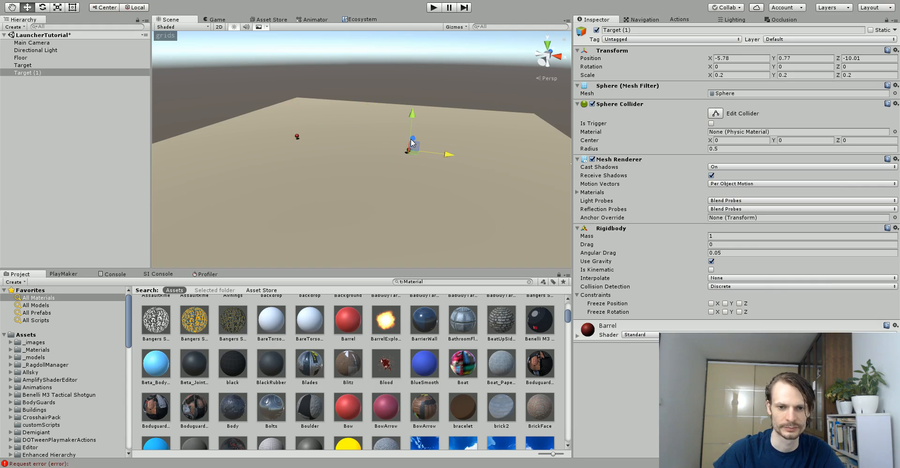
left_click_drag(413, 147, 387, 216)
type("Source")
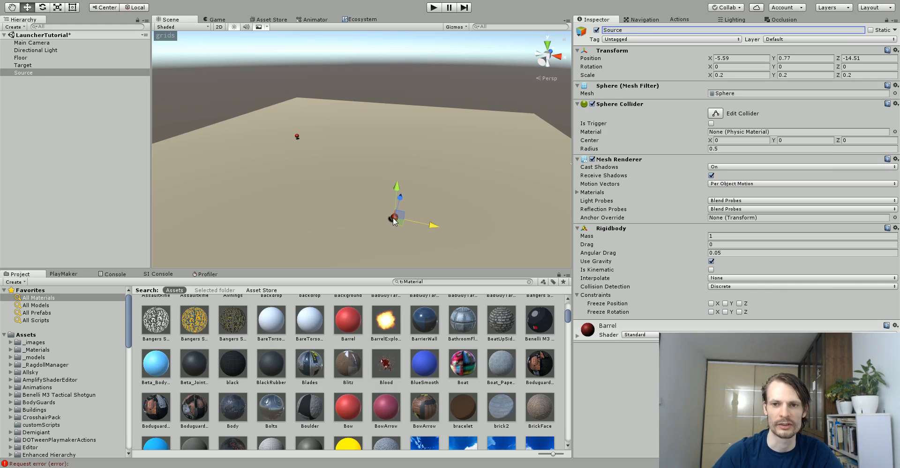
mouse_move(293, 138)
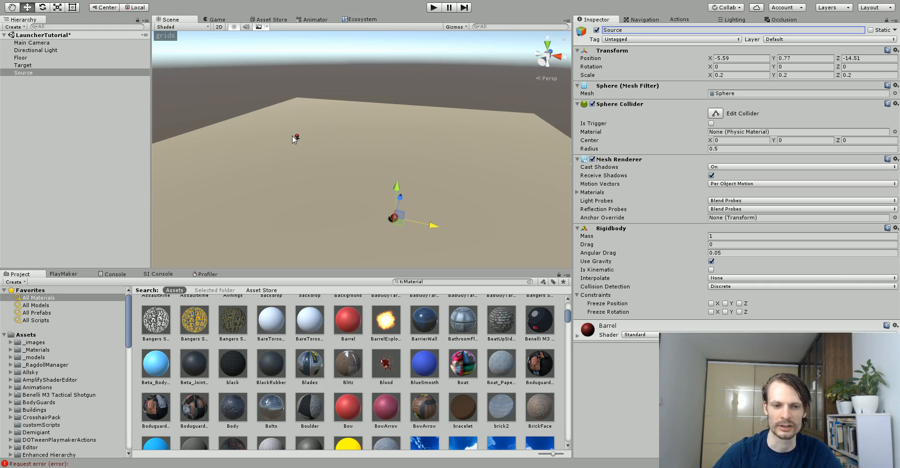
mouse_move(297, 138)
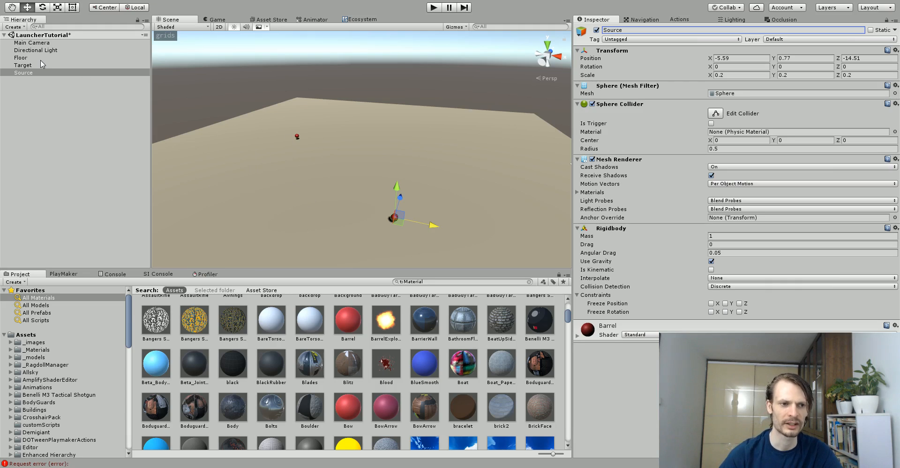
Add an FSM to Source and name its first state GetVector3s
left_click(23, 72)
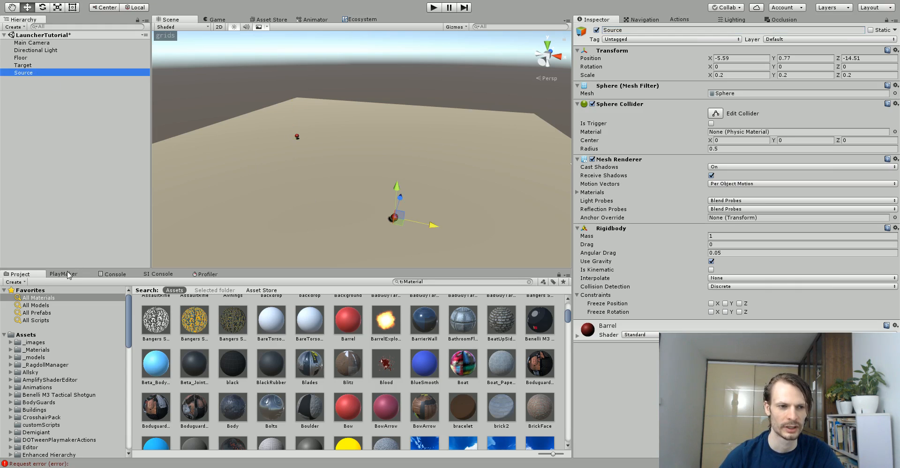
left_click(62, 274)
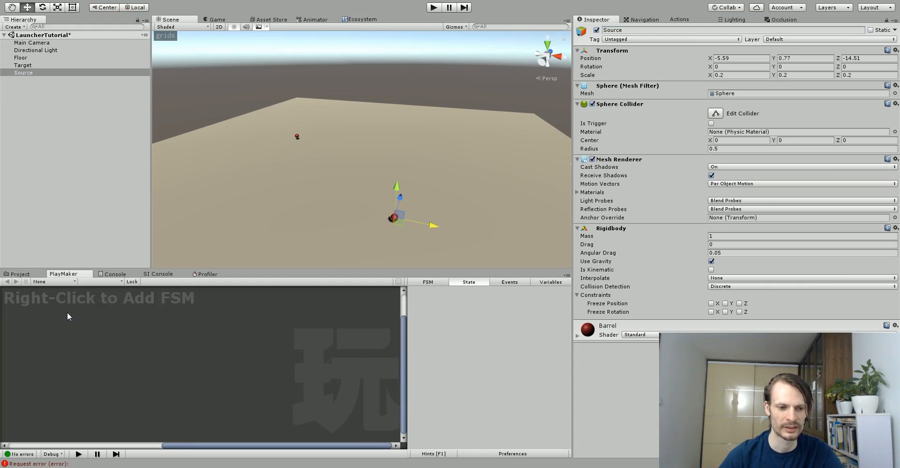
right_click(68, 315)
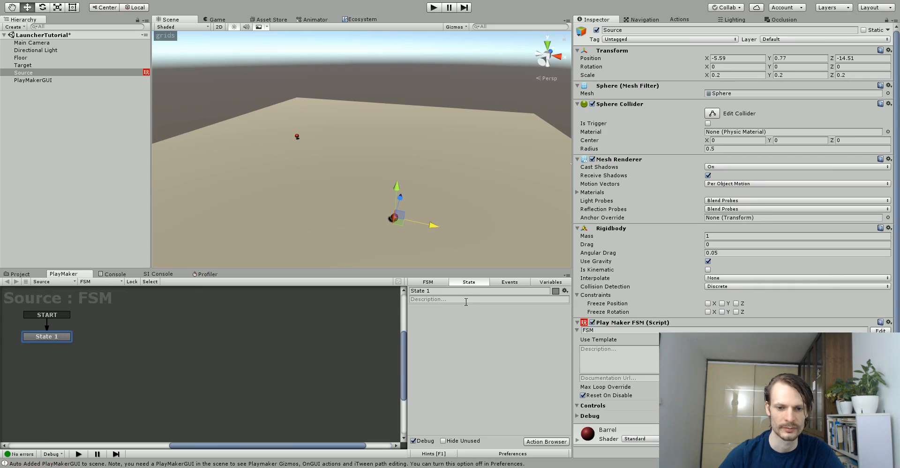
type("Get")
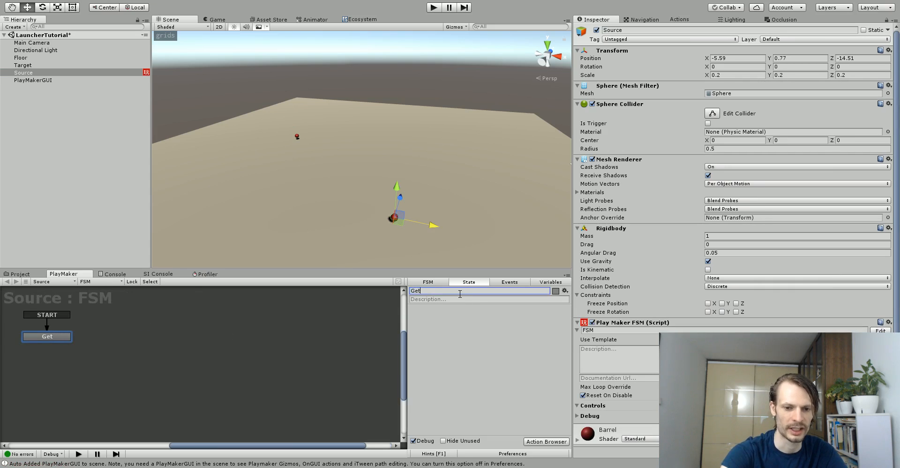
type("Vector3s")
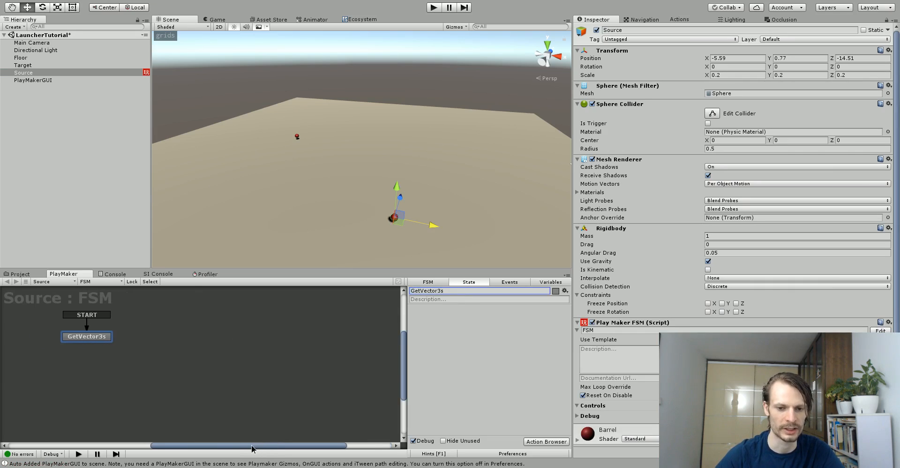
Give GetVector3s a FINISHED transition leading to a new State 1
right_click(104, 336)
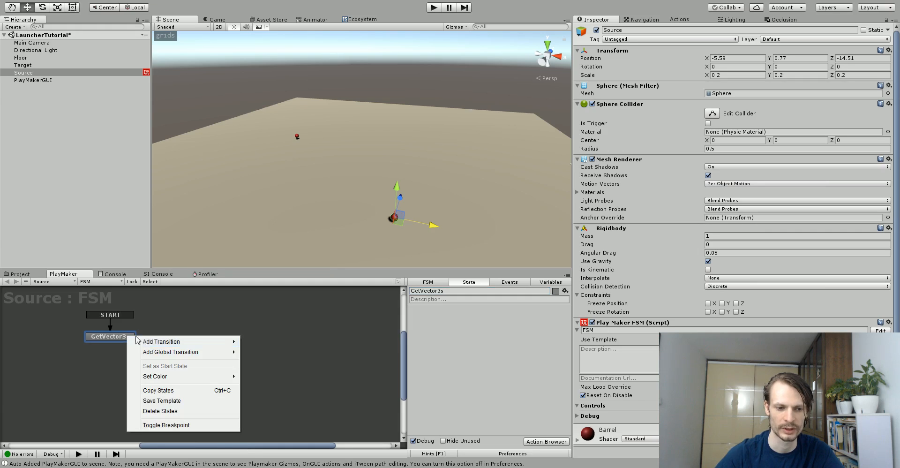
left_click(161, 341)
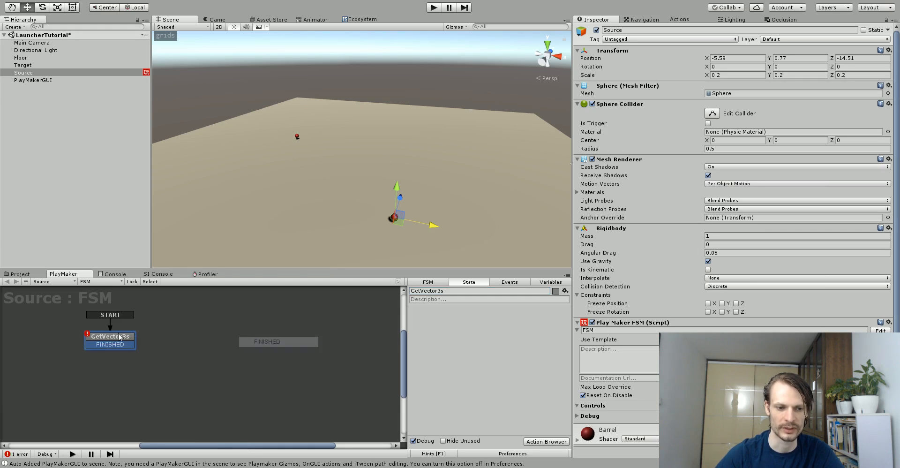
left_click(216, 334)
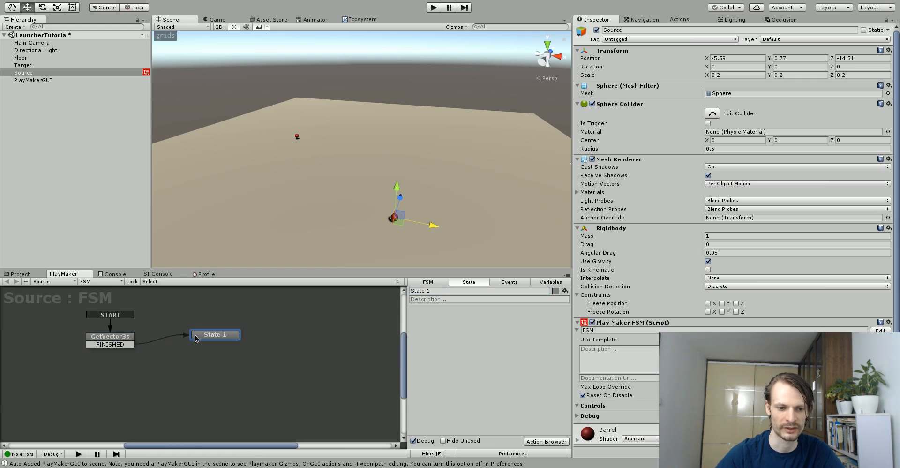
left_click(679, 19)
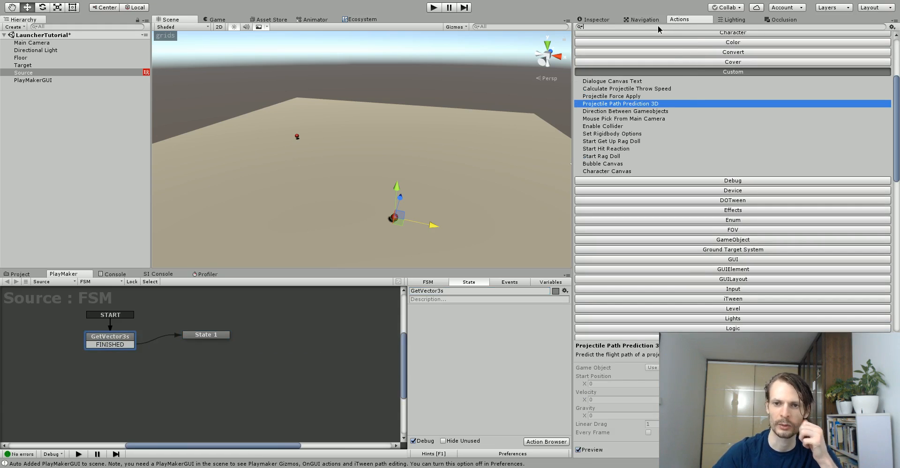
Add two Get Position actions to GetVector3s, labelled '- Target' and '- Source'
type("get pos")
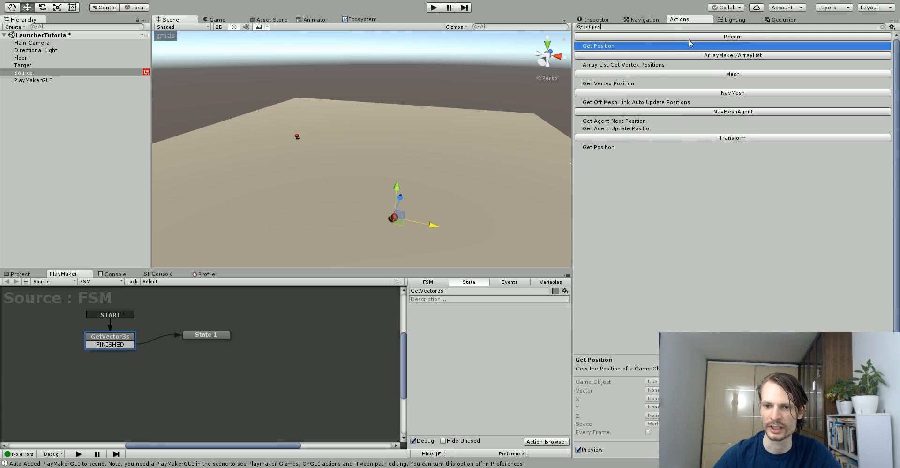
mouse_move(594, 148)
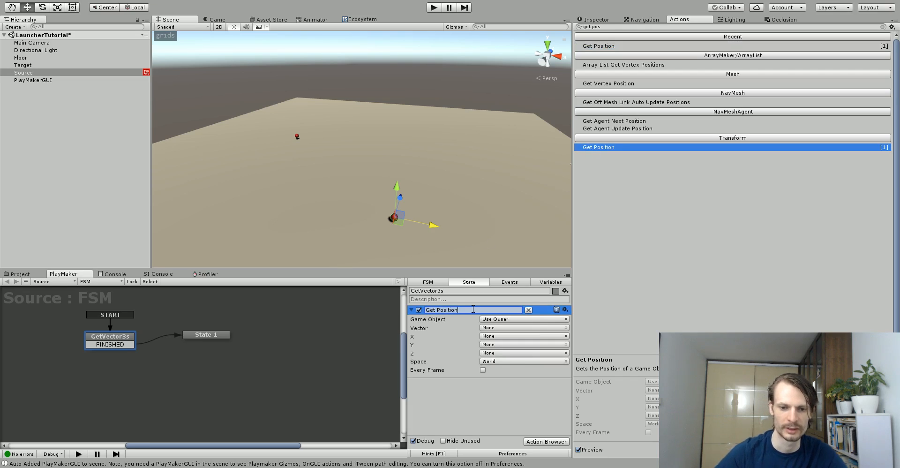
type("- Source")
type("- Target")
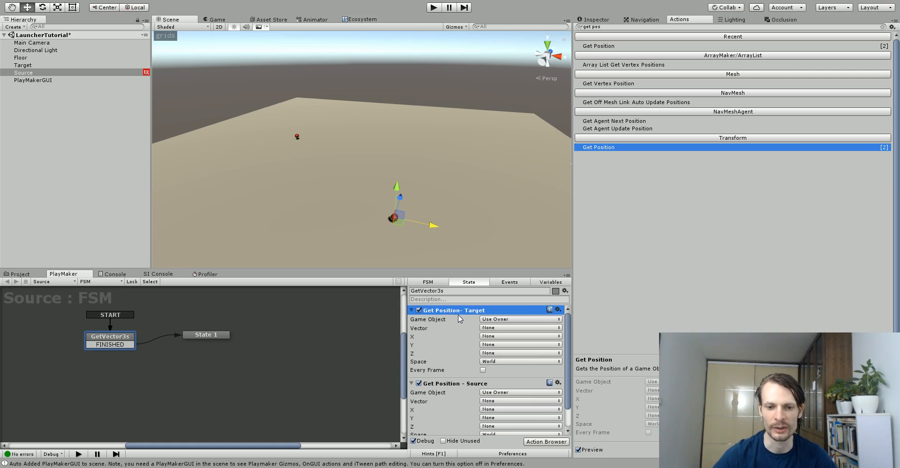
mouse_move(464, 320)
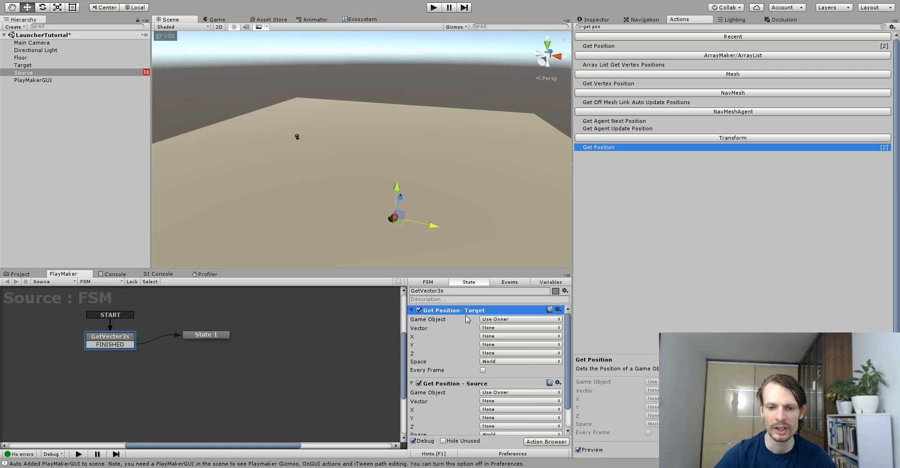
mouse_move(507, 321)
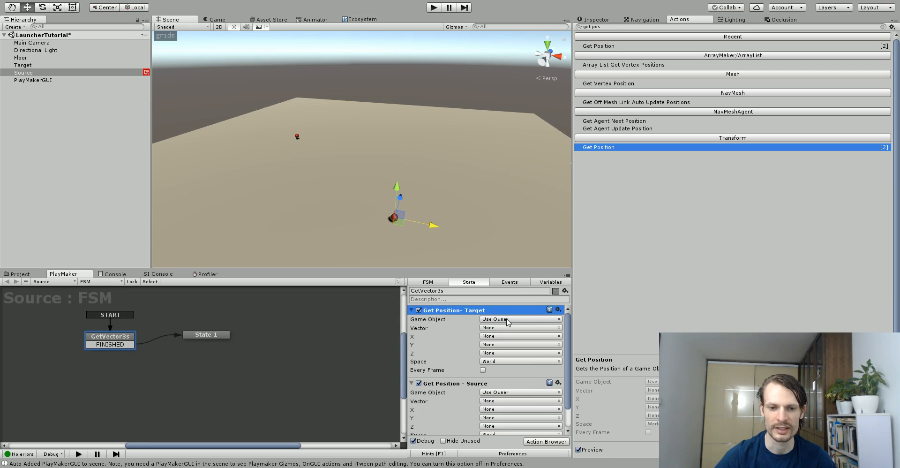
Point the Target action at the Target object and store its position in a new TargetPosition variable
left_click(518, 318)
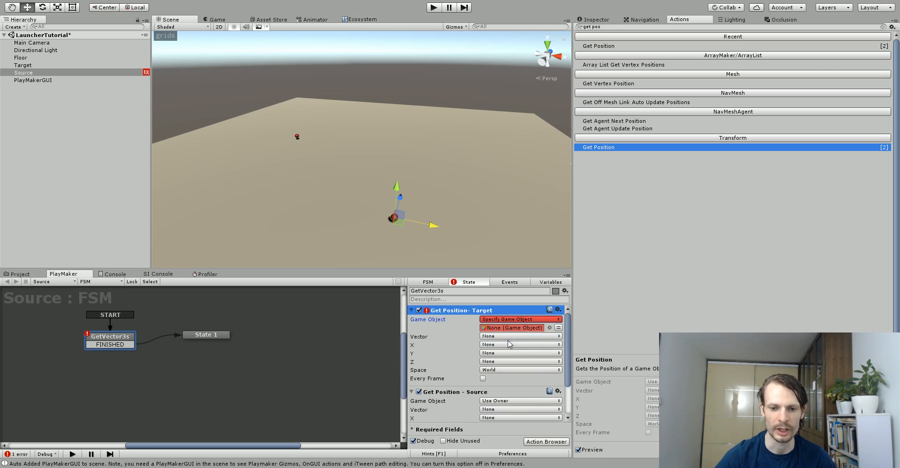
left_click(22, 64)
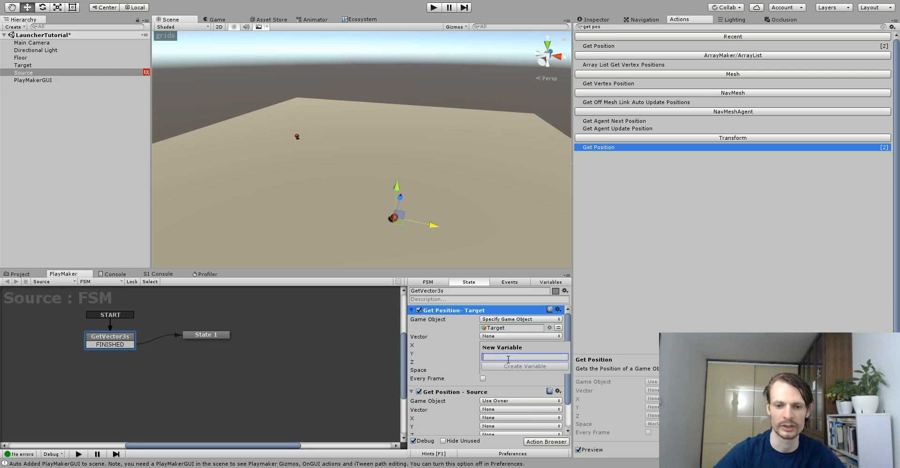
type("TargetPoint")
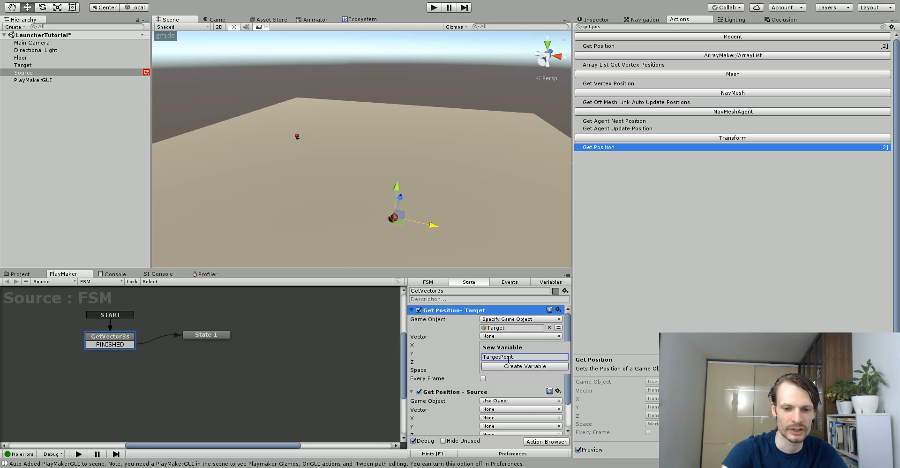
left_click(522, 366)
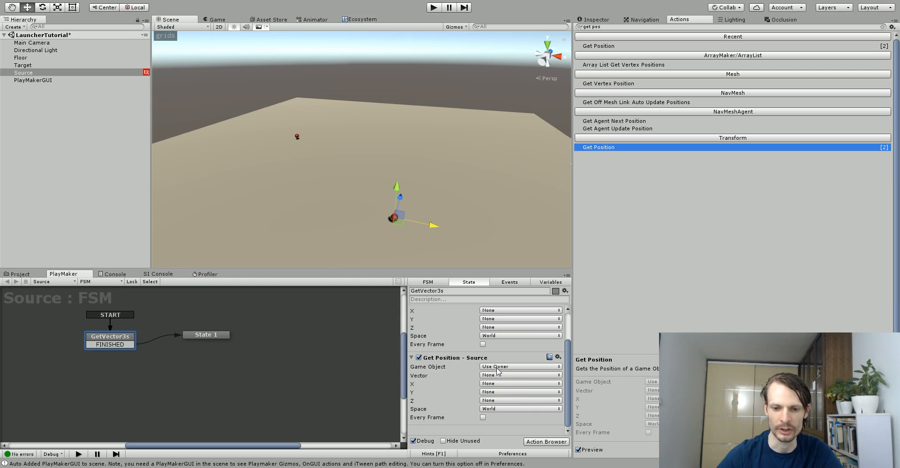
Store the Source action's position in a new SourcePosition variable
left_click(520, 375)
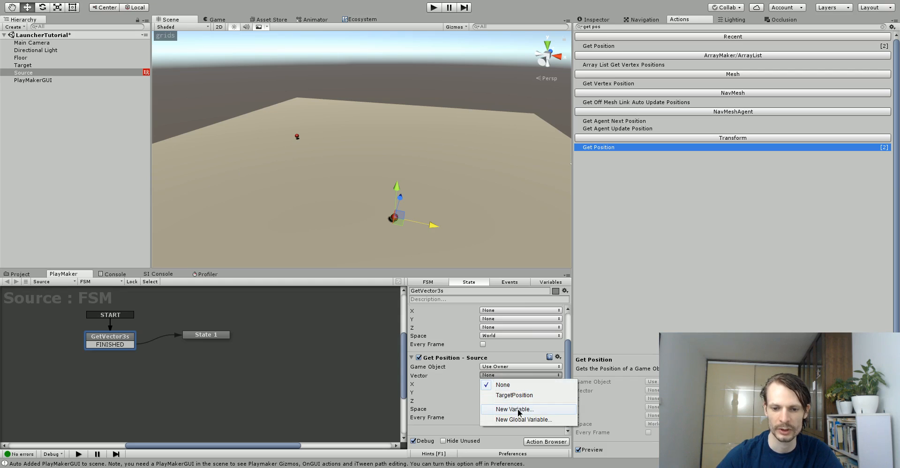
left_click(514, 409)
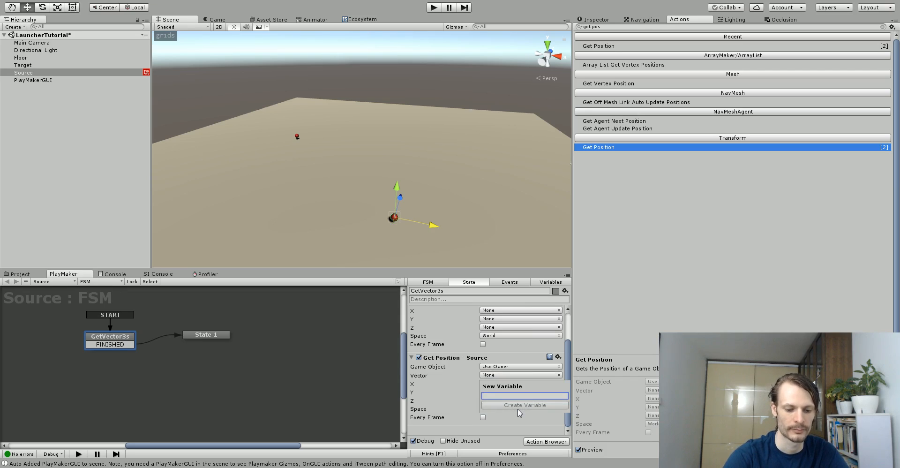
type("SourcePos")
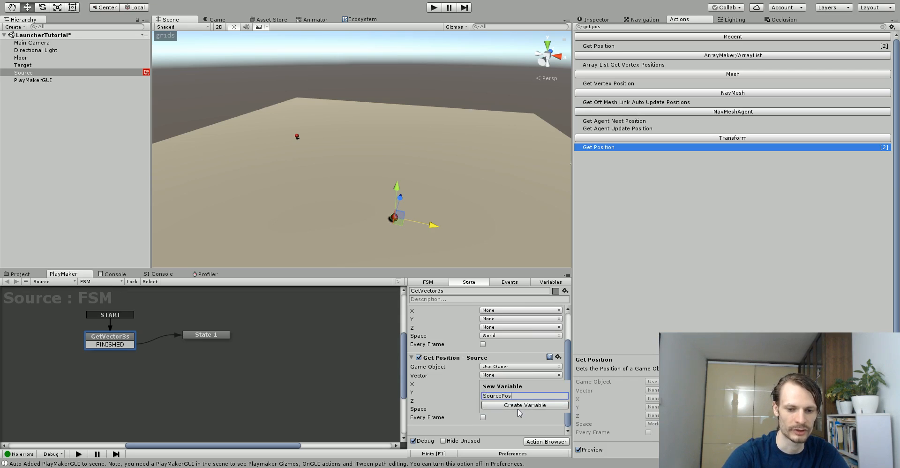
left_click(523, 405)
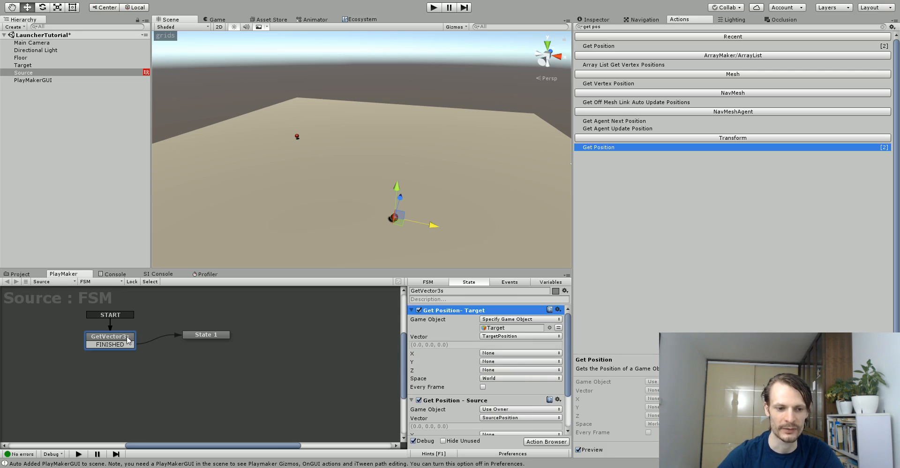
Add Calculate Projectile Throw Speed from the Custom actions to State 1
left_click(203, 334)
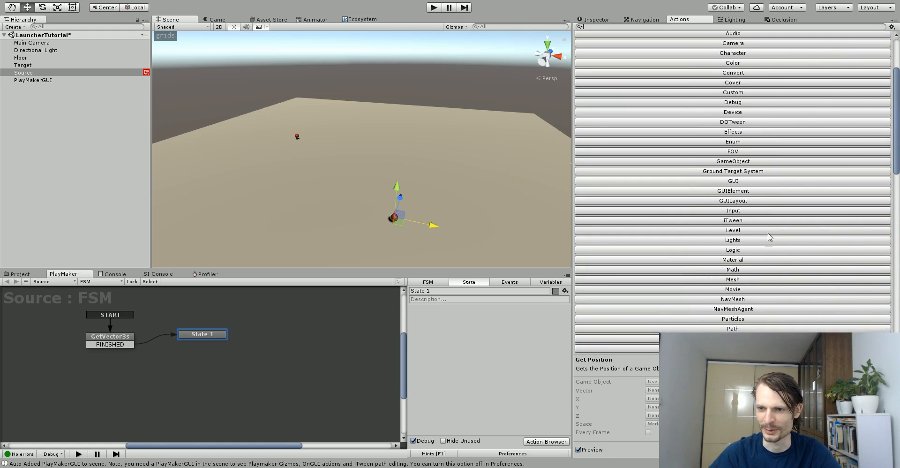
left_click(732, 92)
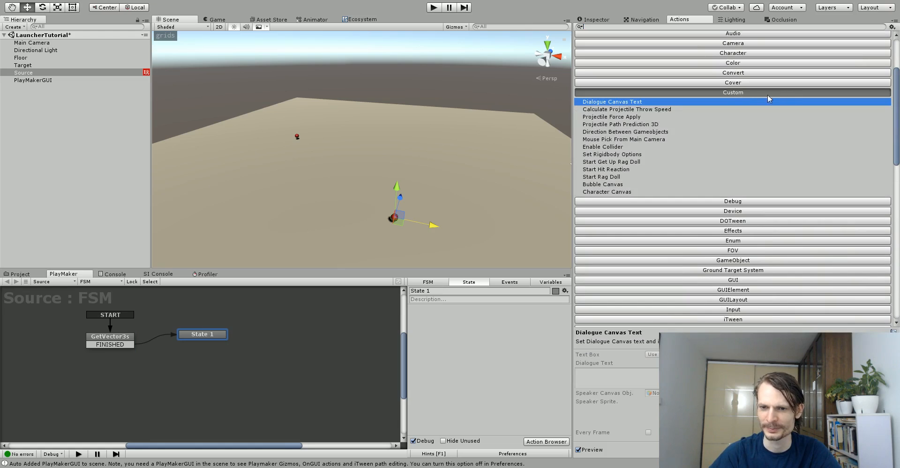
mouse_move(674, 111)
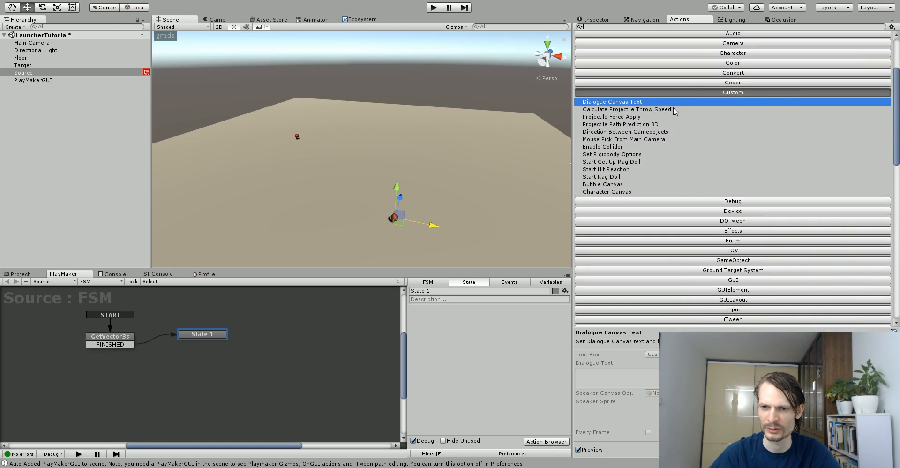
left_click(626, 109)
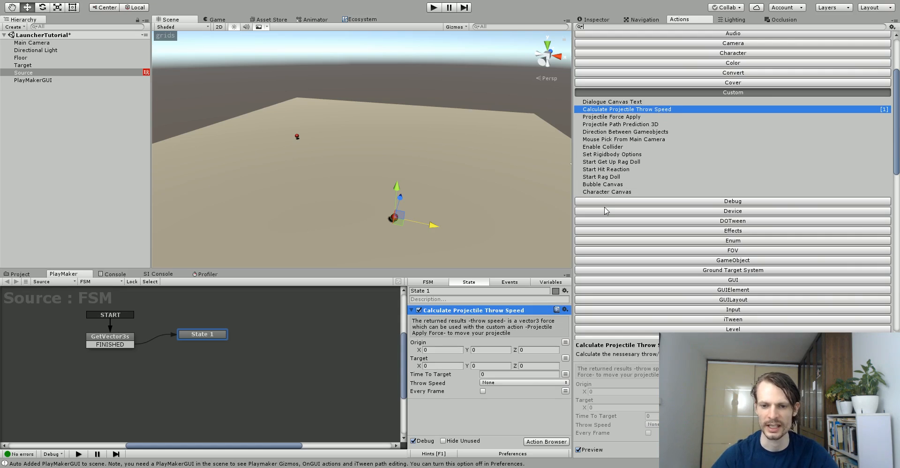
mouse_move(418, 328)
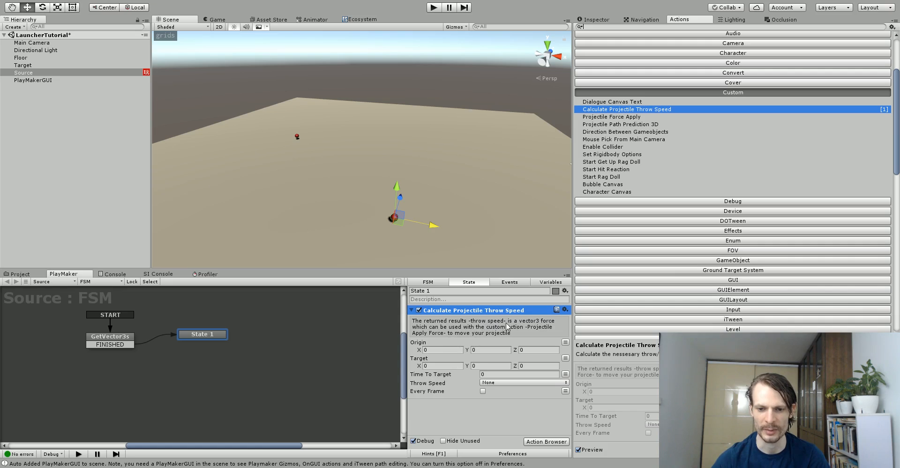
mouse_move(649, 145)
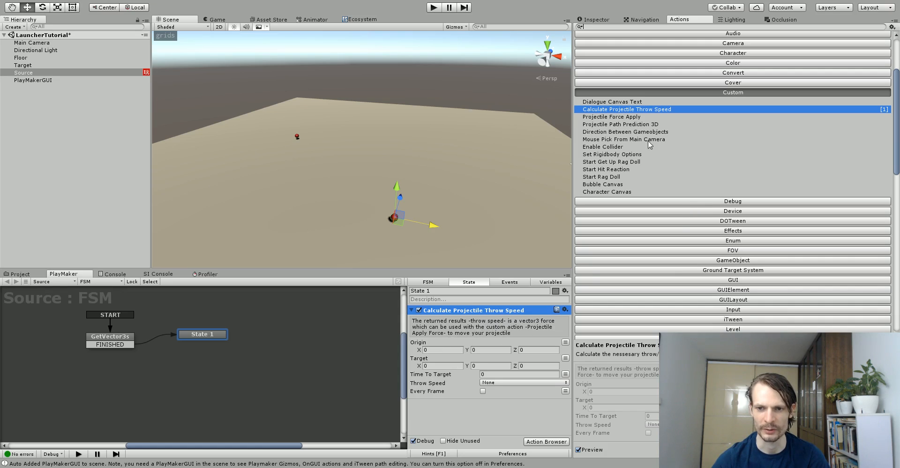
left_click(610, 116)
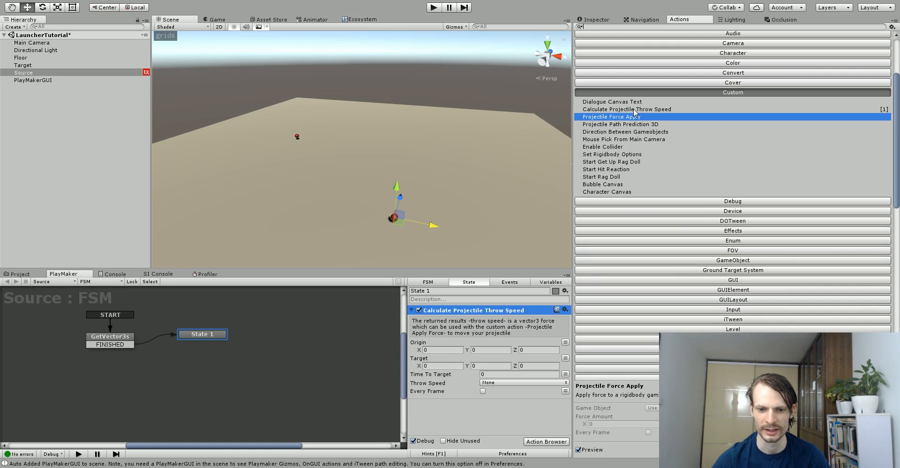
mouse_move(671, 138)
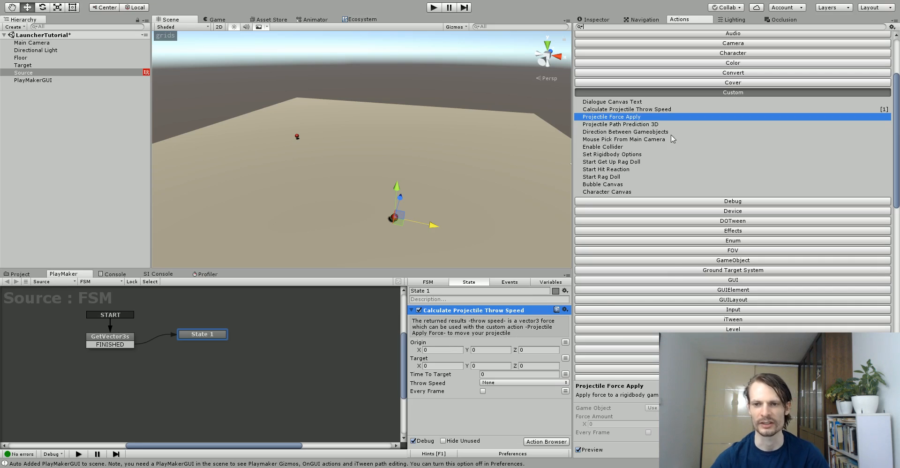
left_click(627, 108)
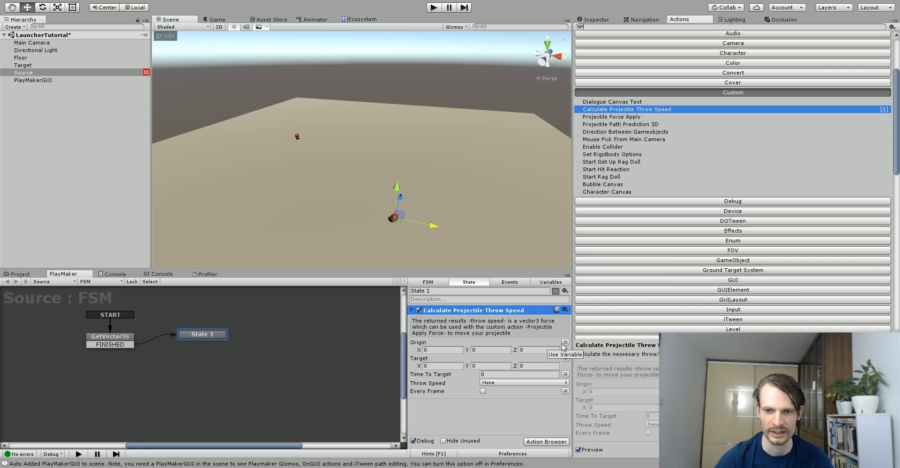
mouse_move(646, 226)
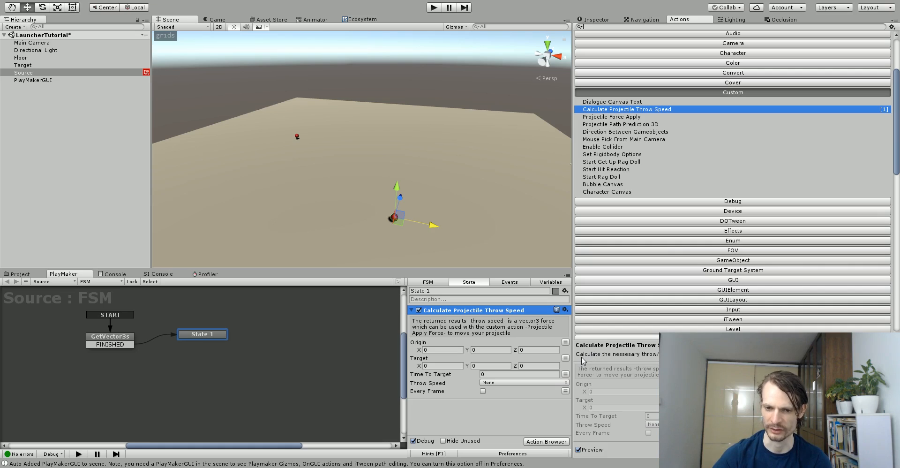
Switch Origin and Target to variables, using SourcePosition and TargetPosition
left_click(565, 342)
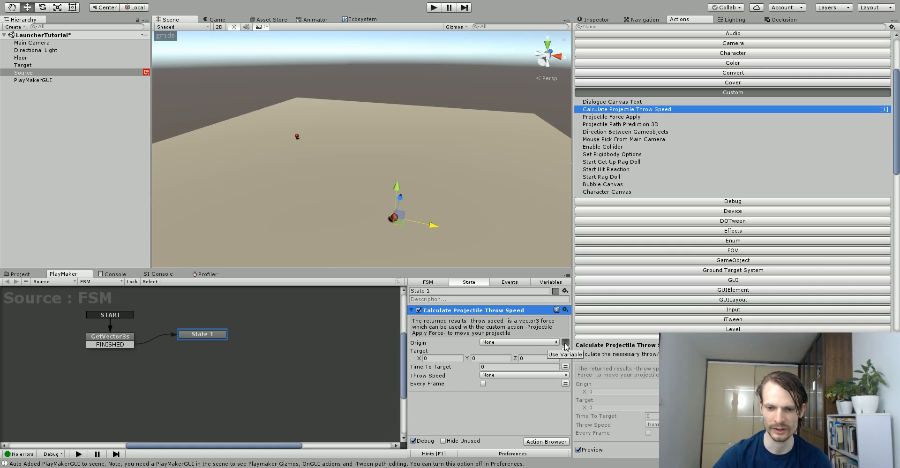
left_click(517, 342)
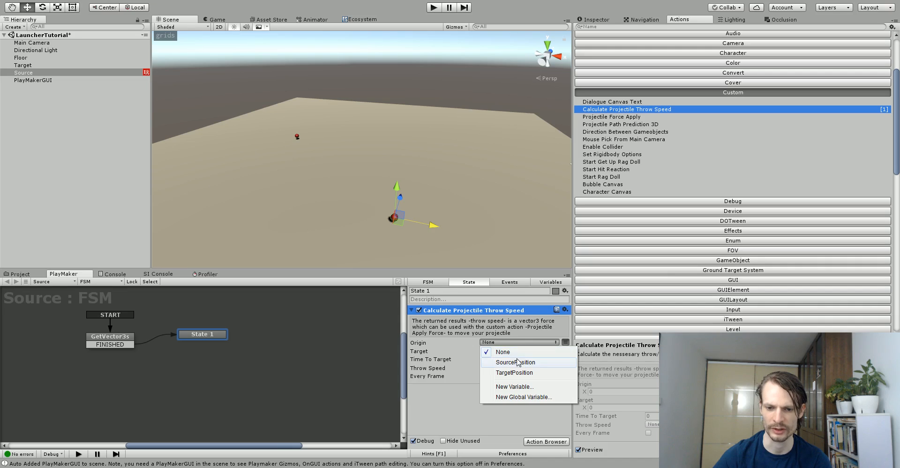
left_click(514, 361)
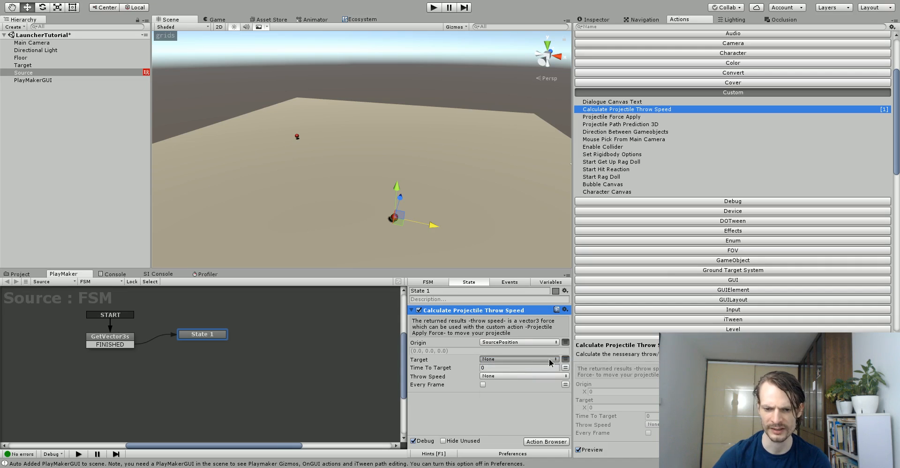
left_click(519, 359)
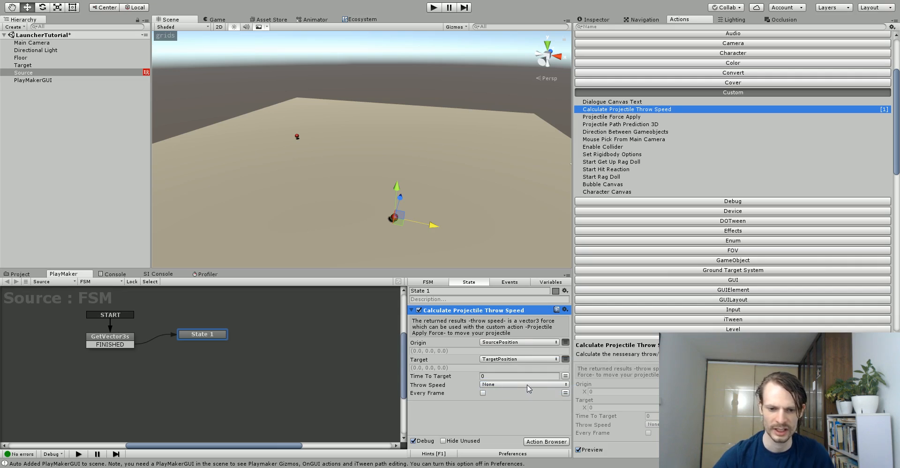
mouse_move(540, 361)
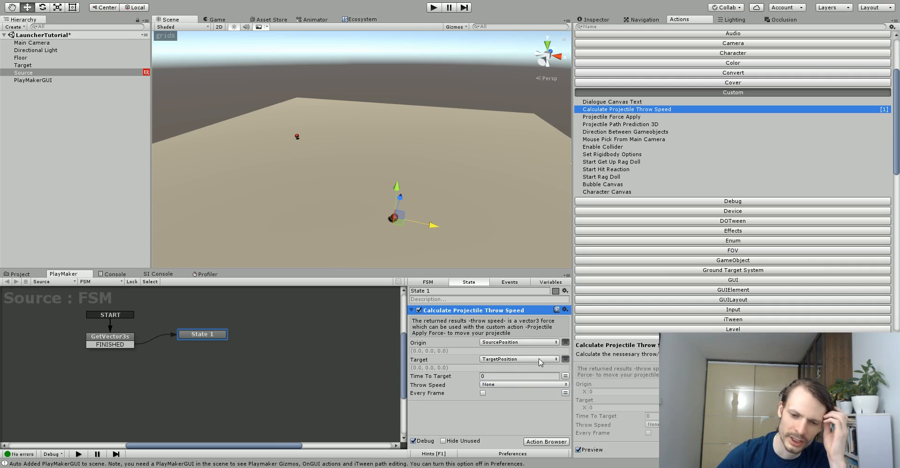
mouse_move(450, 379)
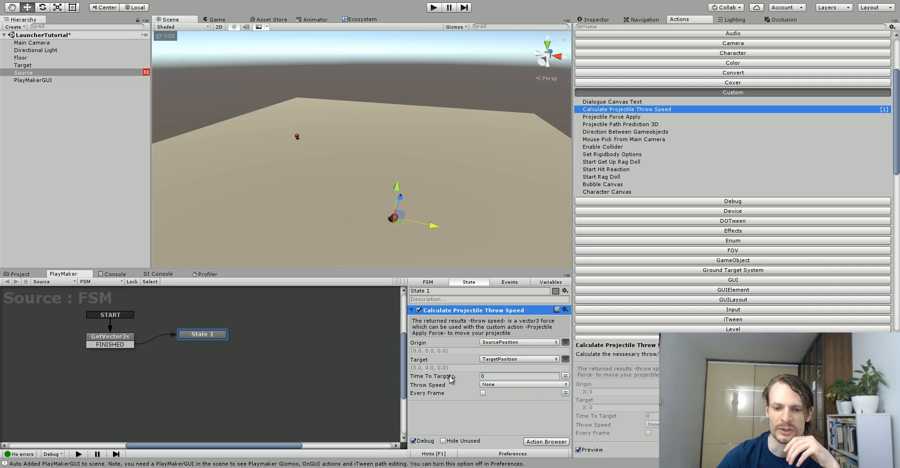
Set Time To Target to 1 and store the result in a new ThrowSpeed variable
left_click(516, 376)
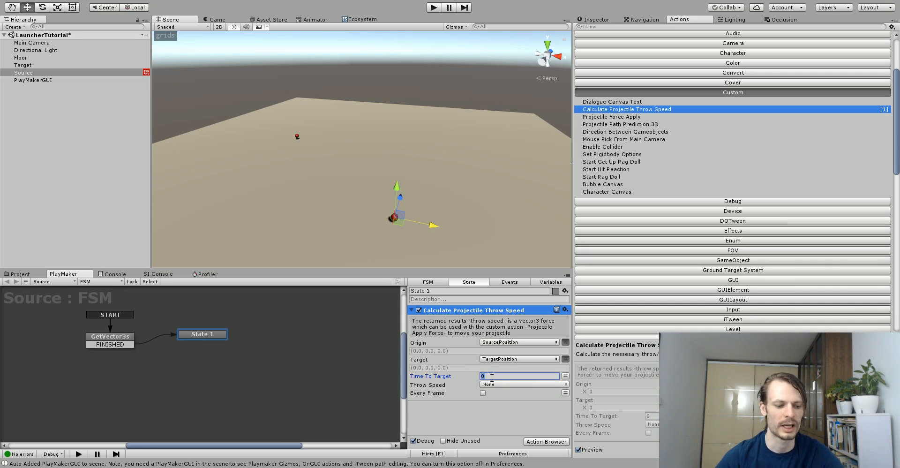
type("1")
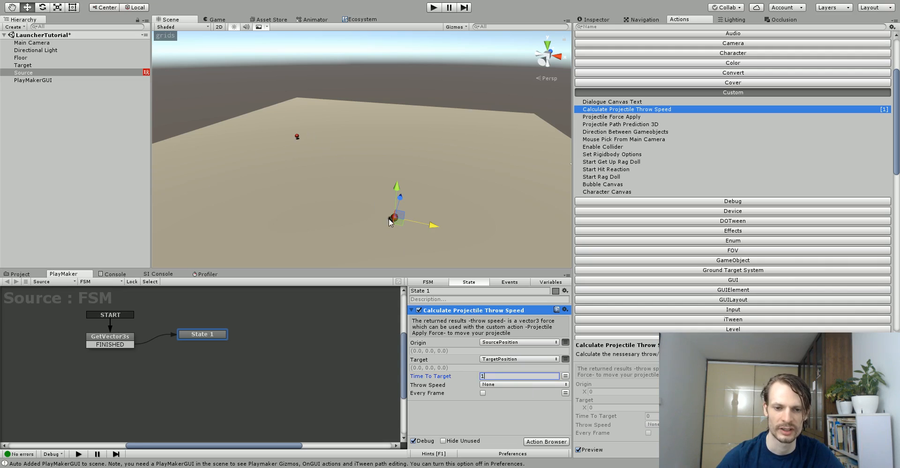
mouse_move(419, 235)
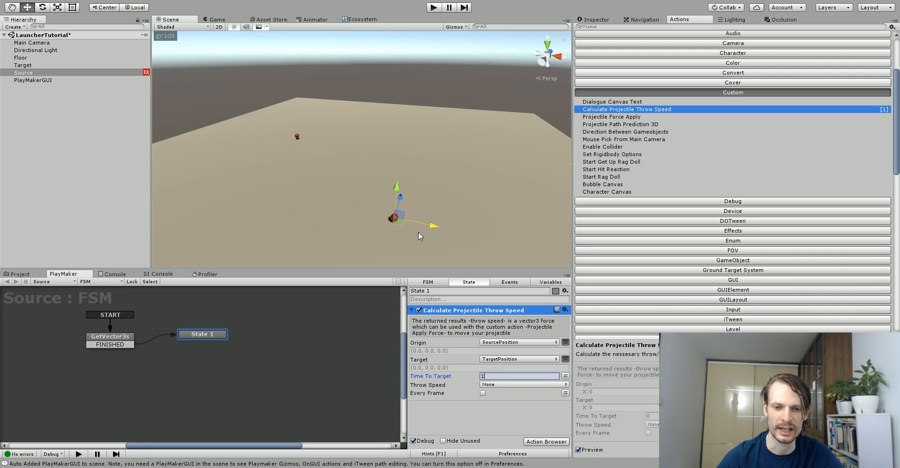
mouse_move(389, 225)
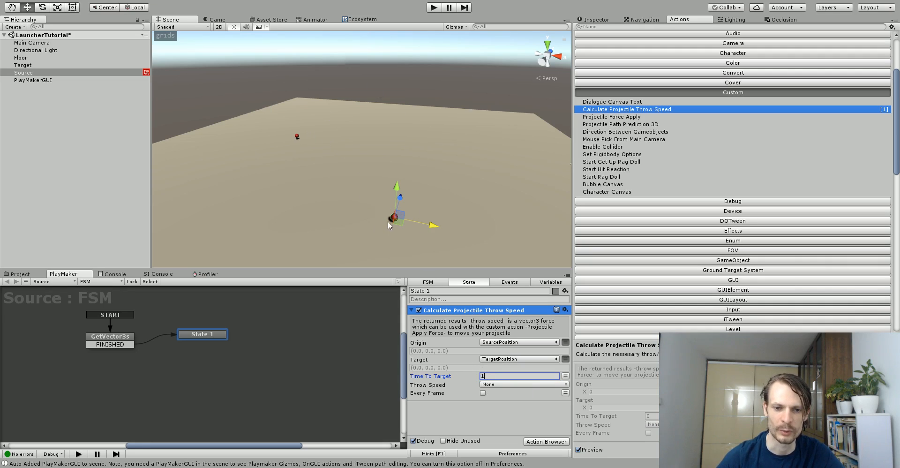
mouse_move(329, 94)
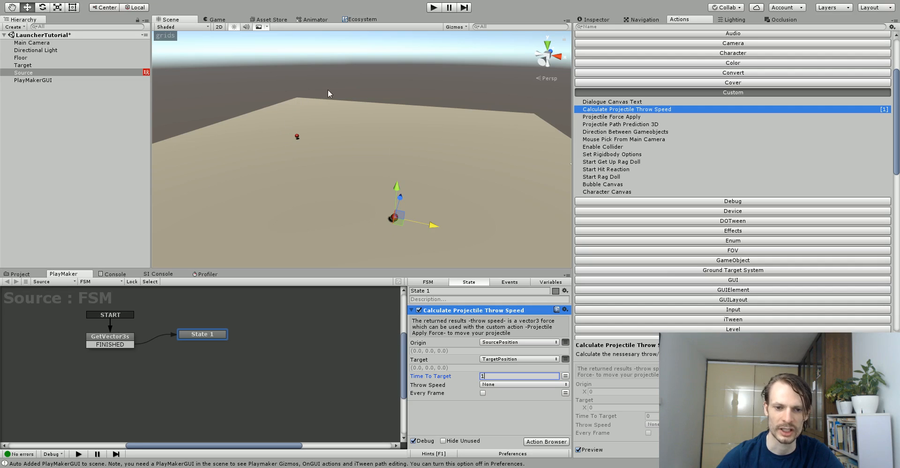
mouse_move(302, 86)
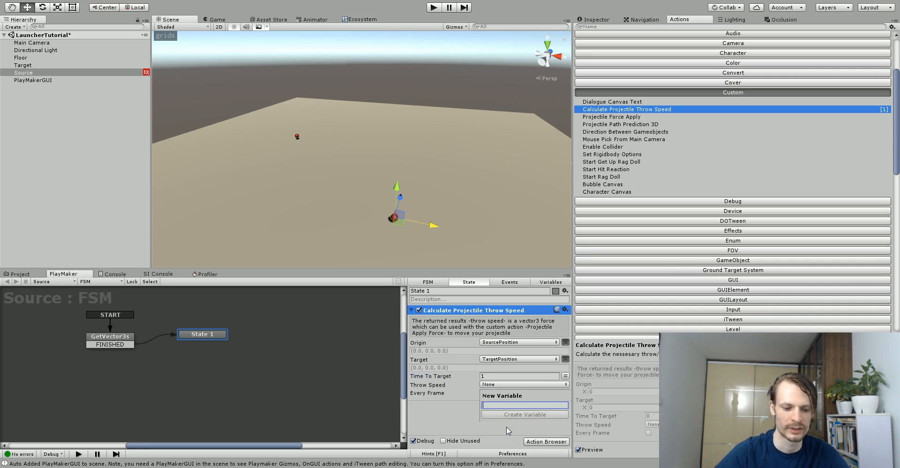
type("ThrowS")
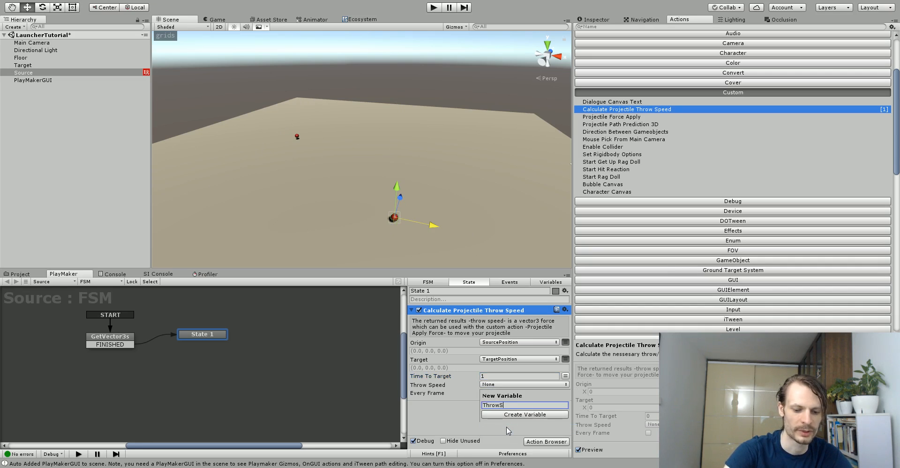
left_click(523, 413)
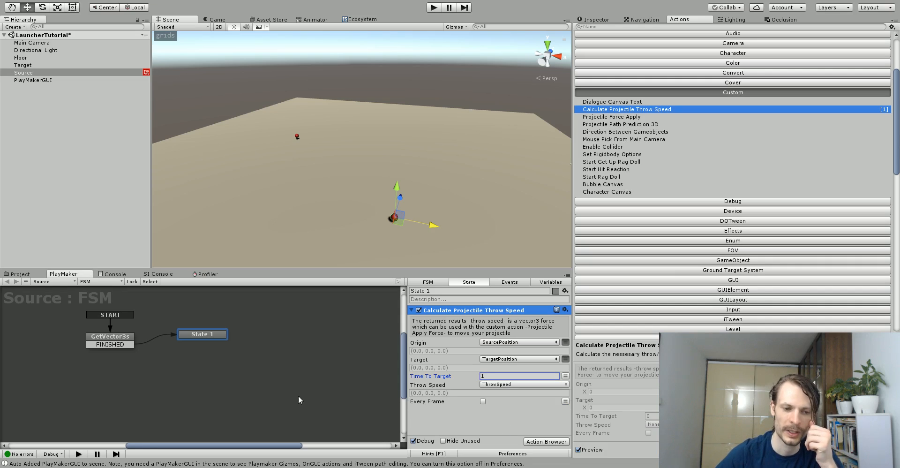
Give State 1 a FINISHED transition to a new state, naming them Calculate Throw Speed and Wait
right_click(202, 334)
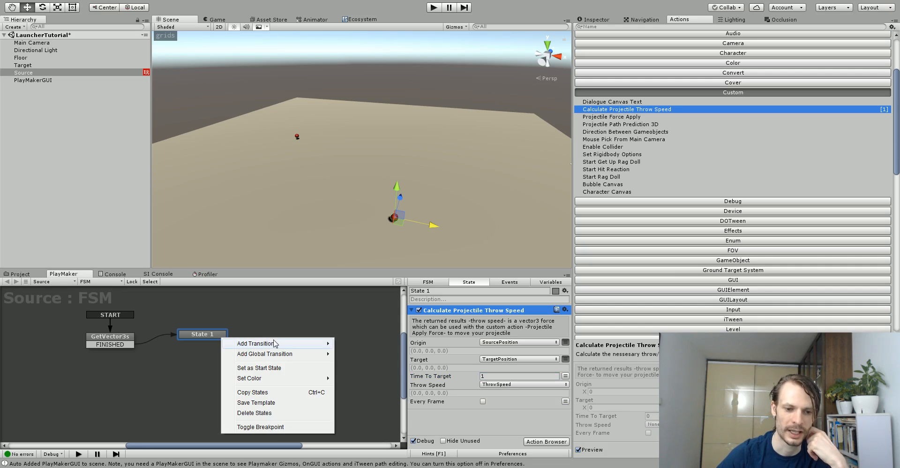
mouse_move(255, 343)
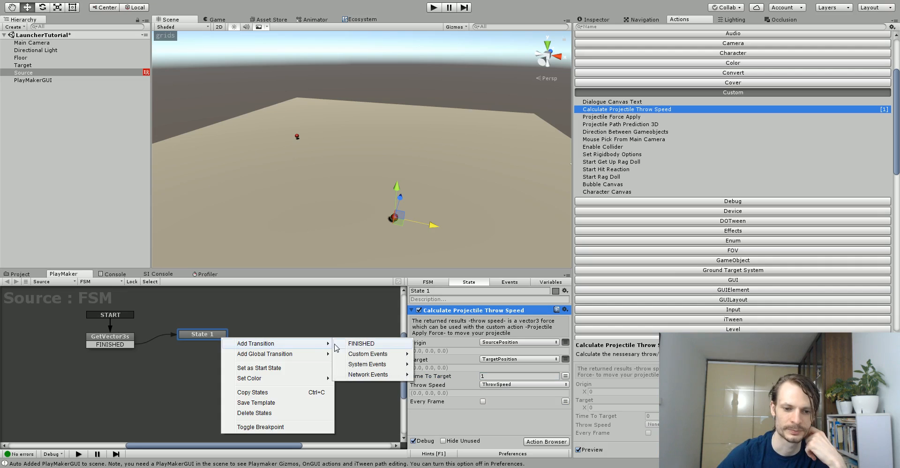
left_click(362, 343)
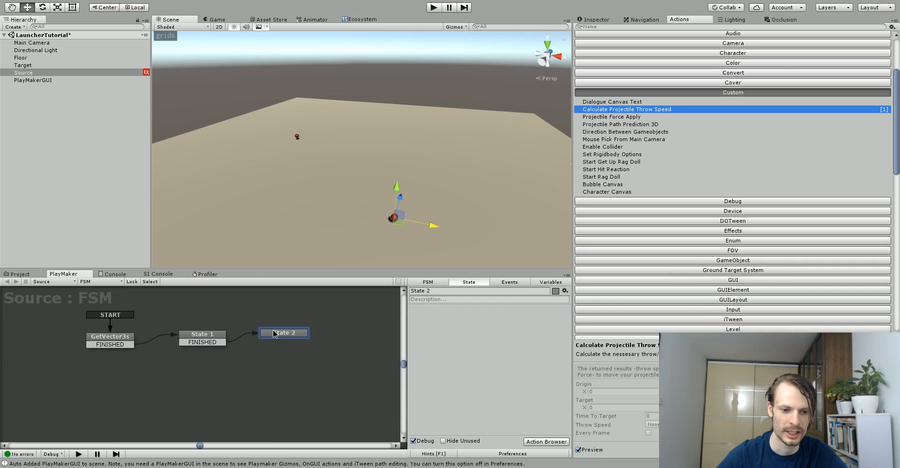
left_click(201, 333)
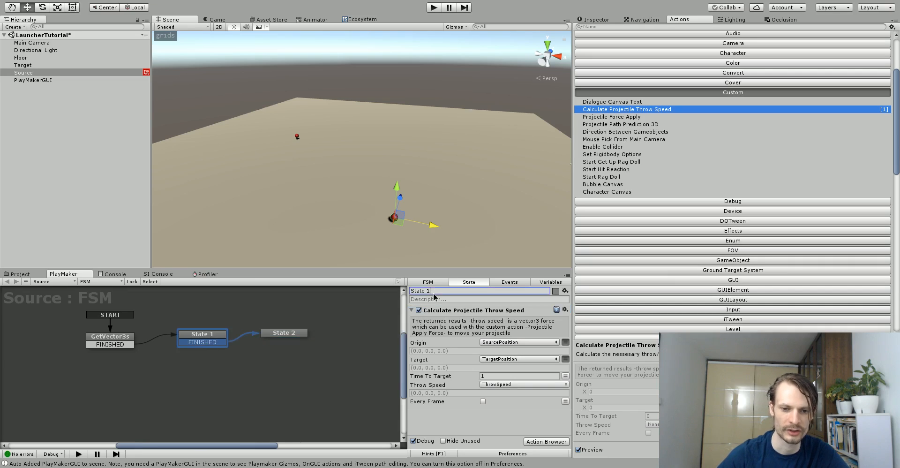
type("Calcula")
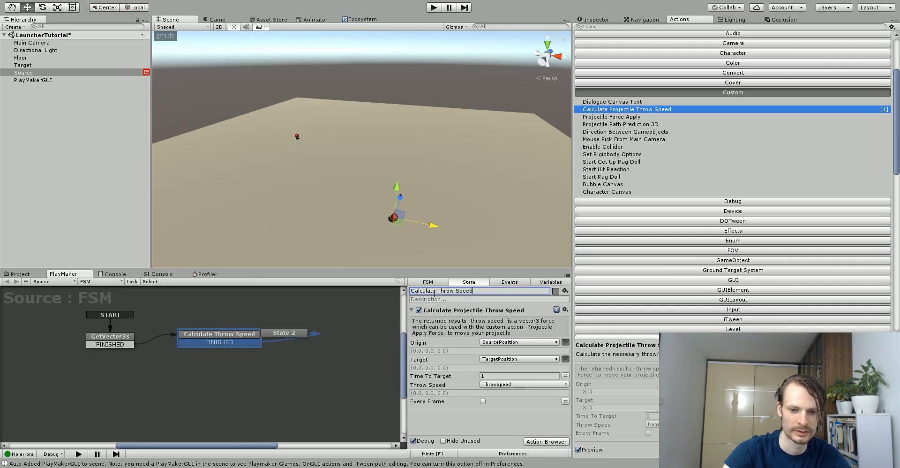
left_click(284, 332)
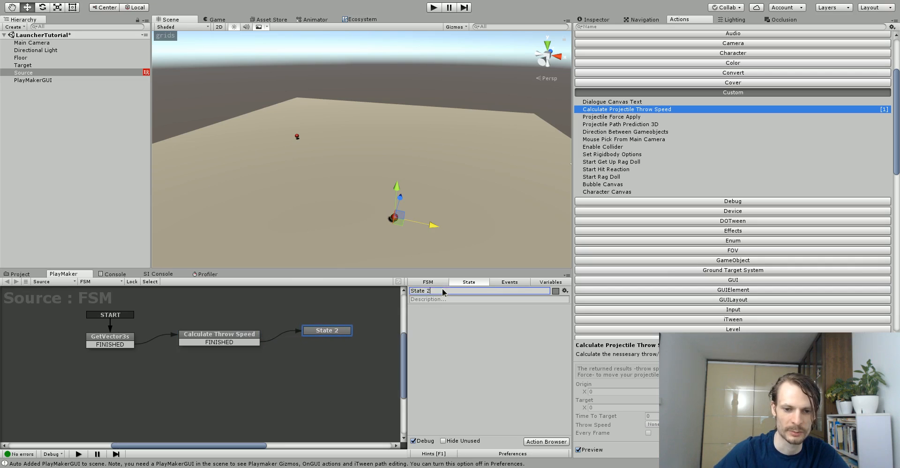
type("Wait")
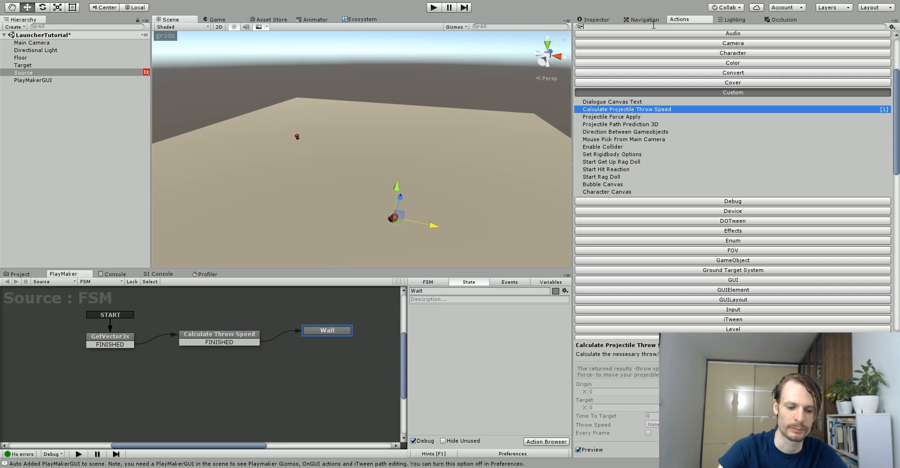
Add a Wait action to the Wait state that sends FINISHED when done
type("wait")
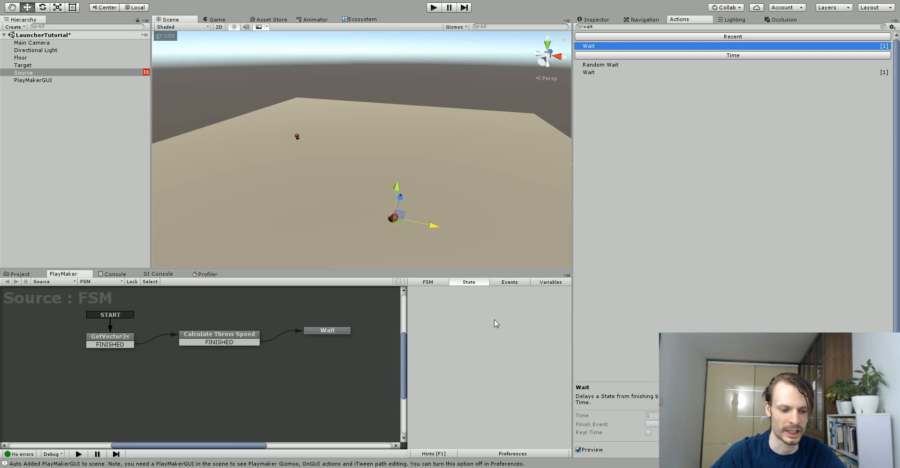
left_click(327, 330)
type("2")
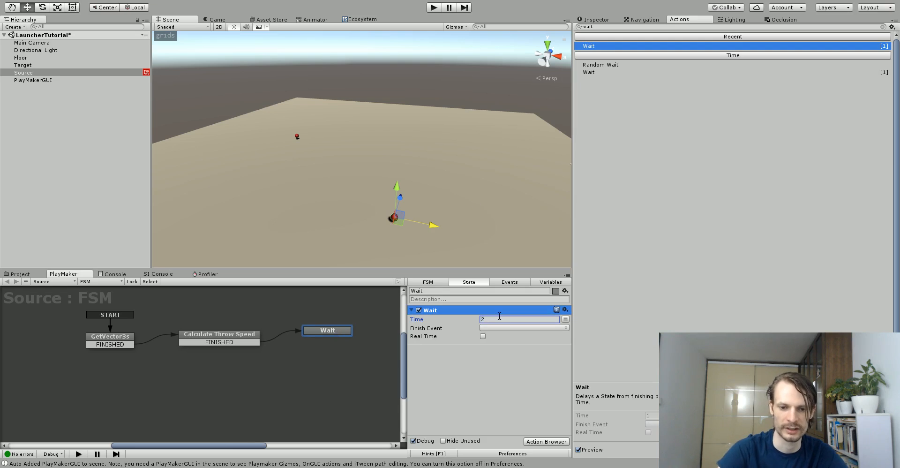
left_click(522, 328)
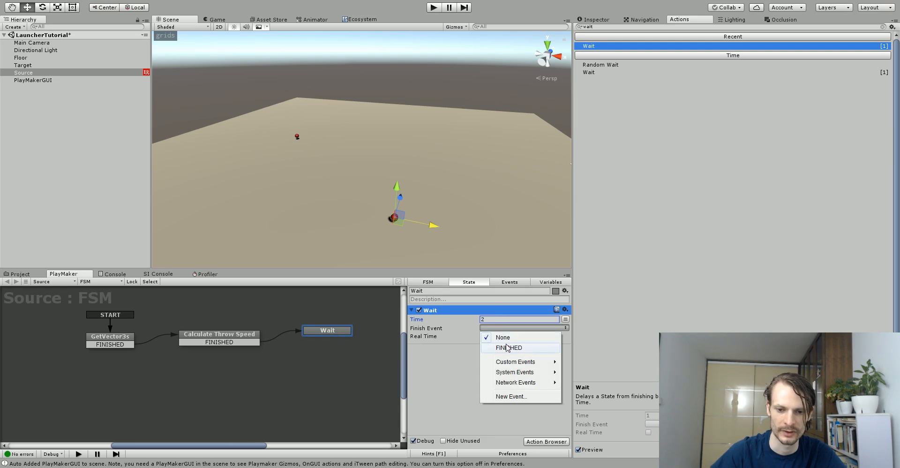
left_click(508, 347)
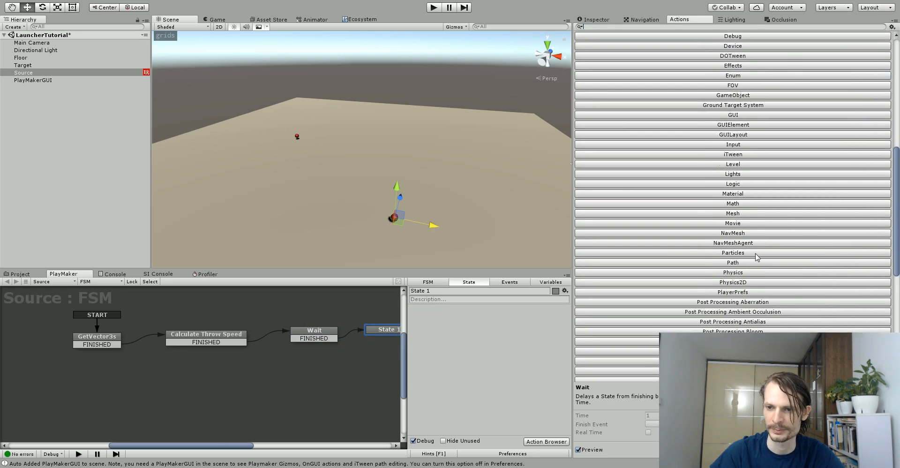
Add Projectile Force Apply using ThrowSpeed as force, and name the state Throw Projectile
scroll("down", 3)
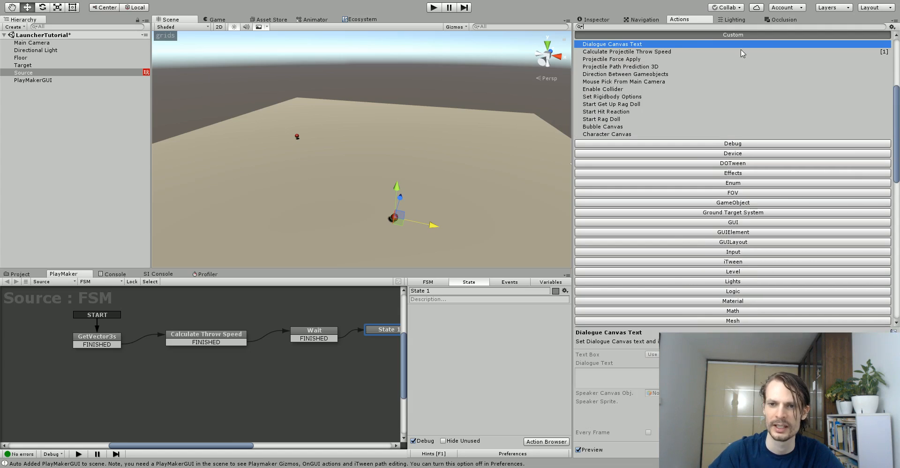
left_click(610, 58)
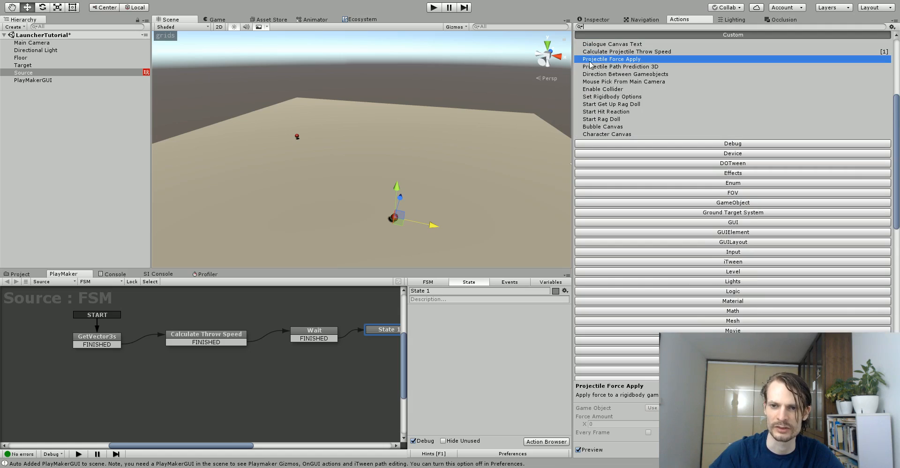
mouse_move(630, 60)
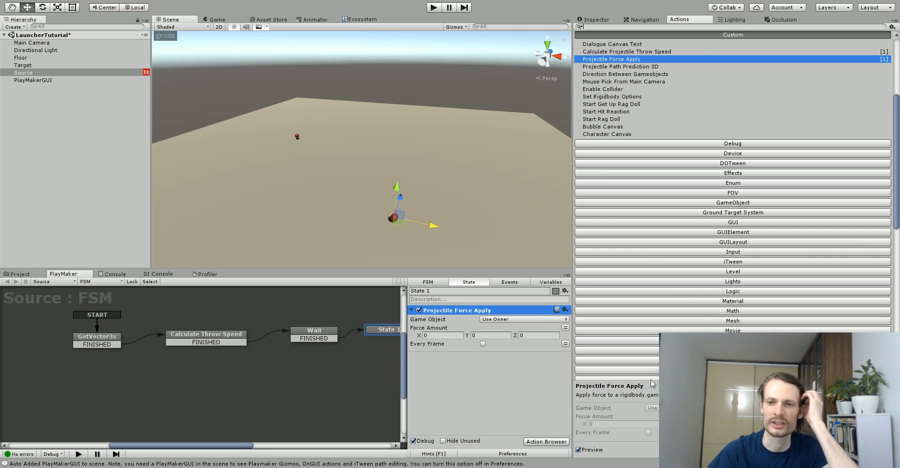
mouse_move(693, 45)
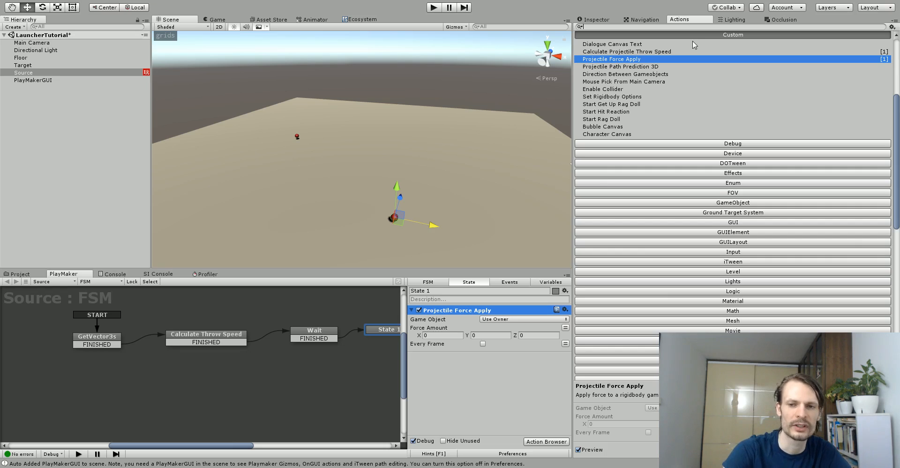
type("force")
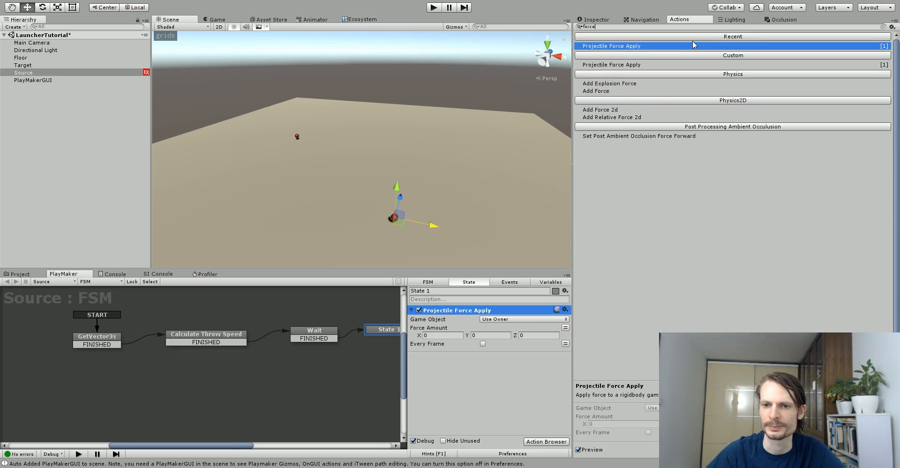
mouse_move(611, 89)
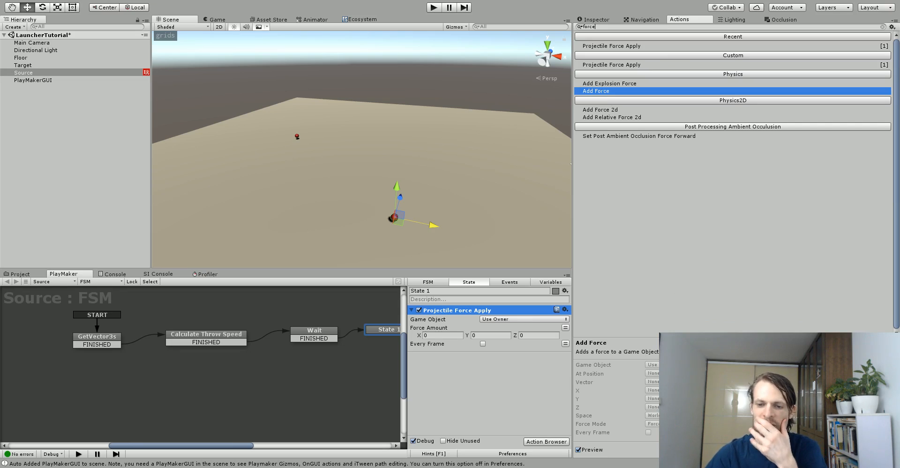
mouse_move(599, 96)
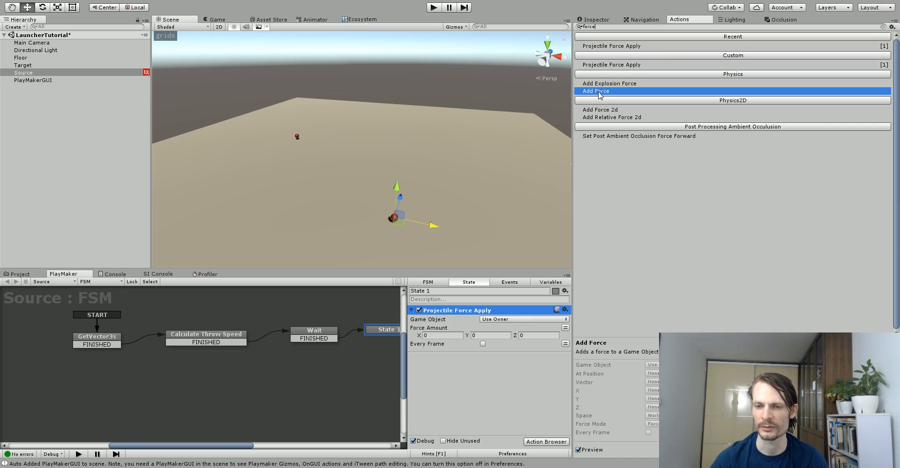
mouse_move(611, 35)
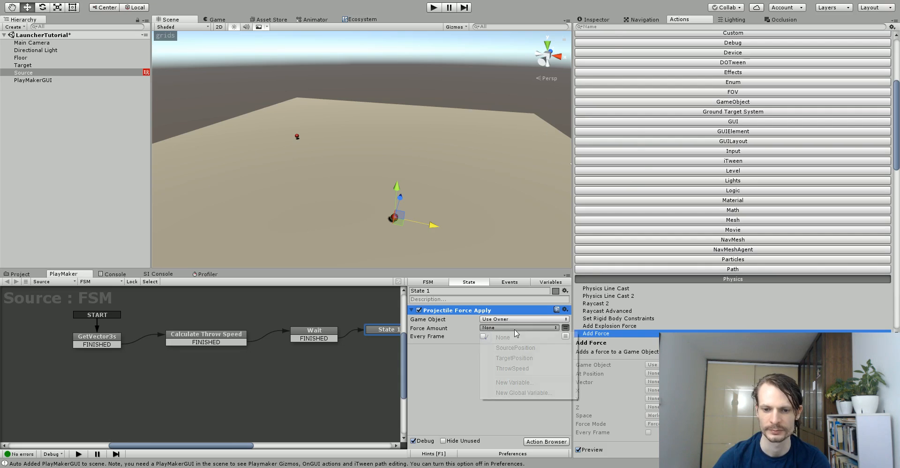
left_click(512, 368)
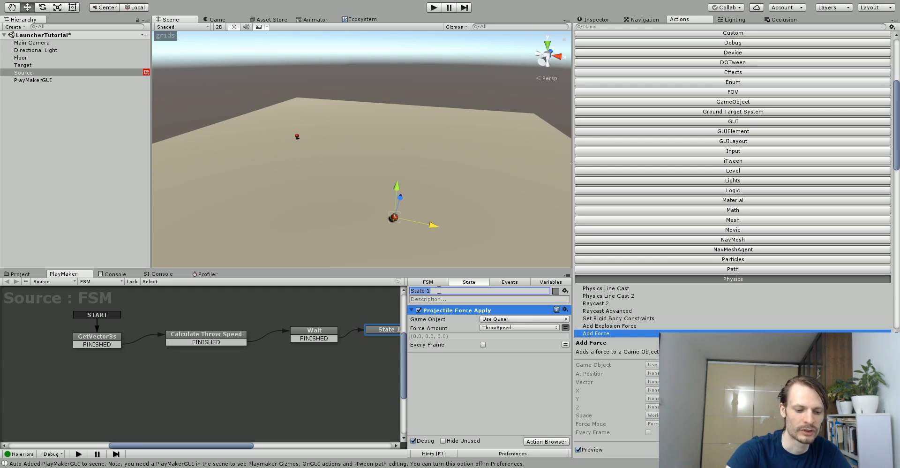
type("Throw Projectile")
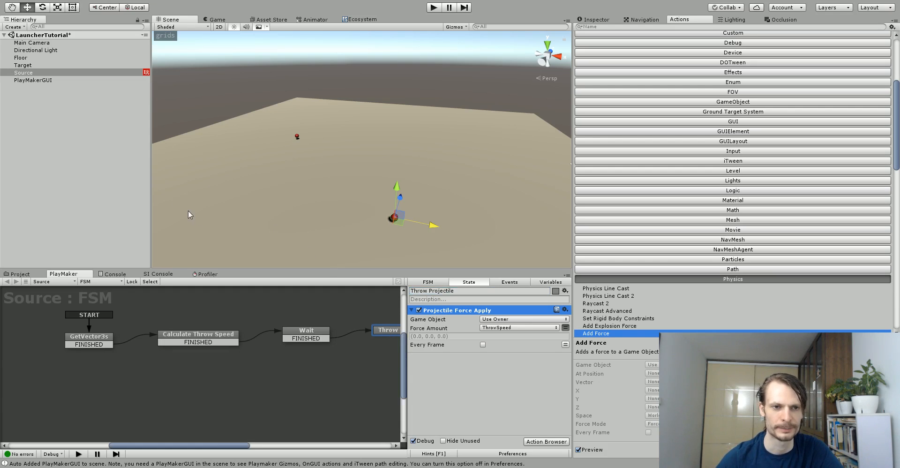
left_click(11, 6)
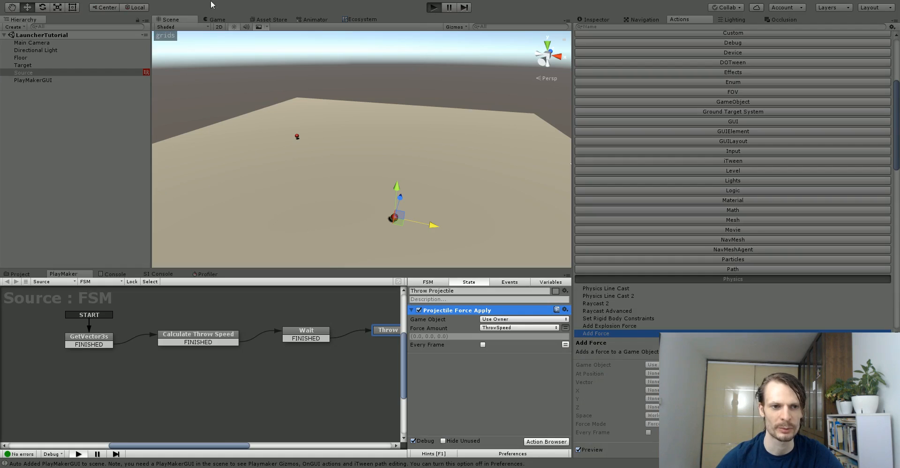
mouse_move(179, 21)
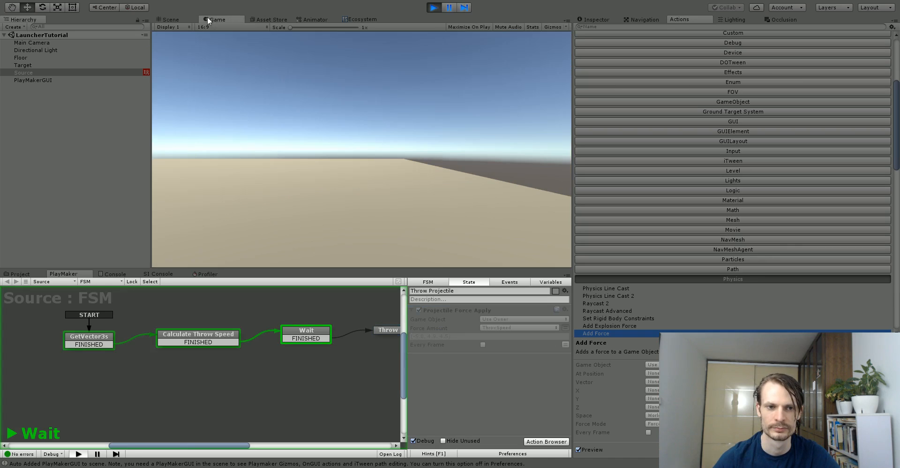
left_click(169, 19)
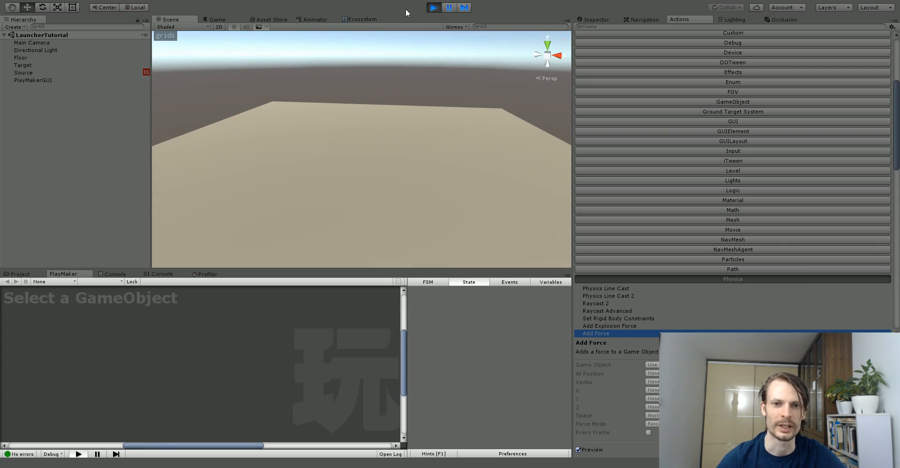
left_click(433, 7)
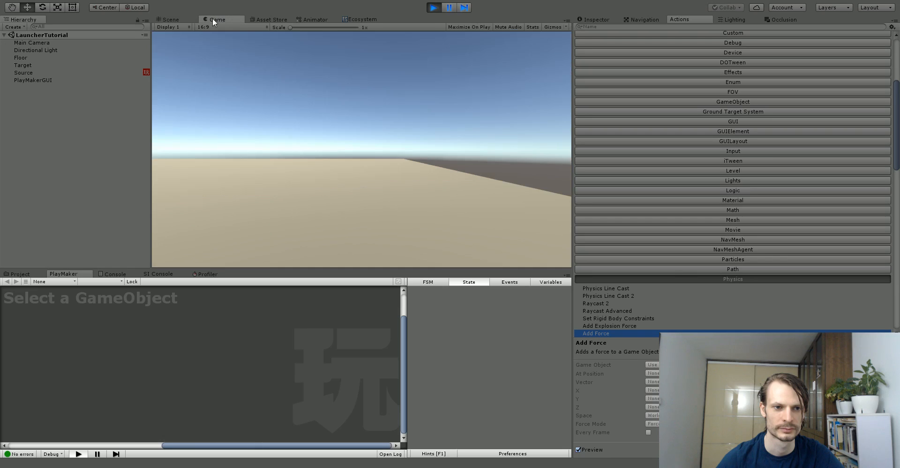
left_click(169, 19)
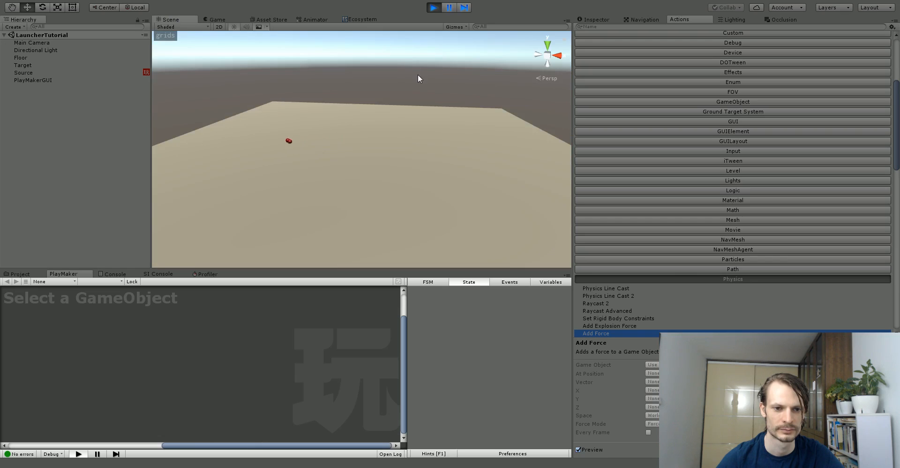
left_click(433, 8)
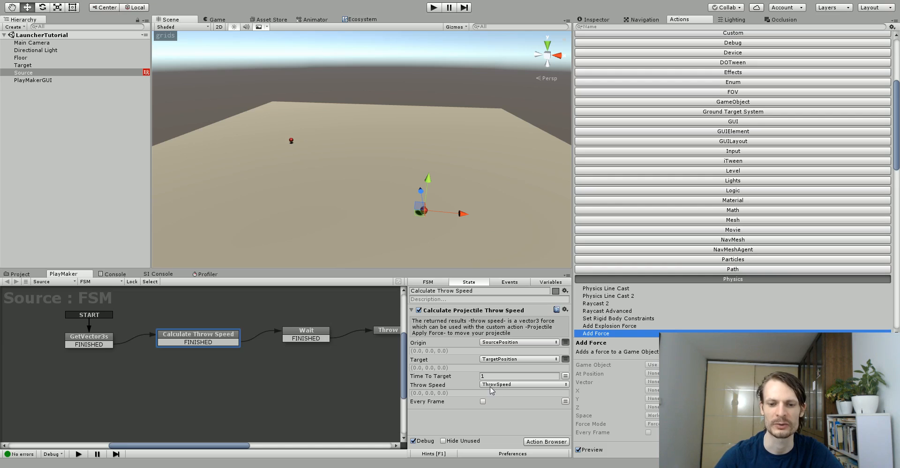
Set Time To Target to 2 and play the scene to watch the throw, then stop
left_click(519, 375)
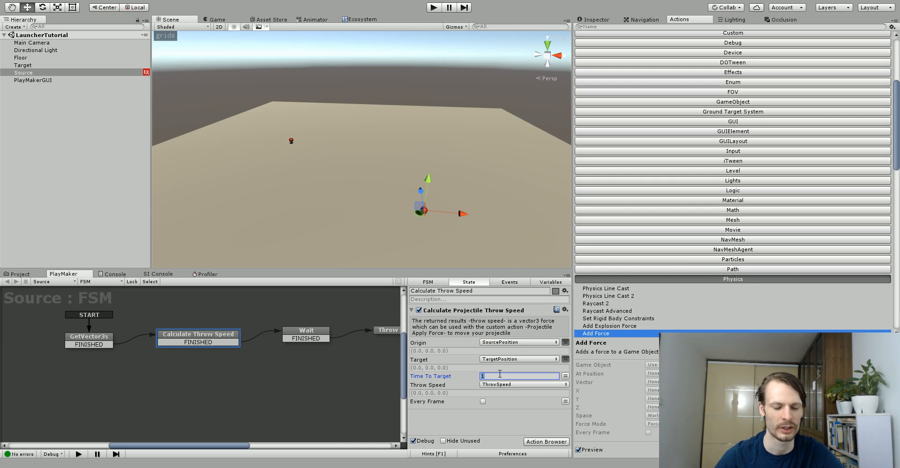
type("2")
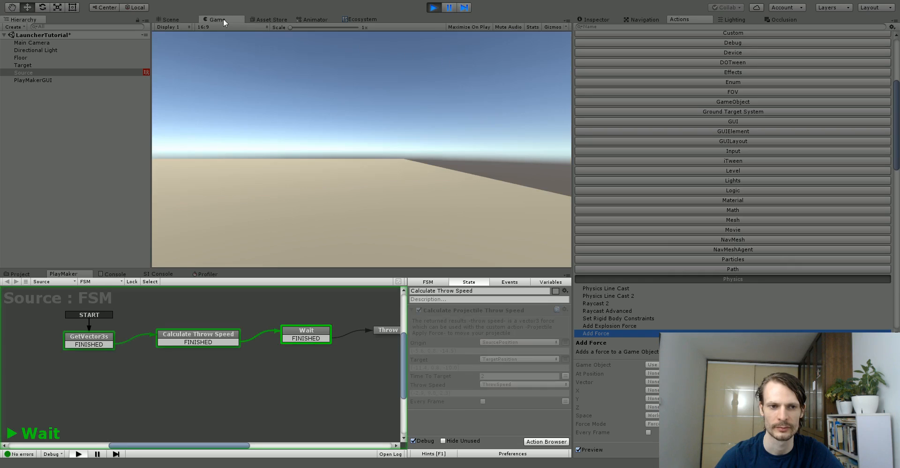
left_click(168, 19)
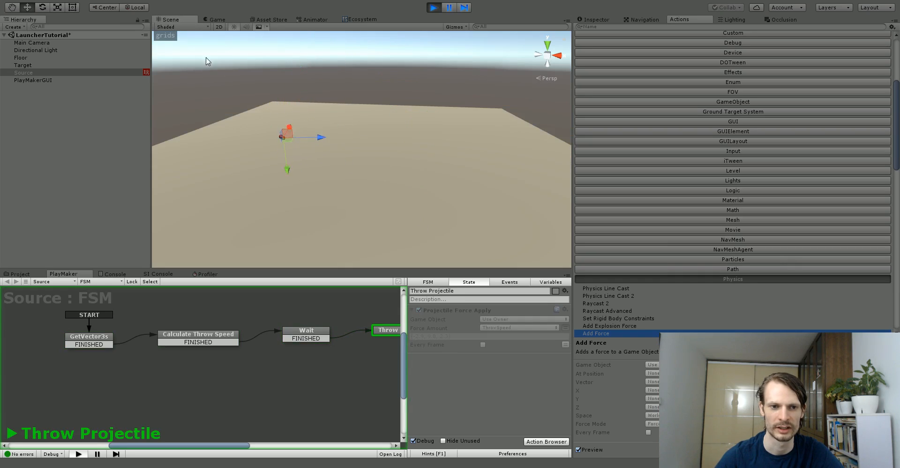
left_click(433, 8)
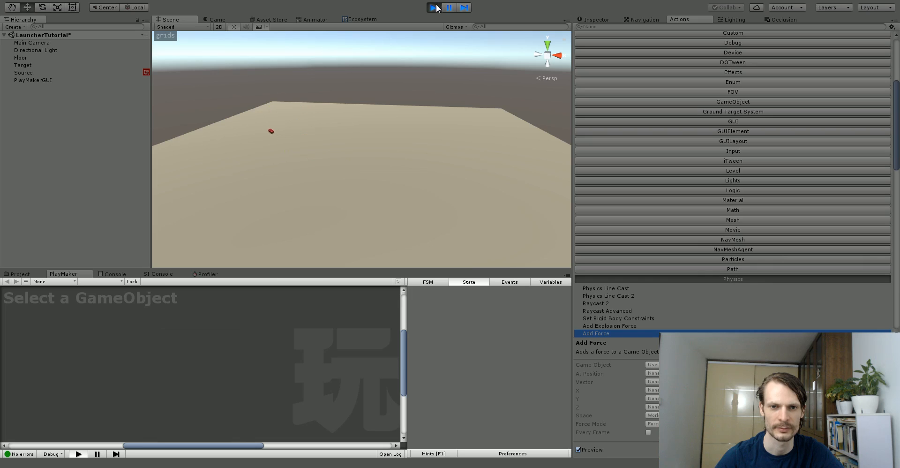
left_click(434, 7)
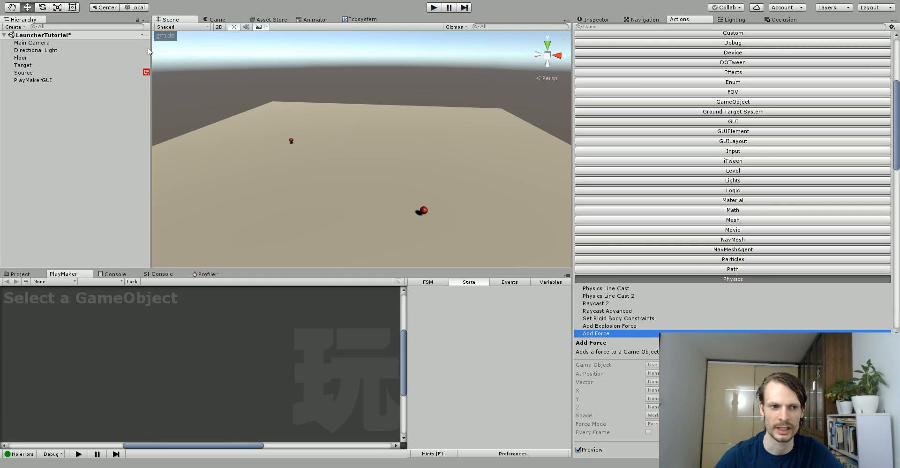
left_click(24, 72)
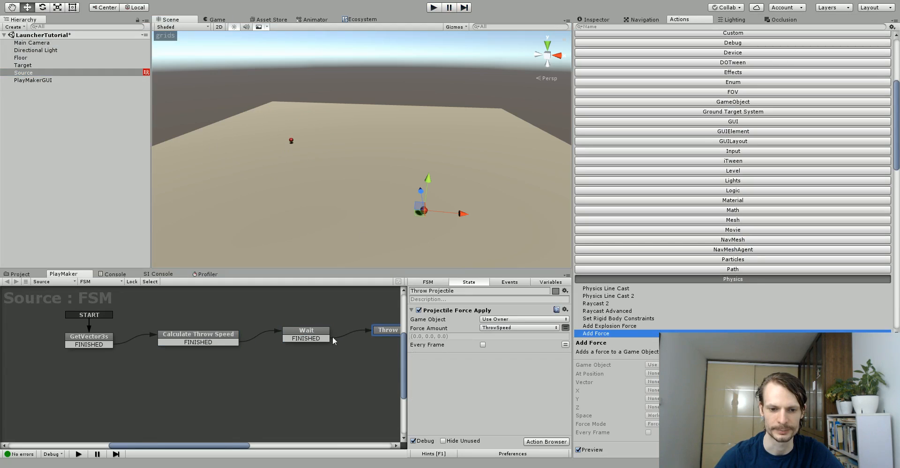
left_click(198, 333)
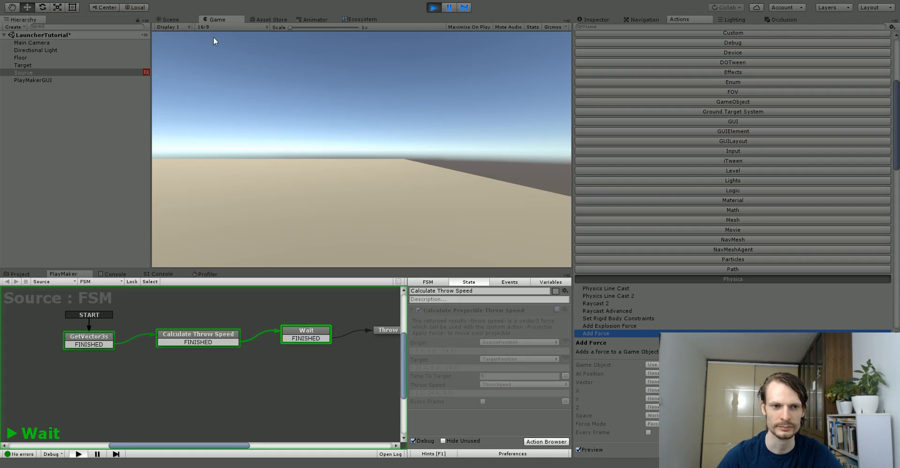
left_click(170, 18)
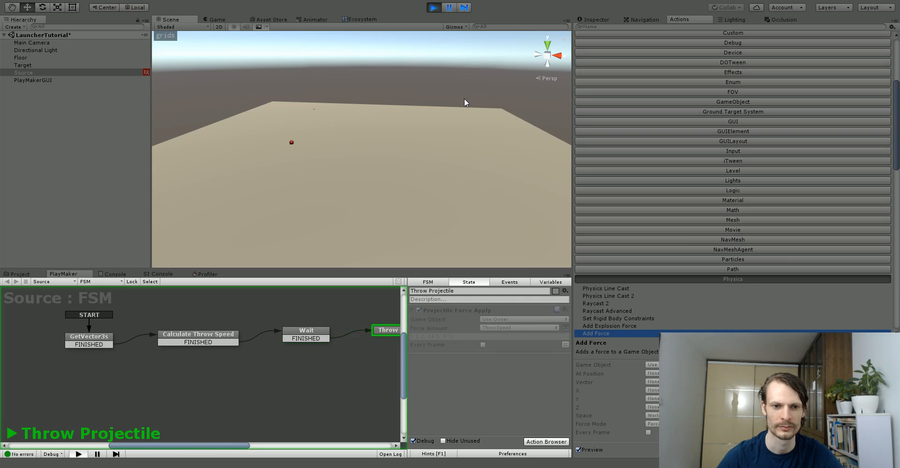
mouse_move(405, 111)
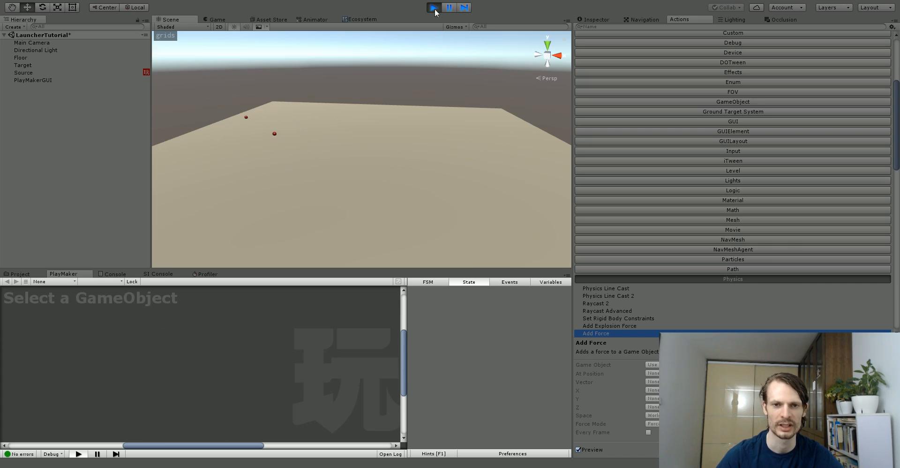
left_click(433, 8)
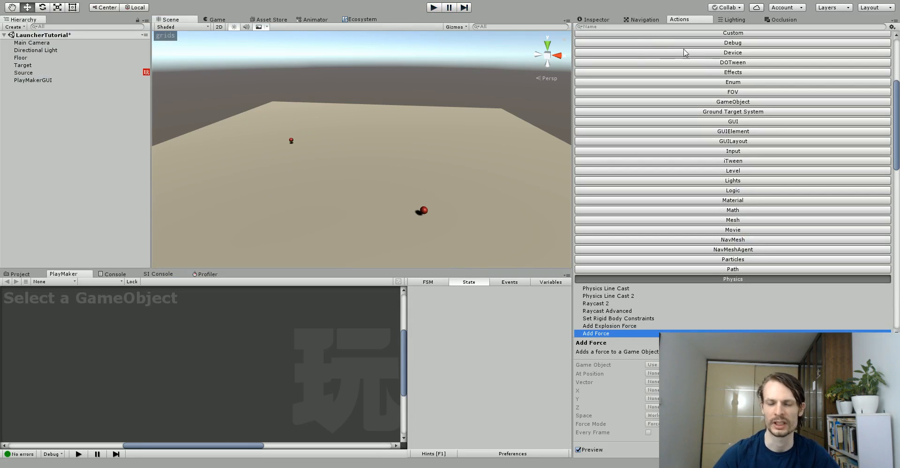
Set the Source rigidbody's Collision Detection to Continuous in the Inspector
left_click(595, 19)
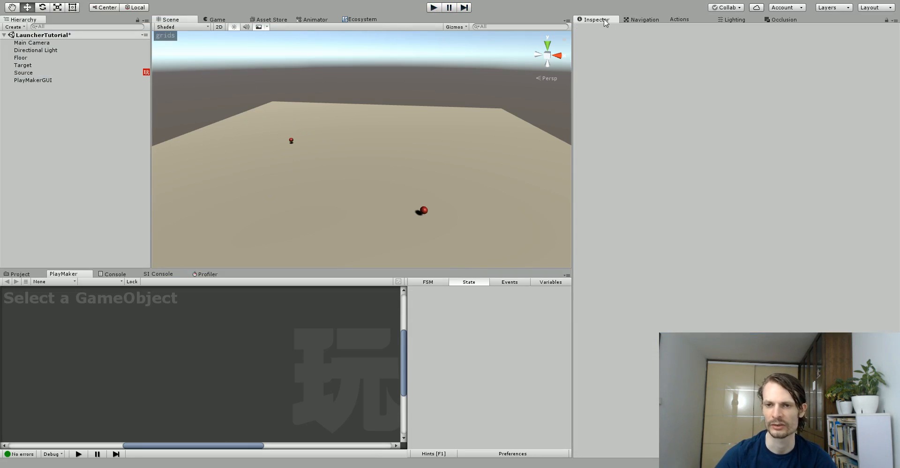
left_click(645, 19)
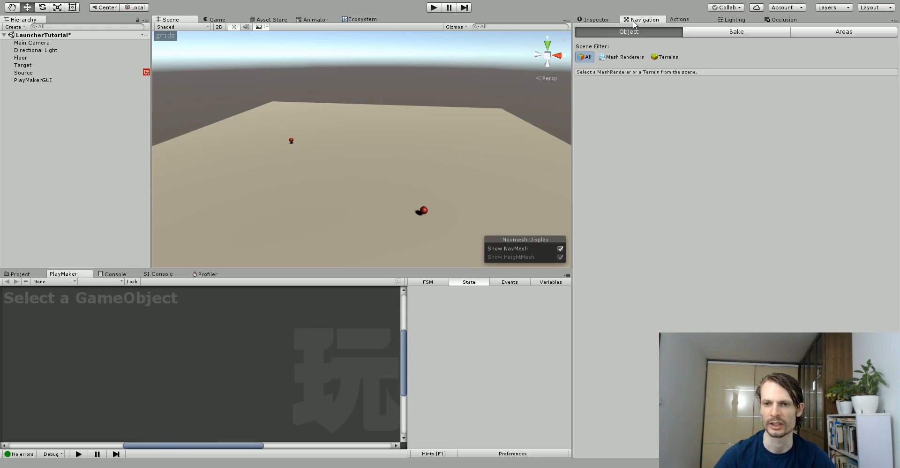
left_click(595, 19)
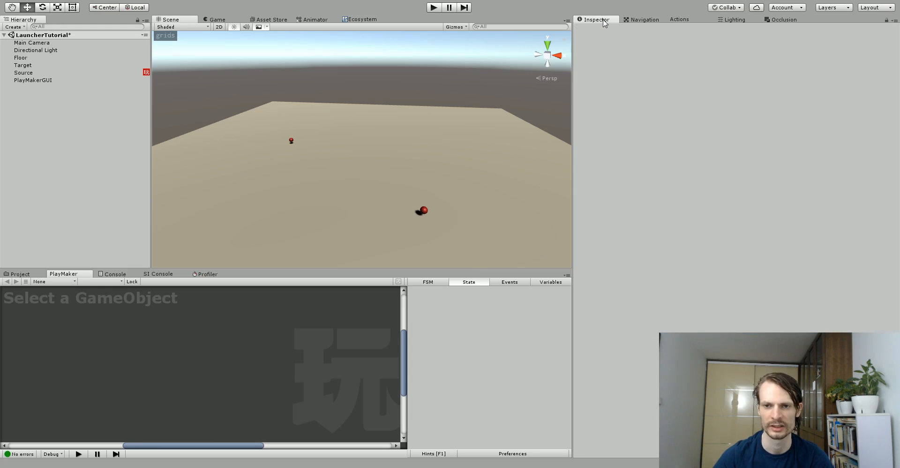
left_click(24, 72)
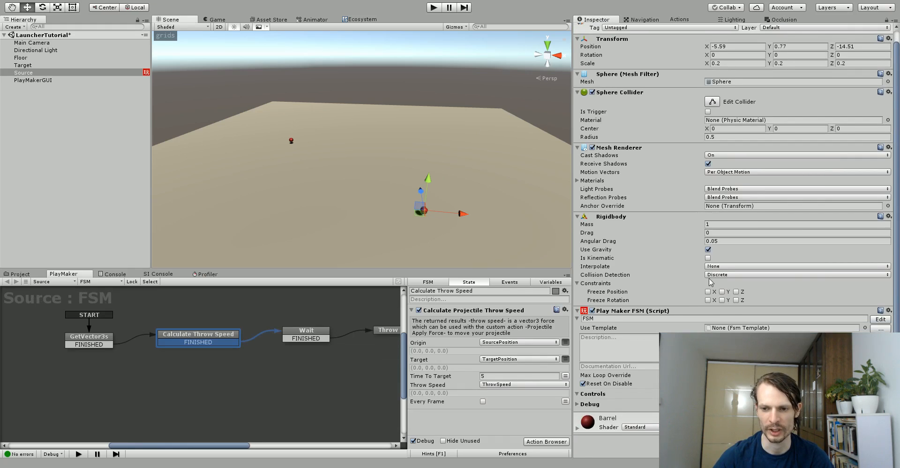
left_click(796, 274)
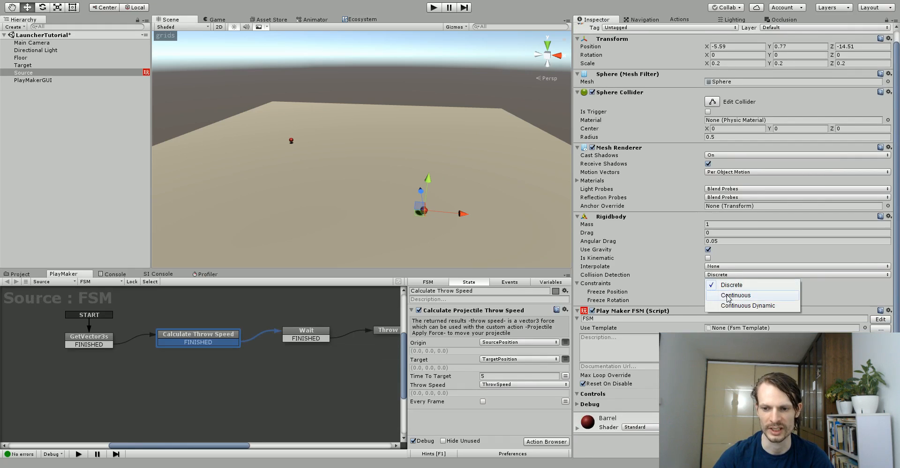
left_click(735, 295)
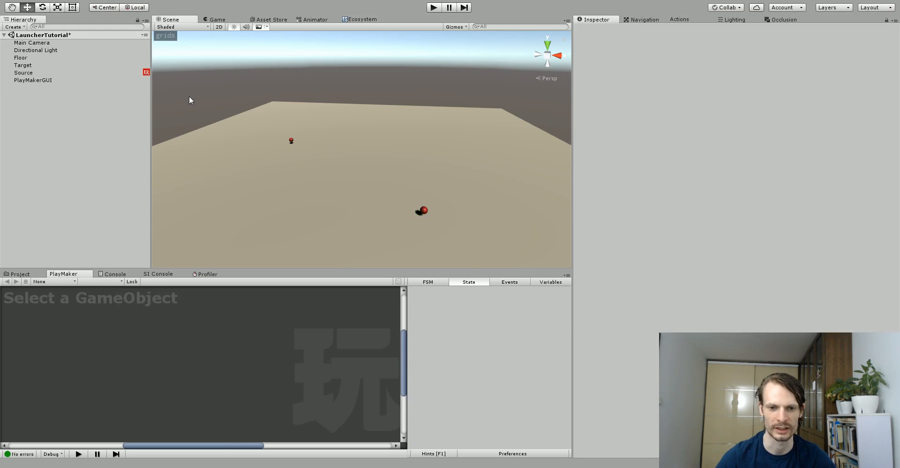
mouse_move(426, 218)
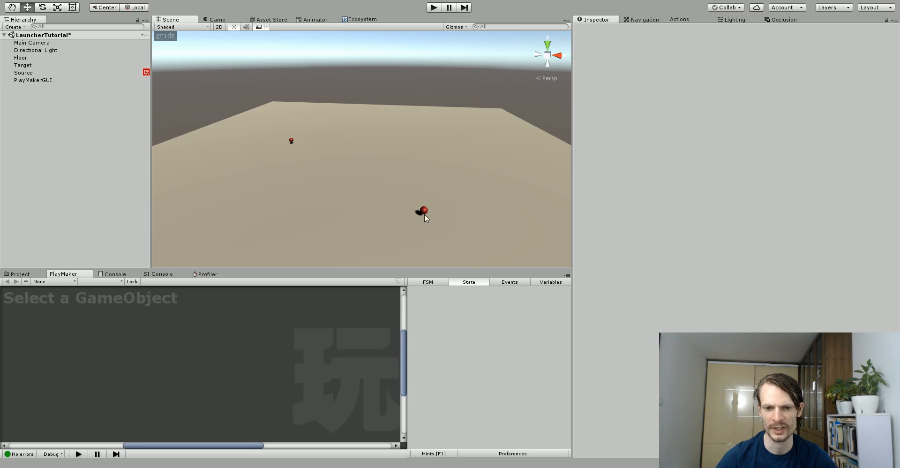
Reselect Source and review the Throw state's force action in the FSM graph
left_click(23, 72)
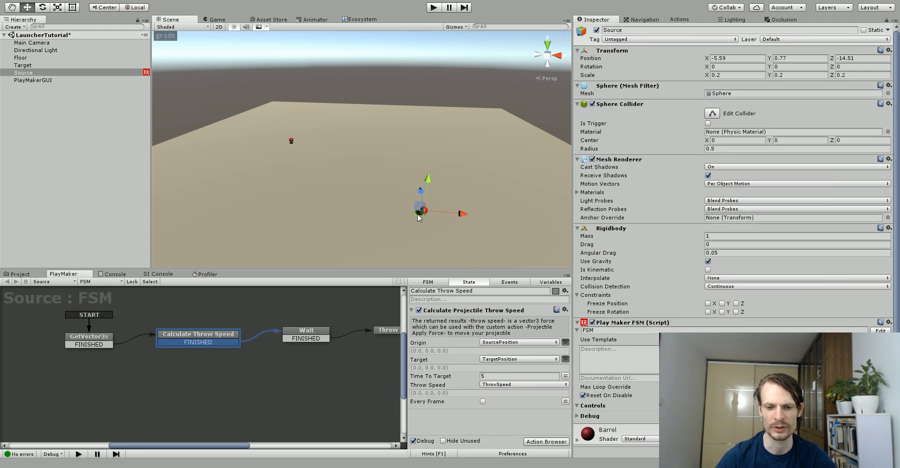
mouse_move(408, 237)
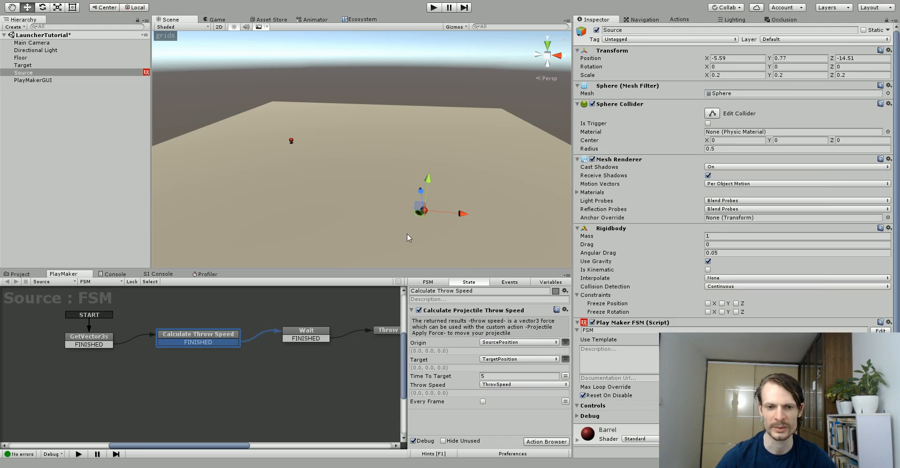
mouse_move(424, 155)
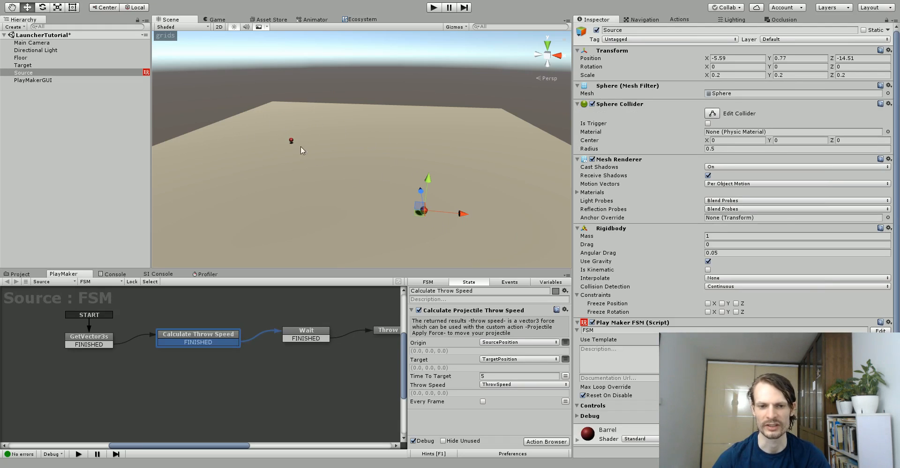
mouse_move(420, 234)
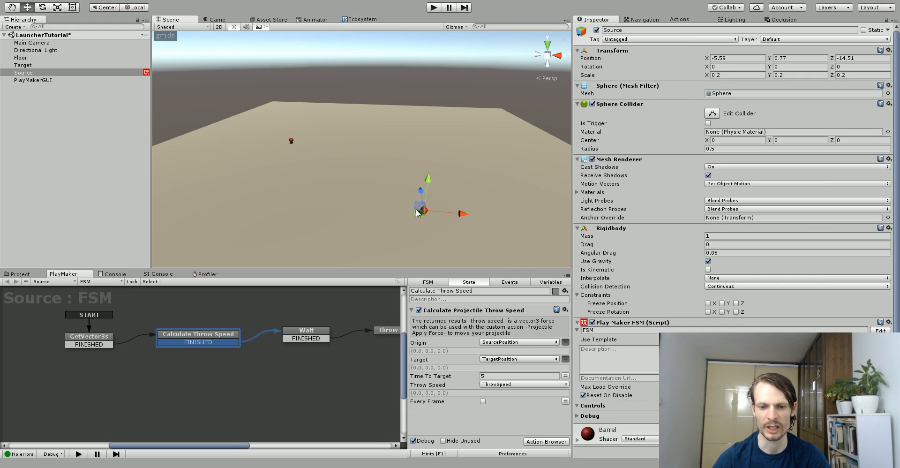
mouse_move(443, 376)
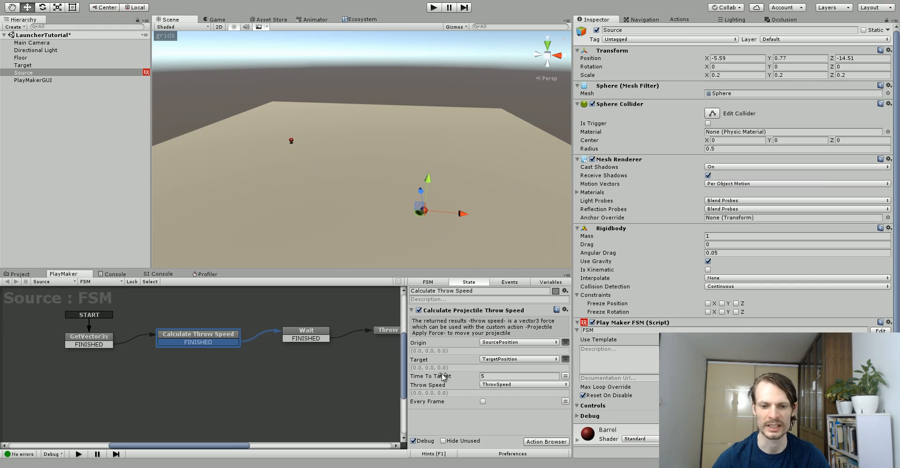
mouse_move(544, 425)
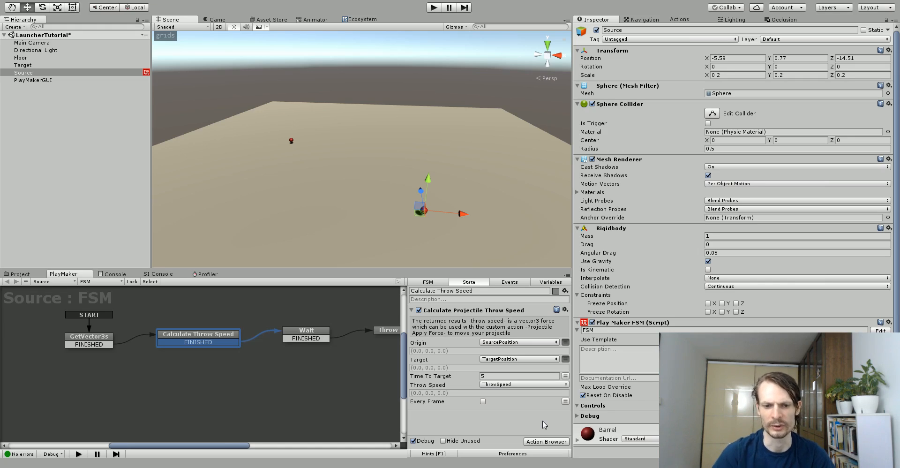
mouse_move(315, 366)
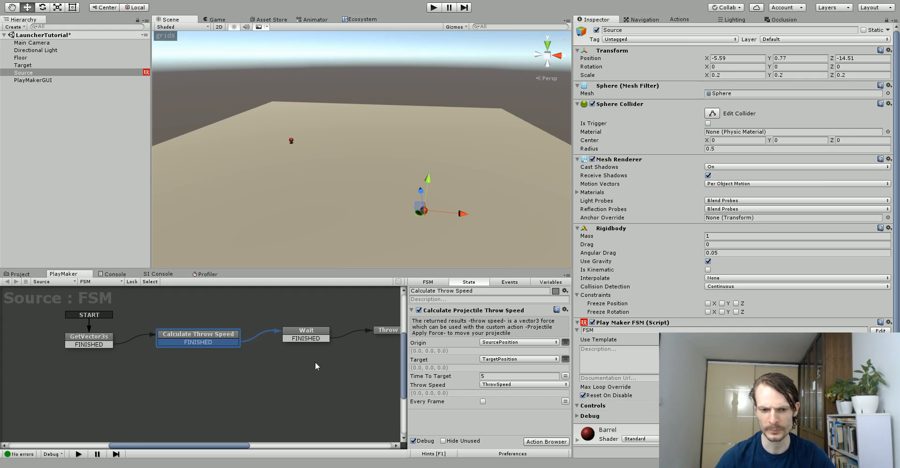
left_click(387, 328)
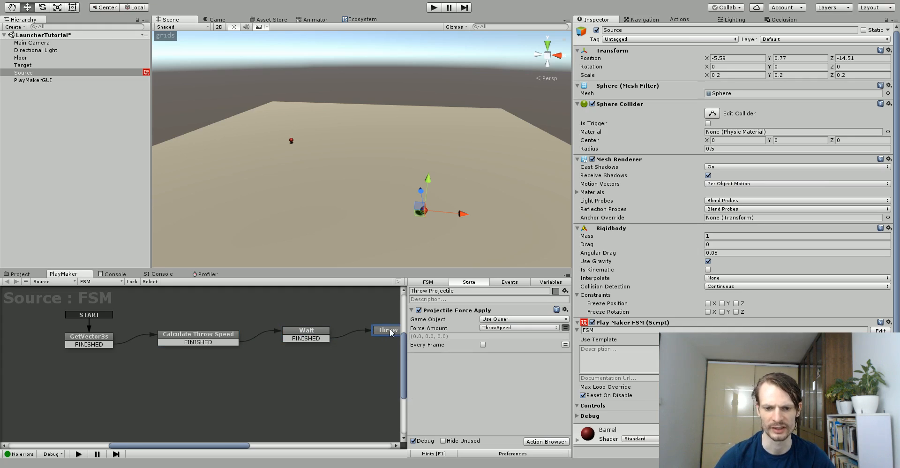
Review the Trajectory Predictor store page and return to the Scene view
left_click(305, 334)
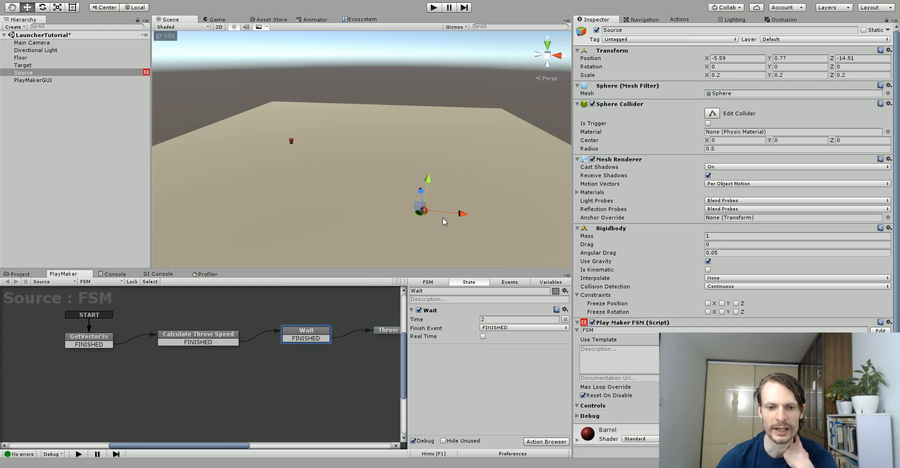
mouse_move(288, 147)
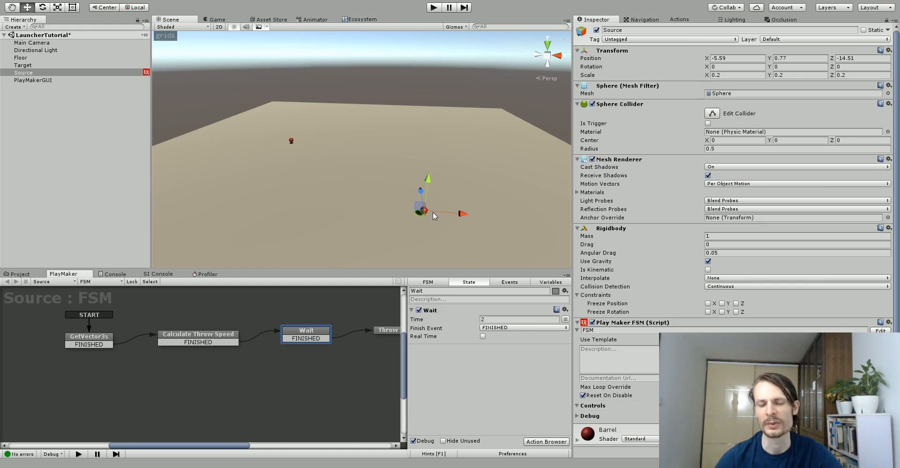
mouse_move(384, 156)
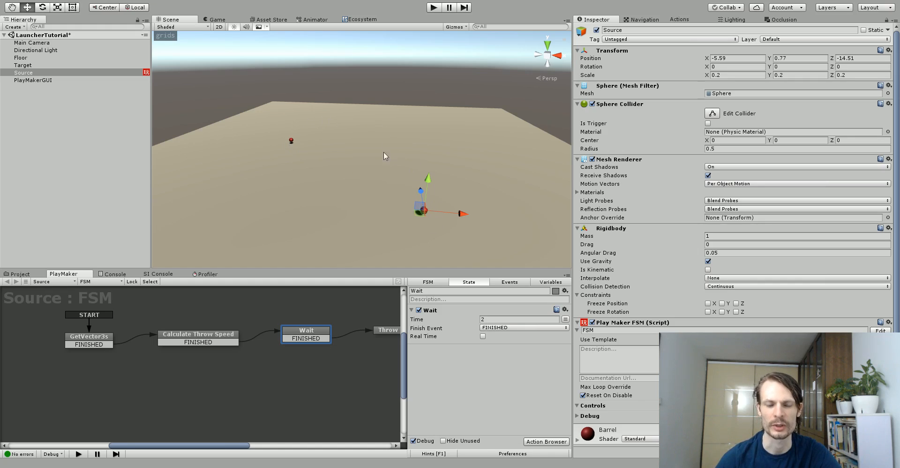
mouse_move(223, 125)
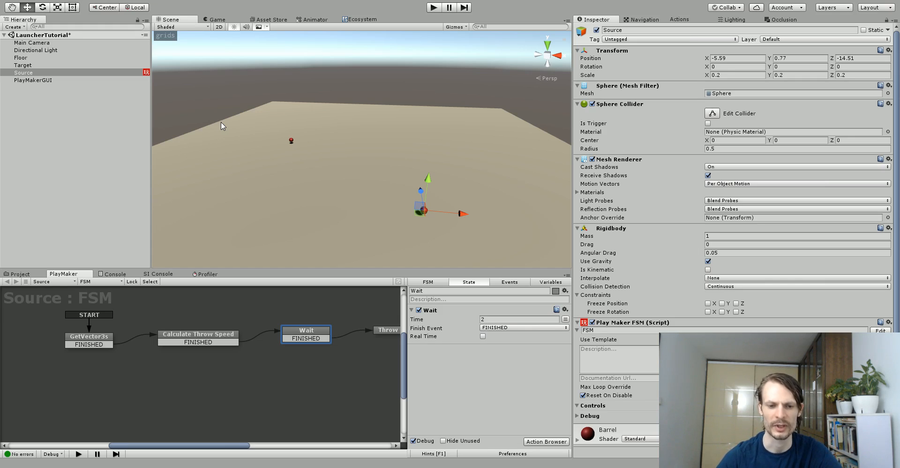
left_click(269, 19)
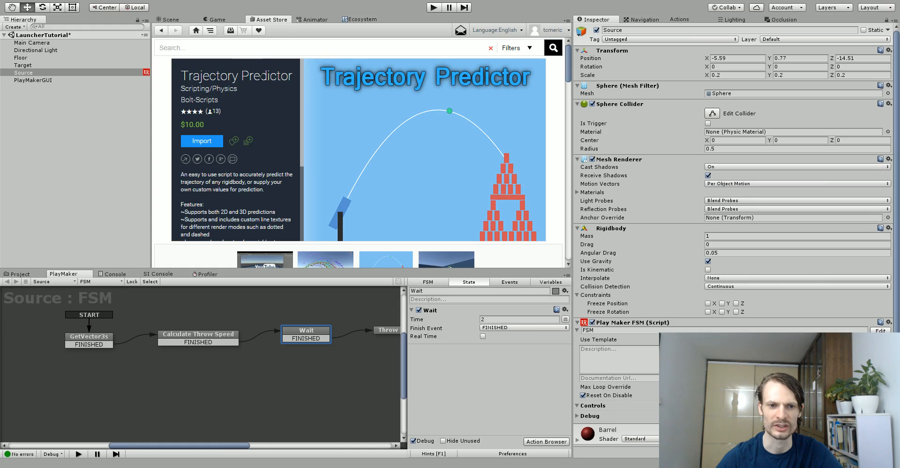
left_click(169, 19)
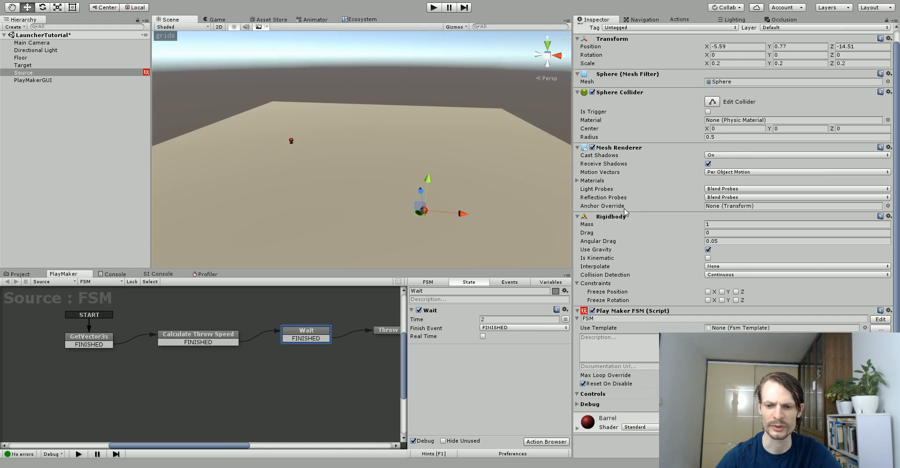
left_click(269, 19)
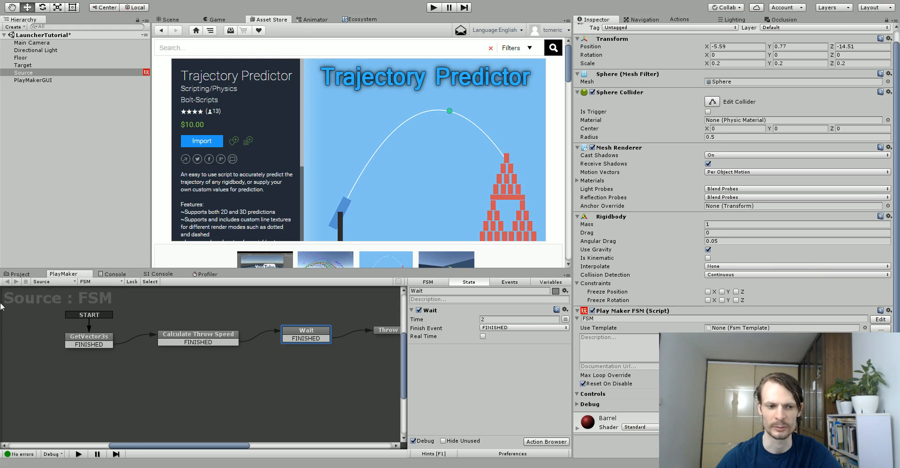
left_click(170, 19)
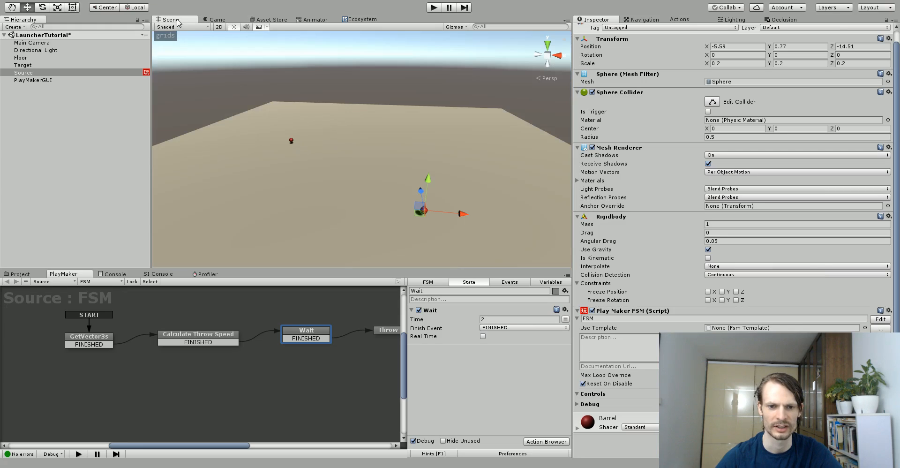
mouse_move(178, 22)
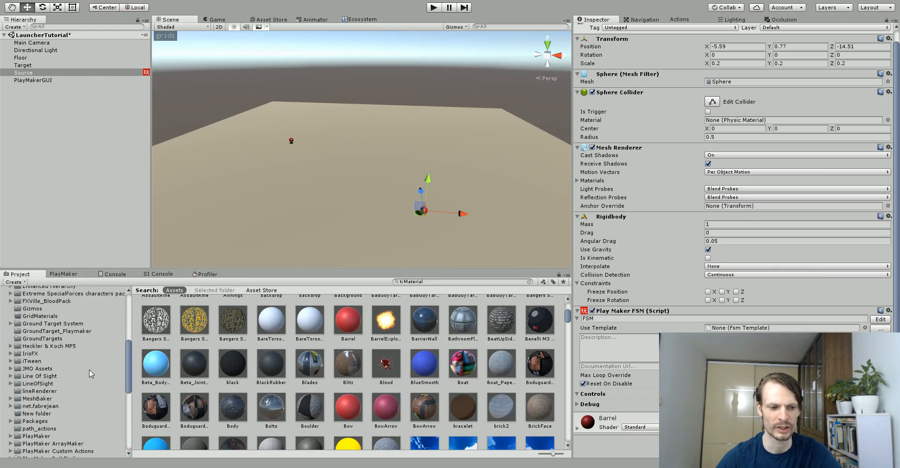
Add a Trajectory Predictor component to the Source object
scroll("down", 3)
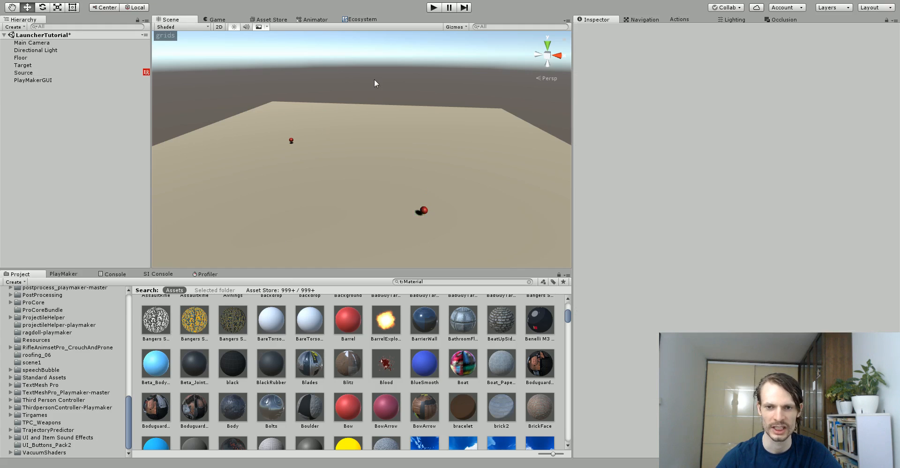
left_click(23, 72)
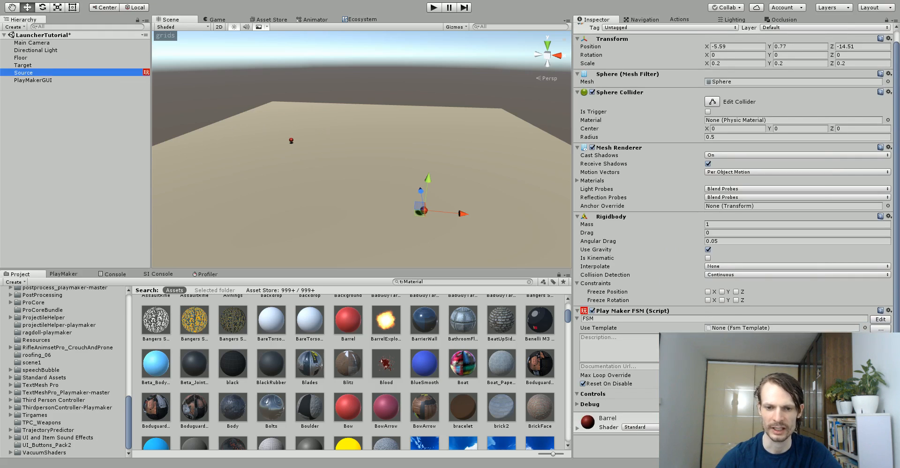
type("rig")
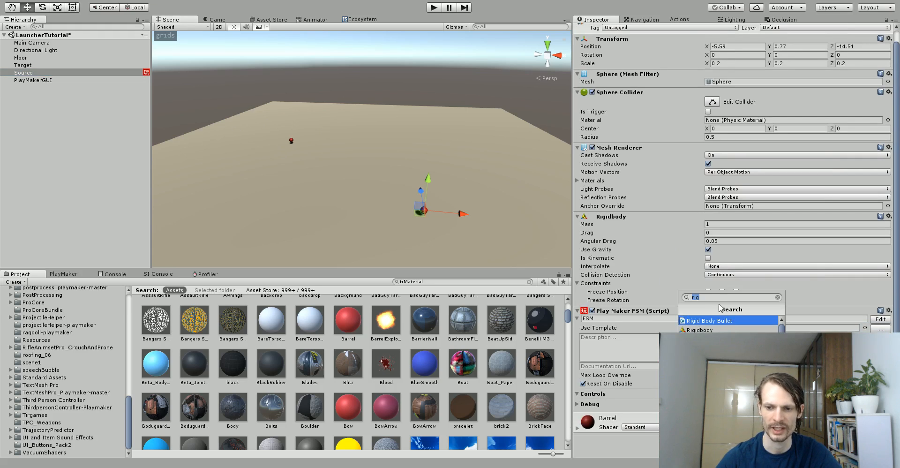
type("traj")
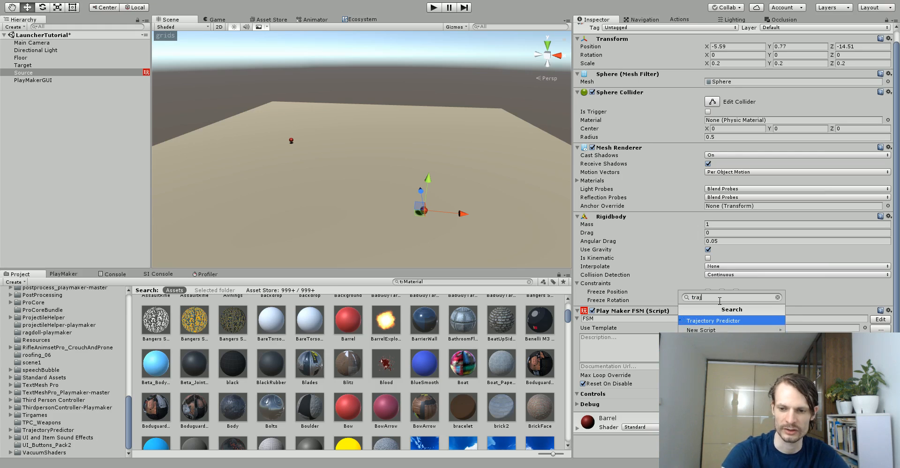
left_click(713, 321)
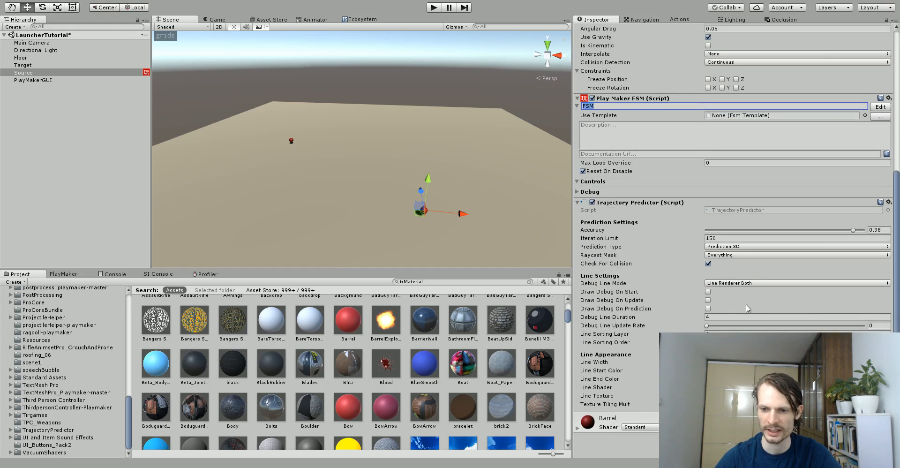
Enable Draw Debug On Start with Debug Line Mode kept at Line Renderer Both, then play
left_click(707, 300)
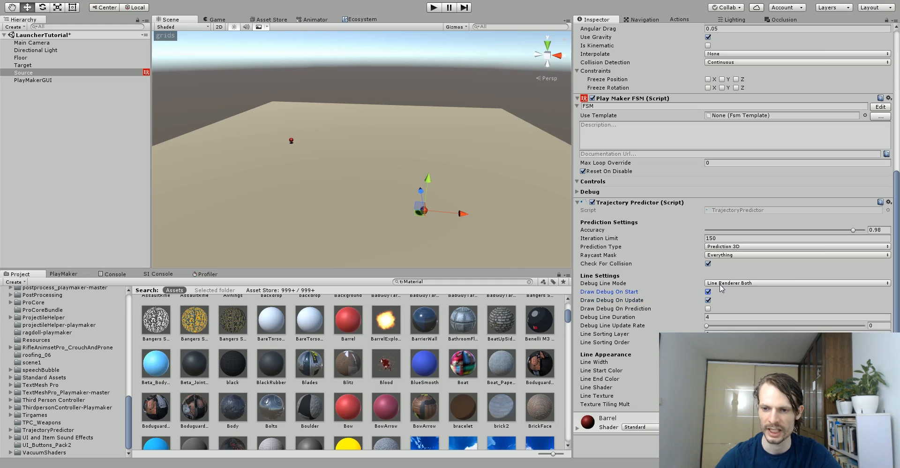
left_click(796, 282)
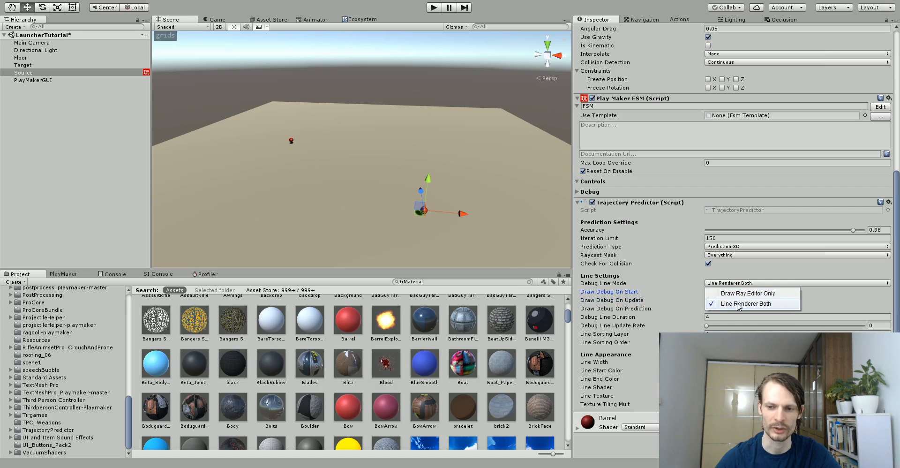
left_click(747, 304)
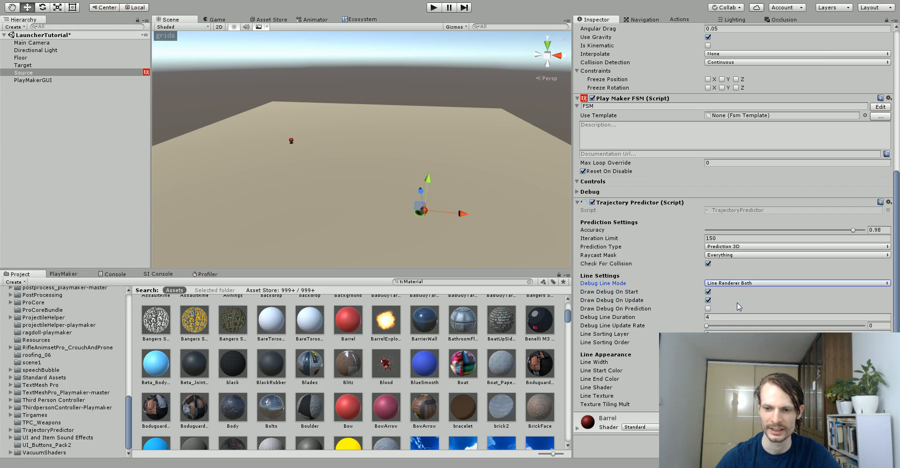
left_click(433, 8)
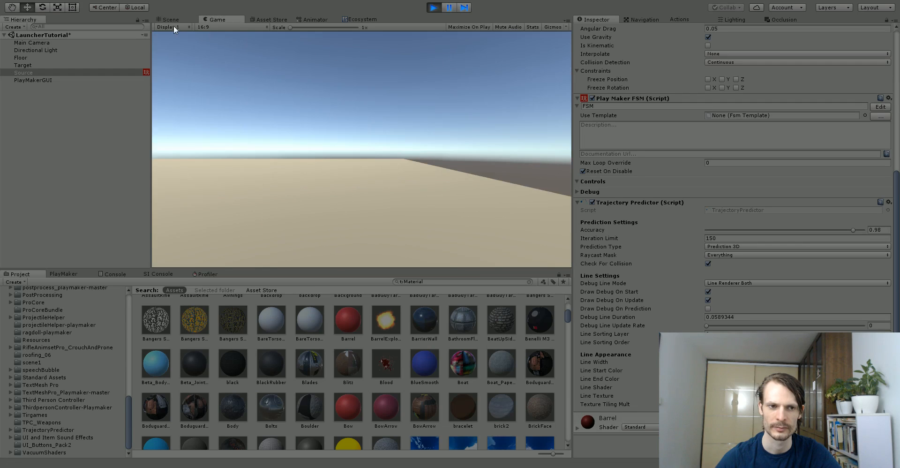
Watch the throw in the Scene view, stop, and set Time To Target to 2
left_click(168, 19)
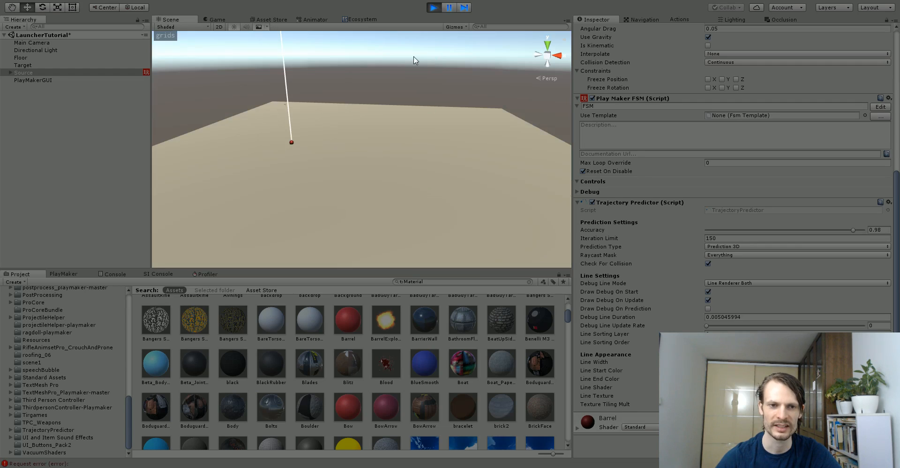
left_click(432, 7)
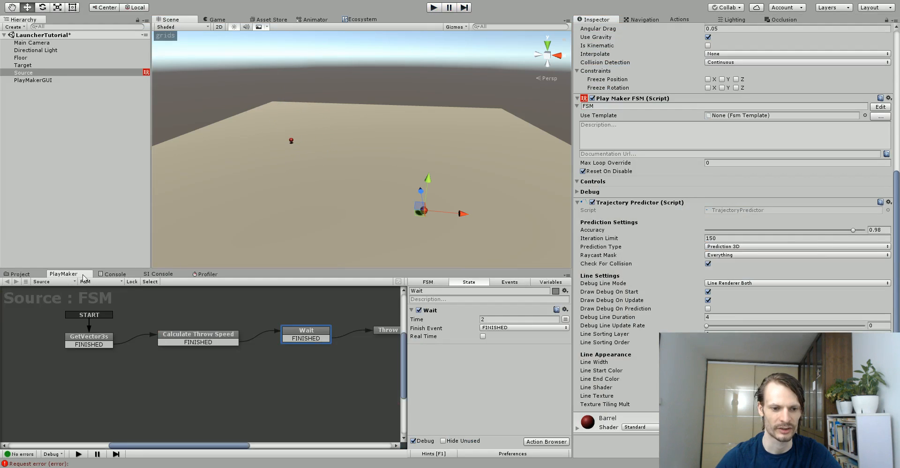
left_click(197, 333)
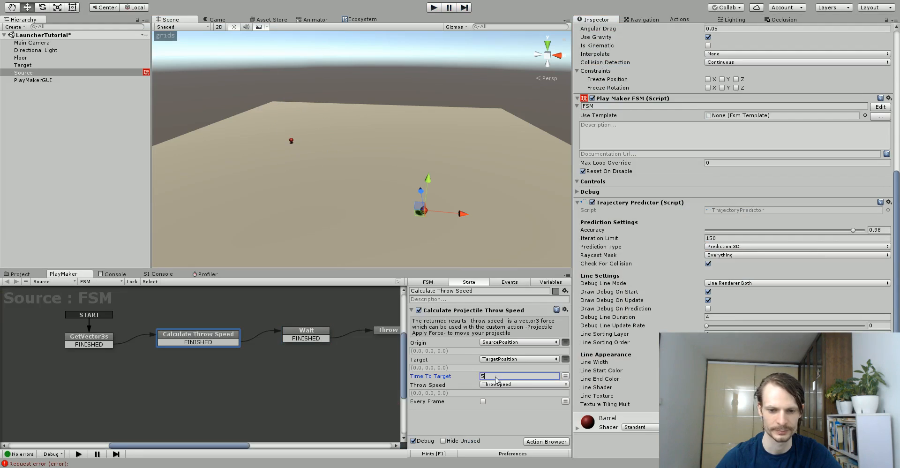
type("2")
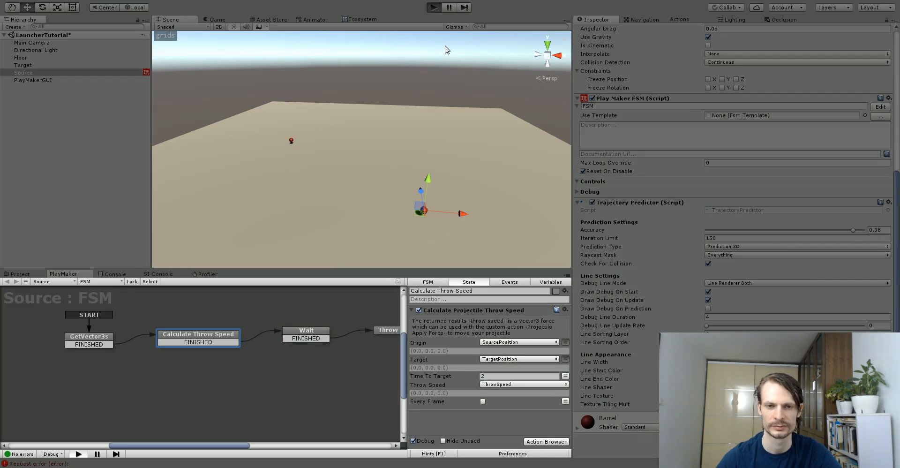
Play again to watch the ball launch, stop, and select Source
left_click(433, 7)
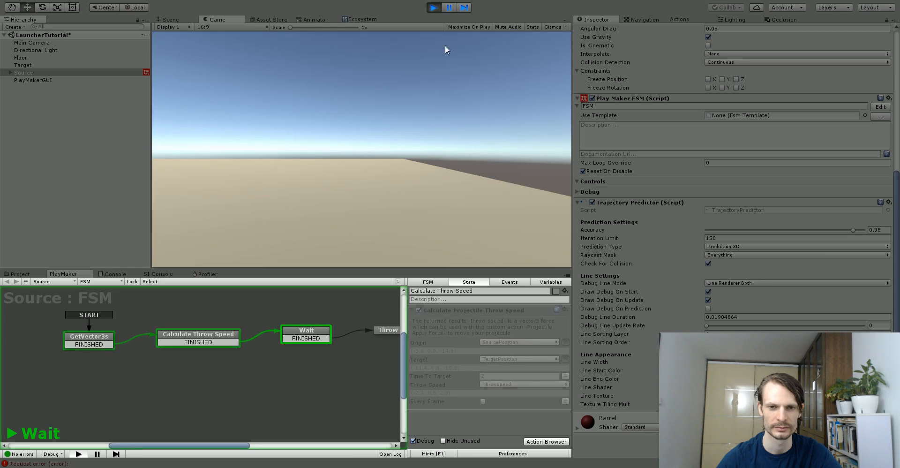
left_click(170, 19)
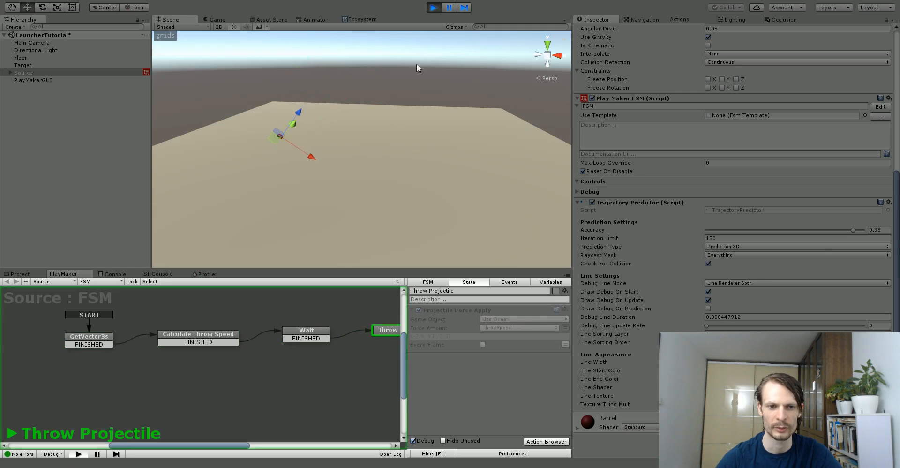
left_click(433, 7)
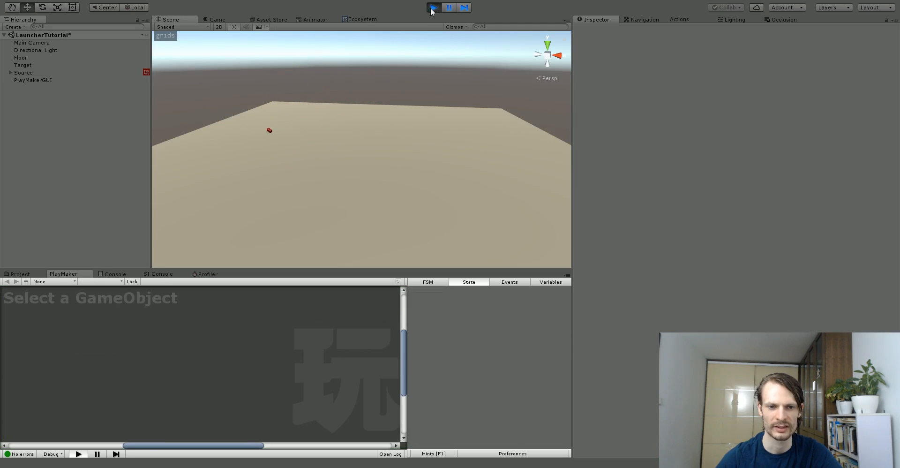
left_click(433, 7)
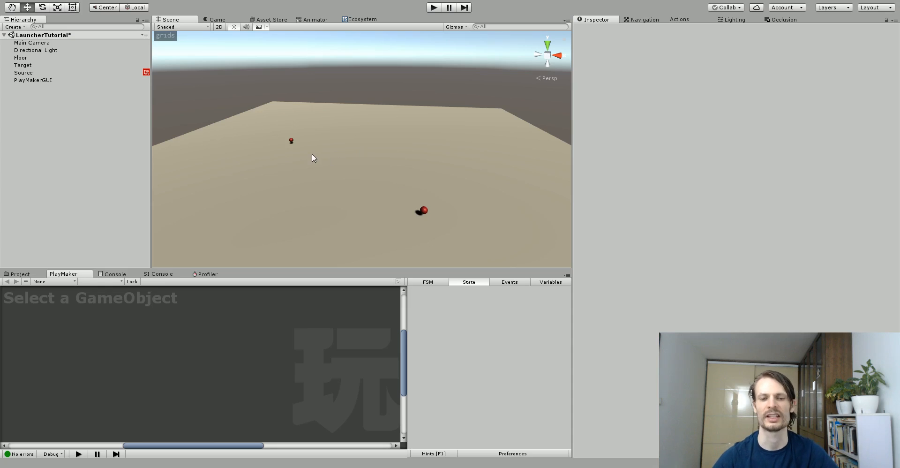
mouse_move(369, 138)
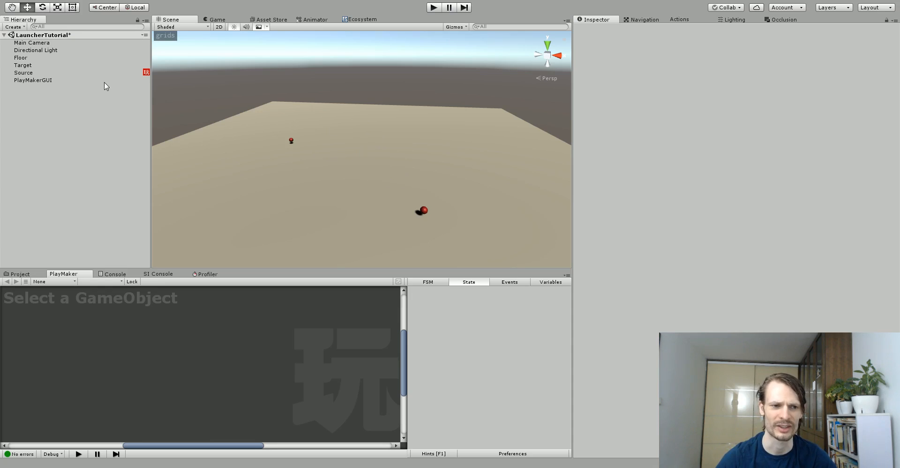
left_click(23, 72)
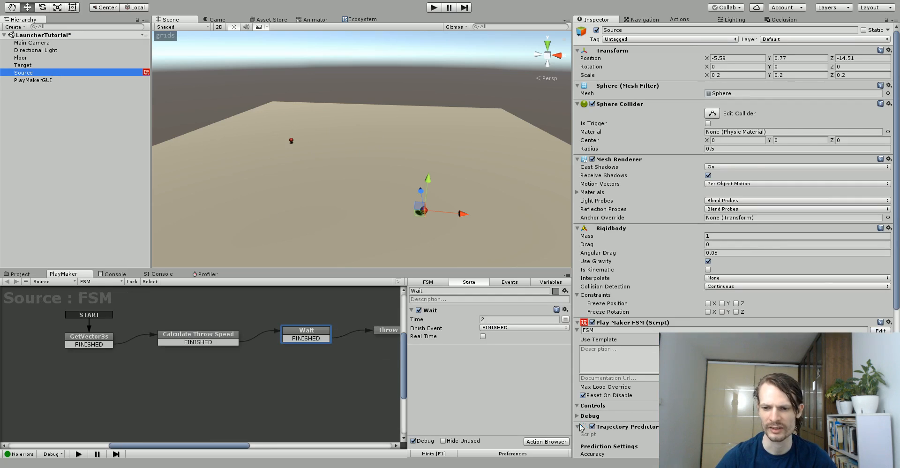
Enable Draw Debug On Prediction on Source, then review the Calculate Throw Speed and Wait states
scroll("down", 3)
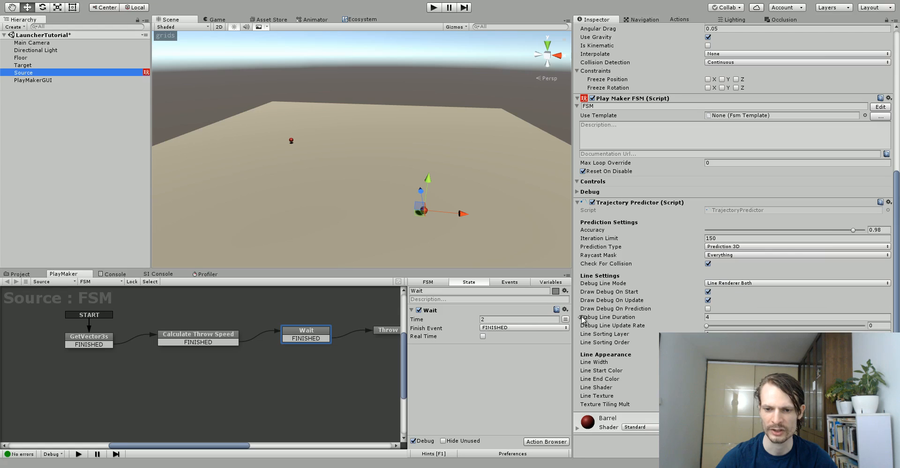
mouse_move(600, 310)
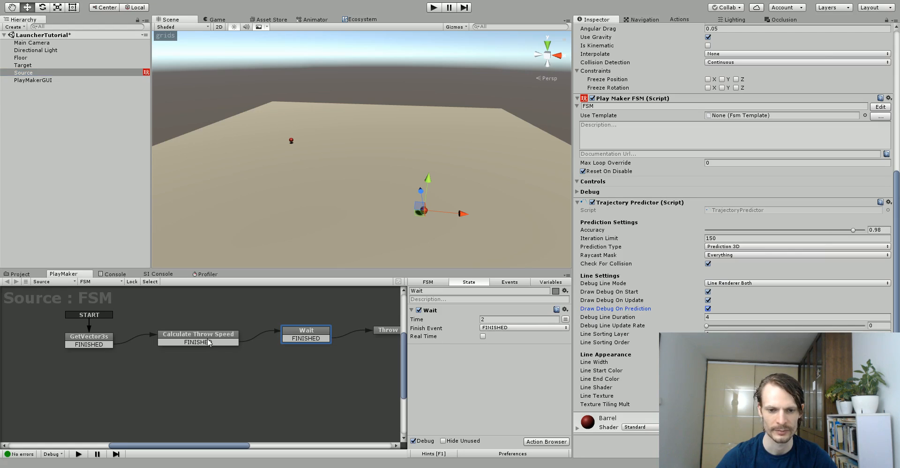
left_click(198, 334)
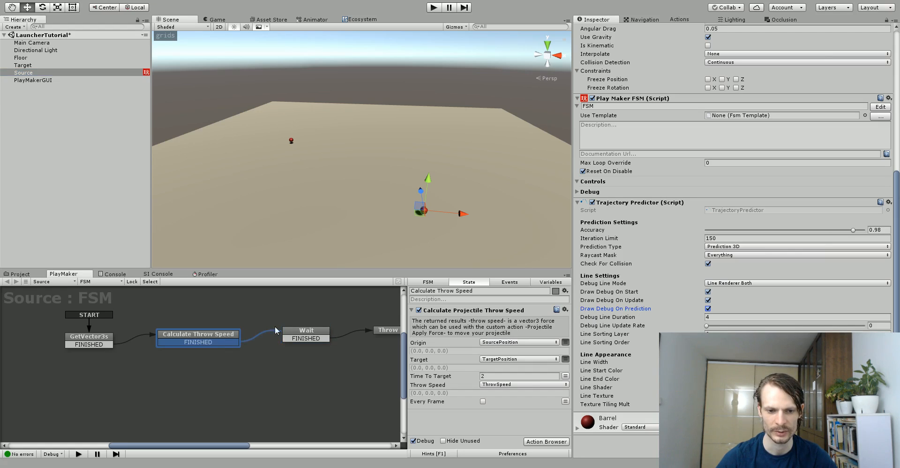
left_click(306, 328)
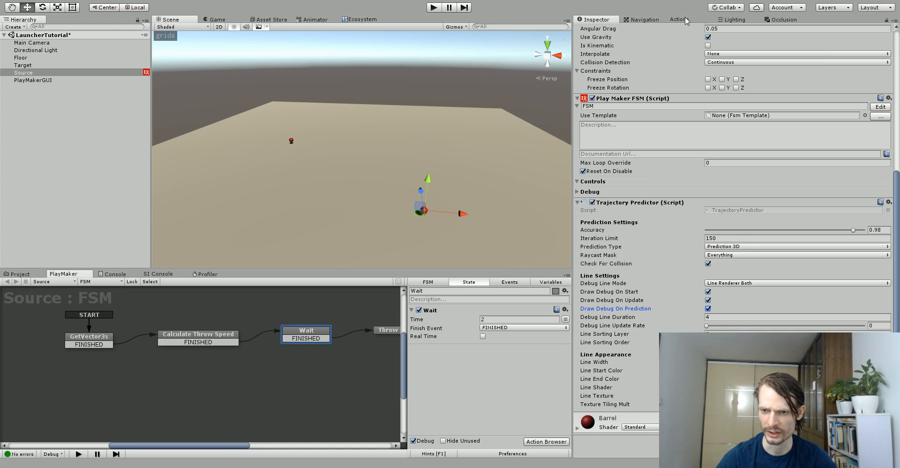
Add Projectile Path Prediction 3D from the Custom category to the Wait state
left_click(678, 19)
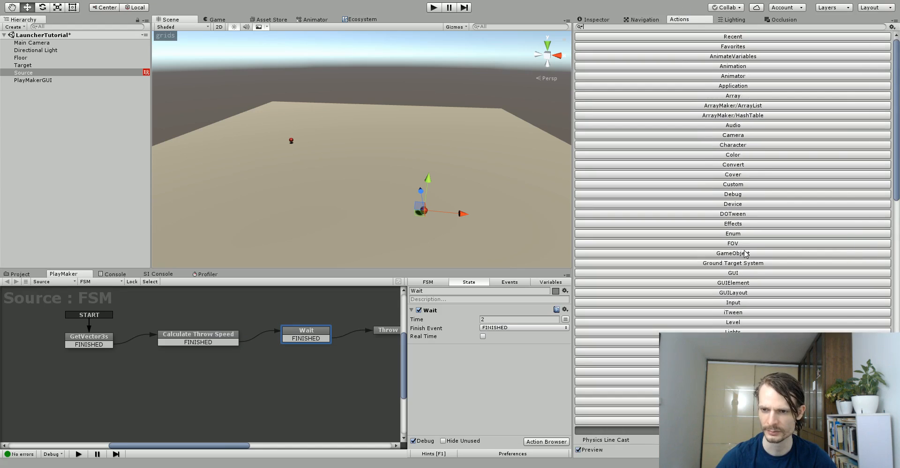
mouse_move(758, 165)
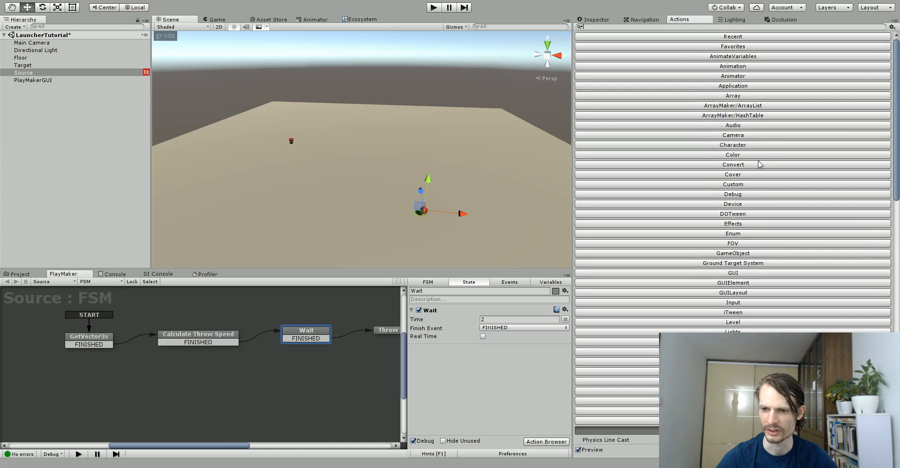
left_click(732, 183)
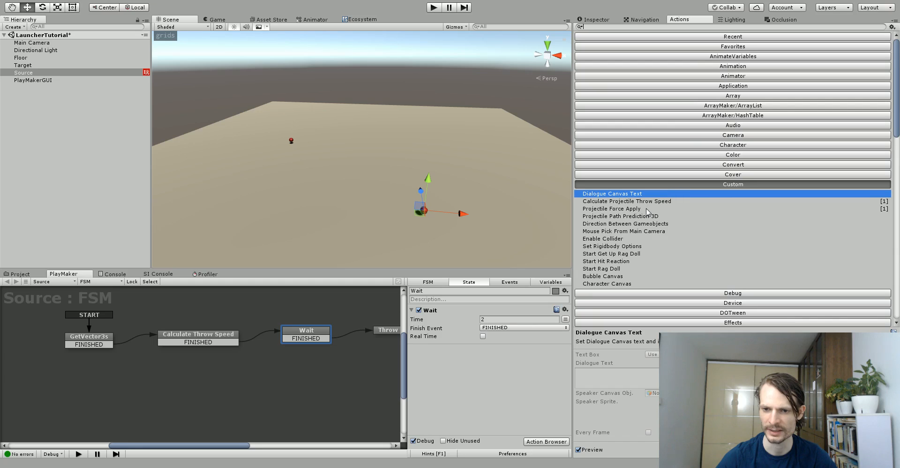
mouse_move(596, 217)
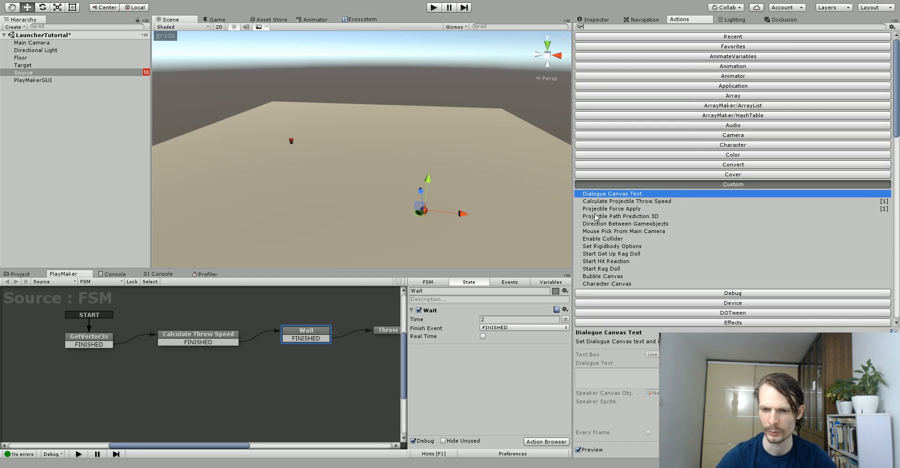
mouse_move(597, 219)
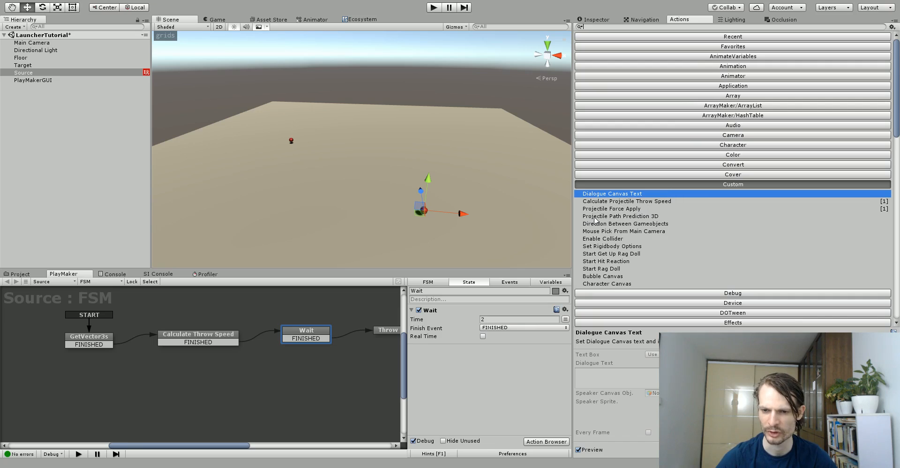
left_click(620, 215)
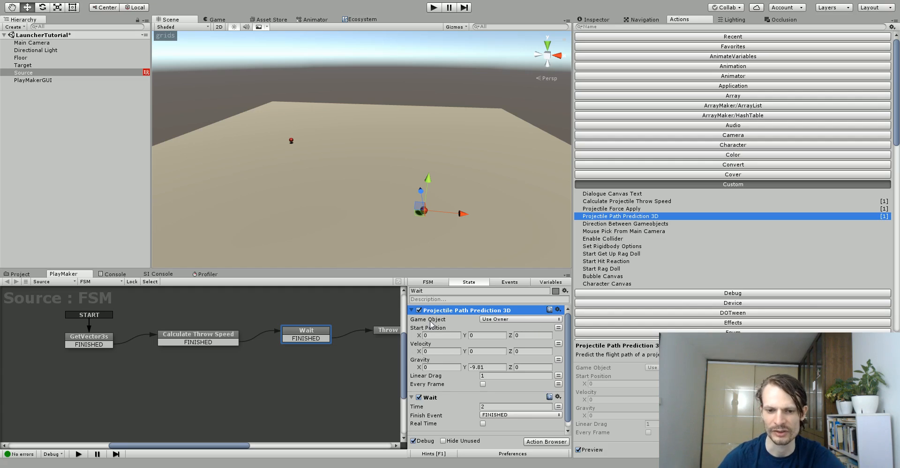
mouse_move(557, 331)
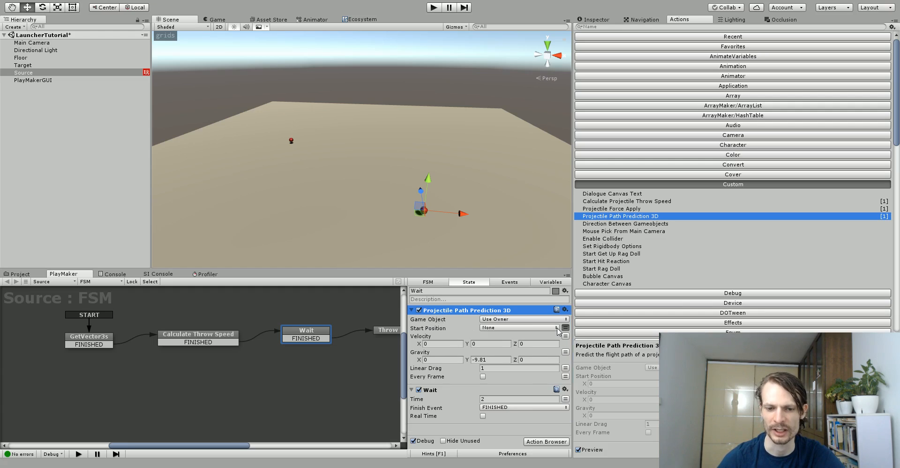
Bind the action's Start Position to SourcePosition and its Velocity to ThrowSpeed
left_click(521, 328)
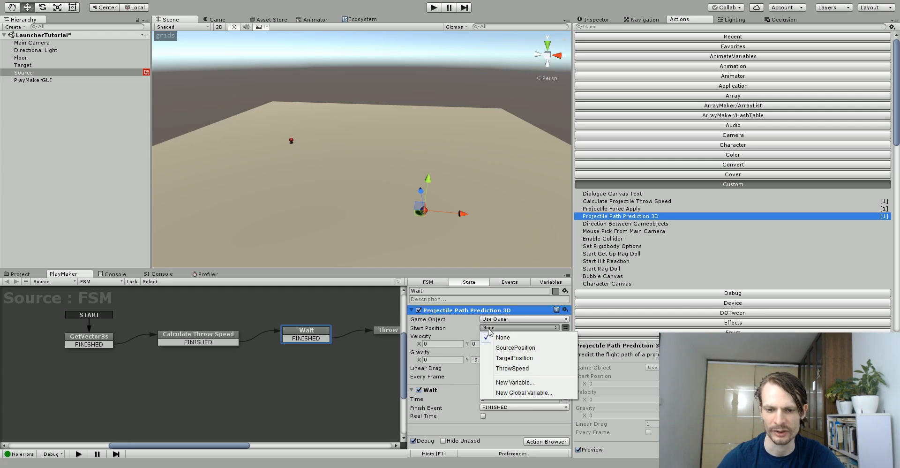
left_click(514, 347)
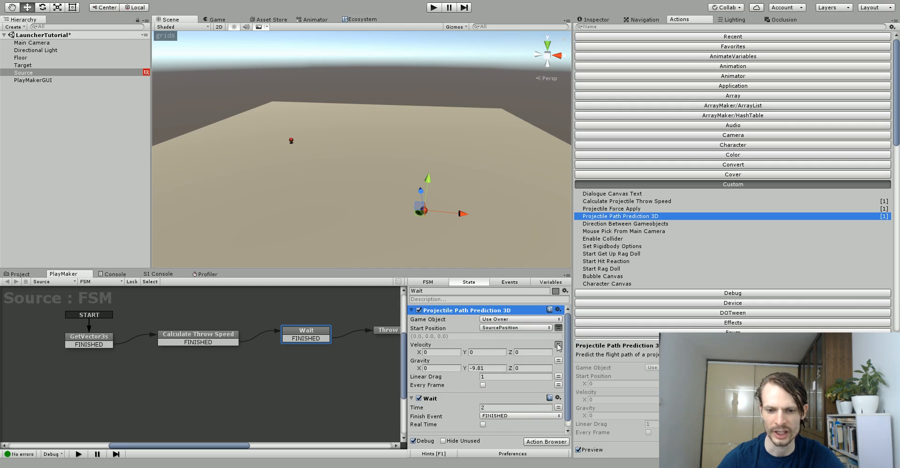
left_click(564, 344)
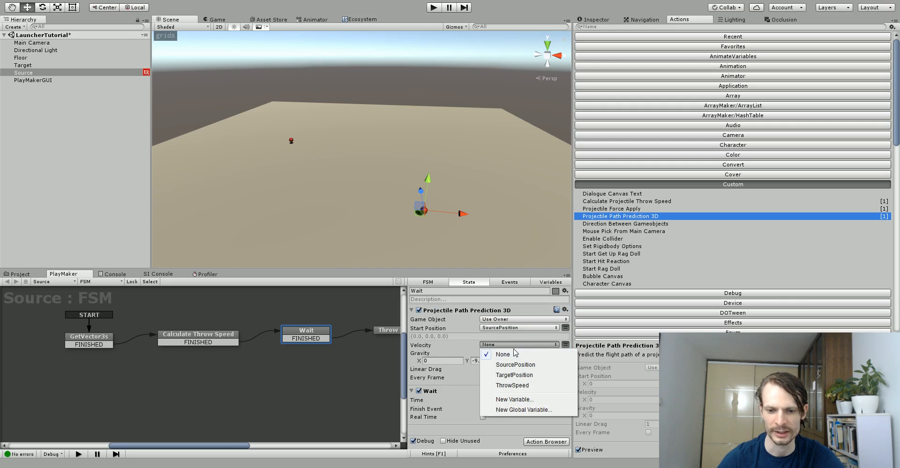
left_click(511, 385)
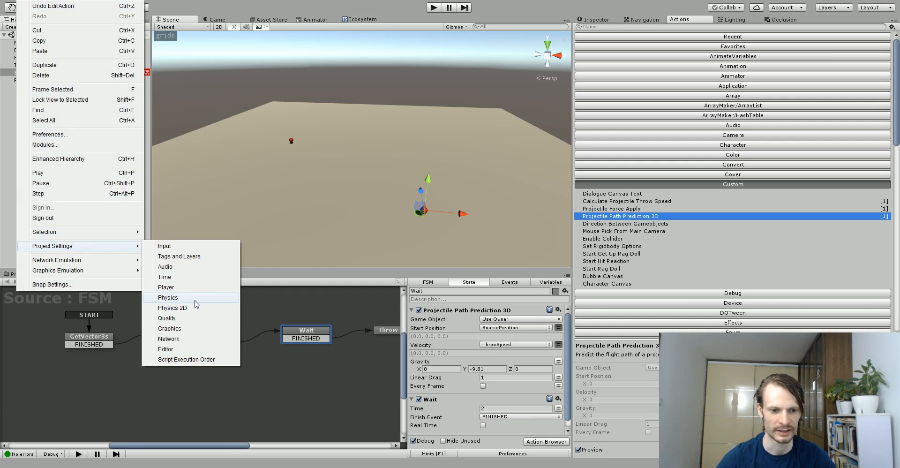
Confirm project Physics gravity is -9.81, then reselect the Source object
left_click(167, 297)
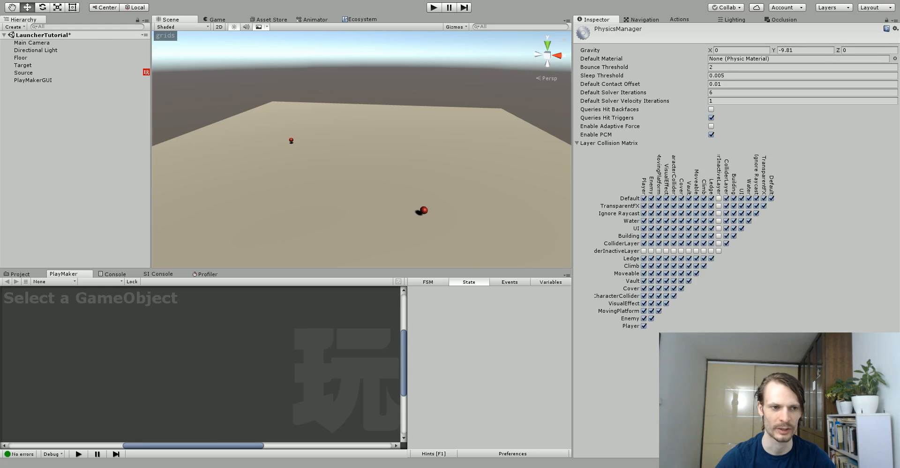
left_click(23, 72)
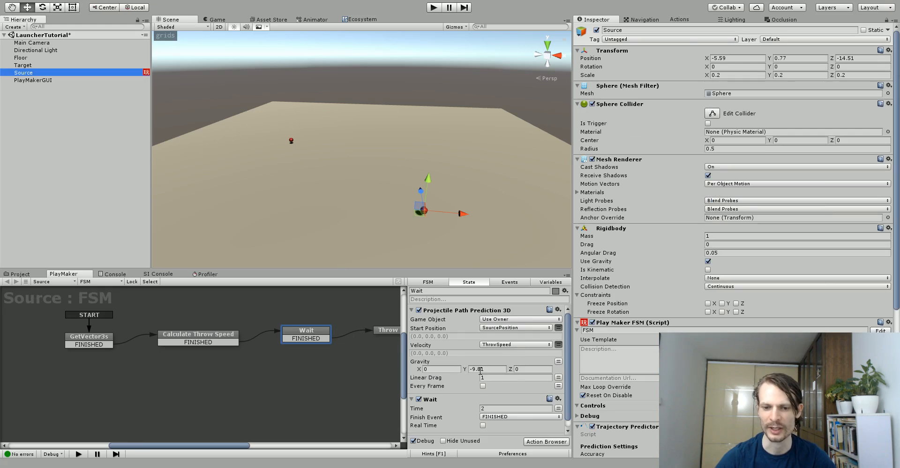
Set the prediction's Linear Drag to 0 and the Wait action's Time to 3
left_click(513, 377)
type("0")
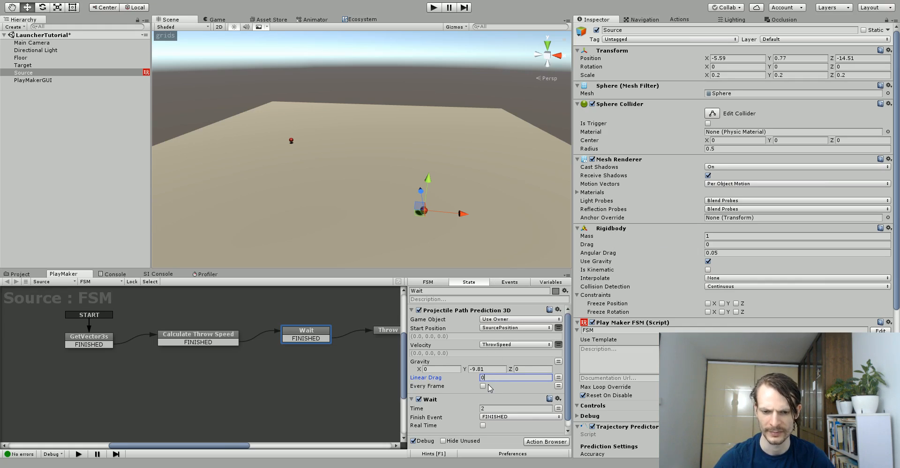
left_click(513, 408)
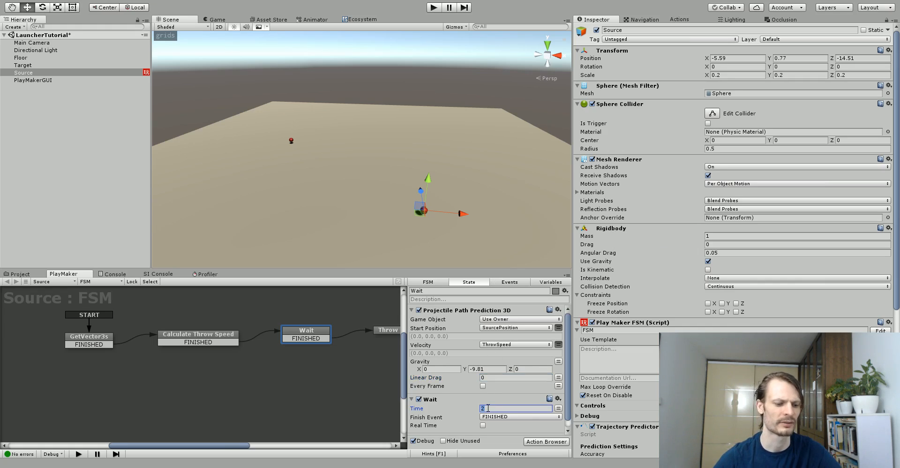
type("3")
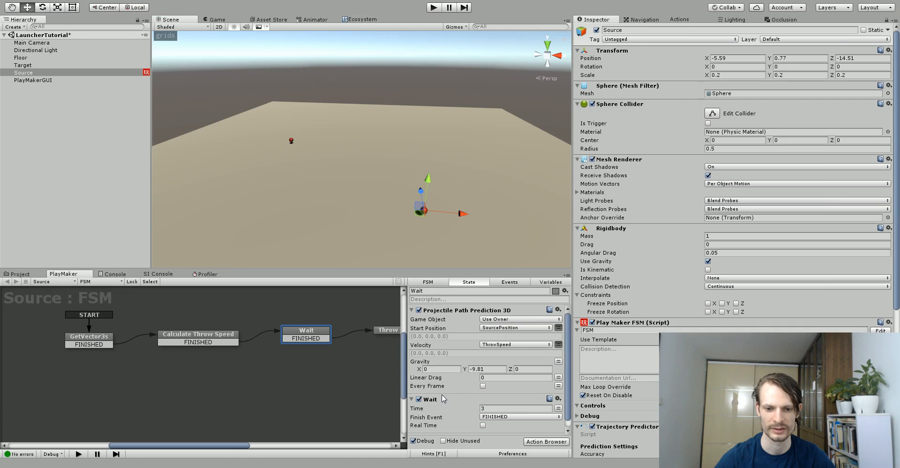
left_click(483, 386)
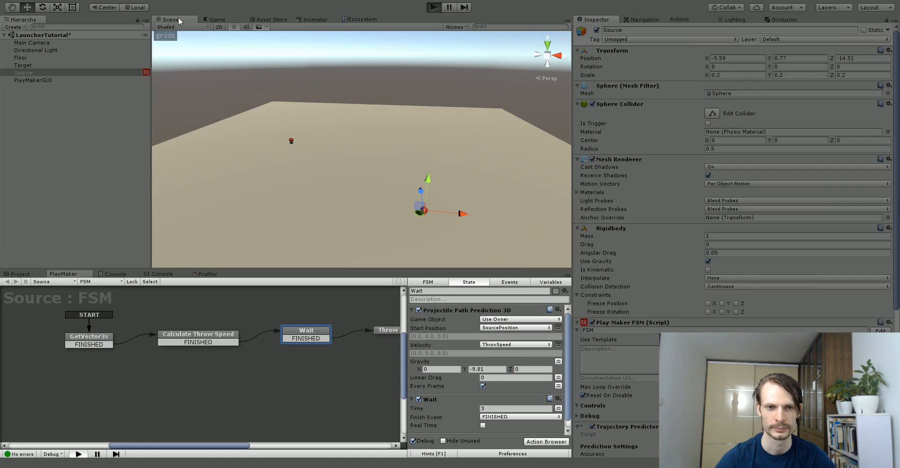
left_click(433, 6)
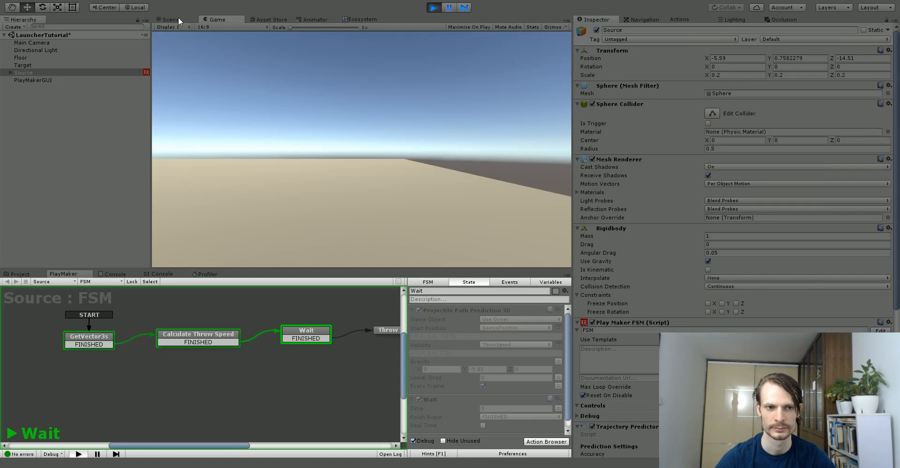
left_click(170, 19)
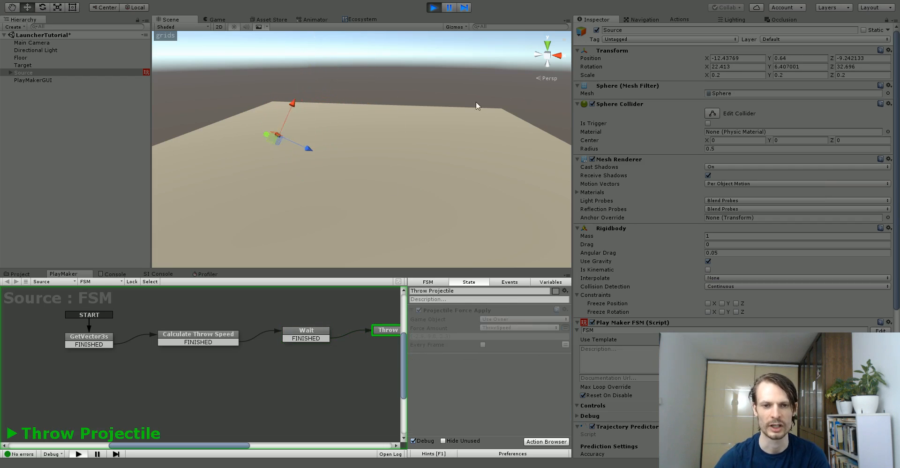
left_click(433, 6)
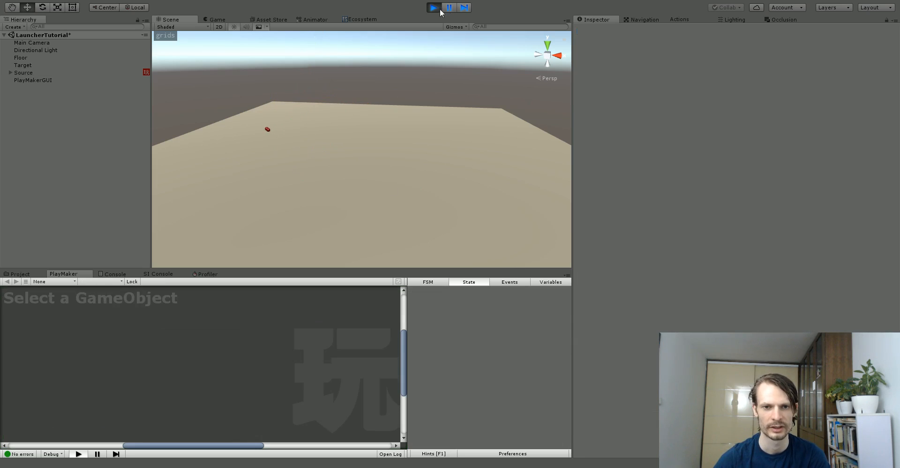
left_click(433, 7)
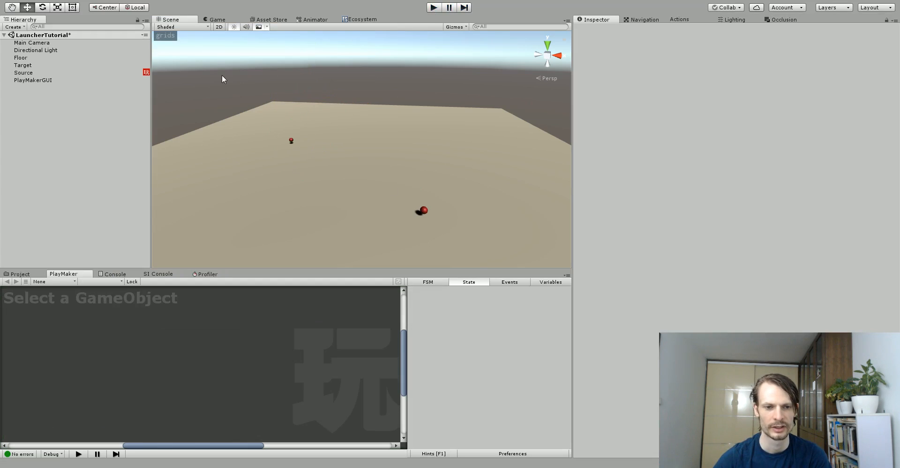
left_click(23, 73)
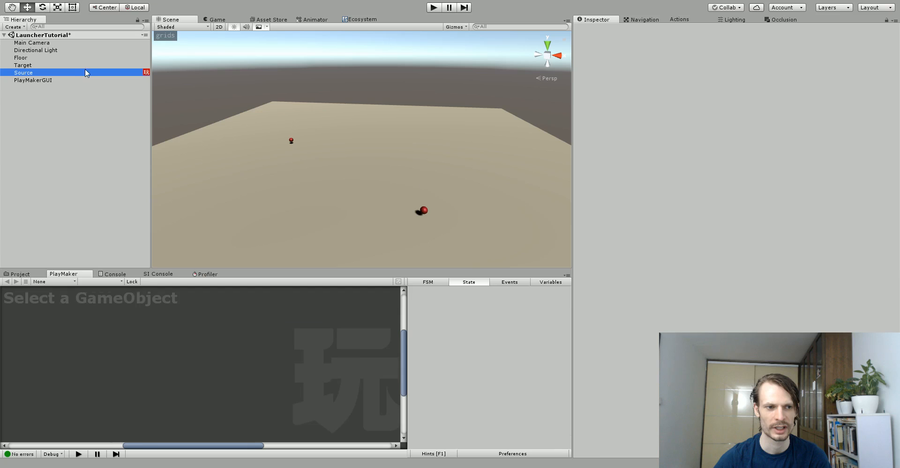
left_click(24, 72)
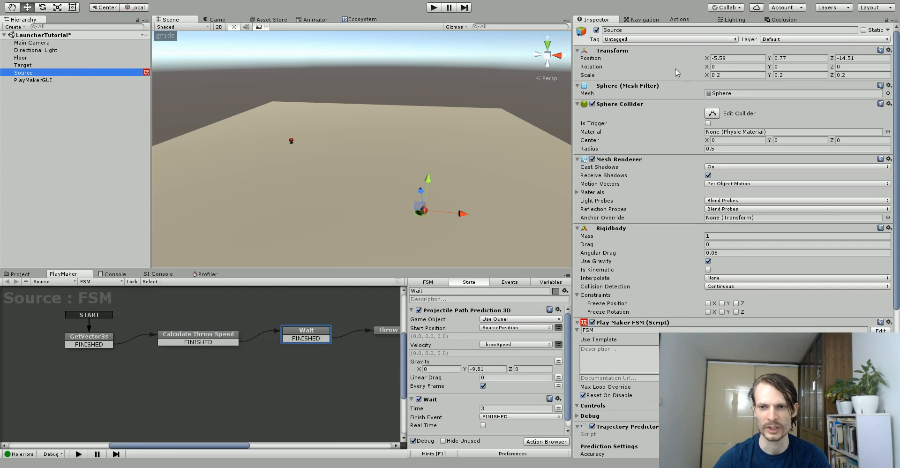
Filter the Actions browser by 'mouse' and preview Mouse Pick Event, Get Mouse Button Down and Get Mouse Button
left_click(679, 18)
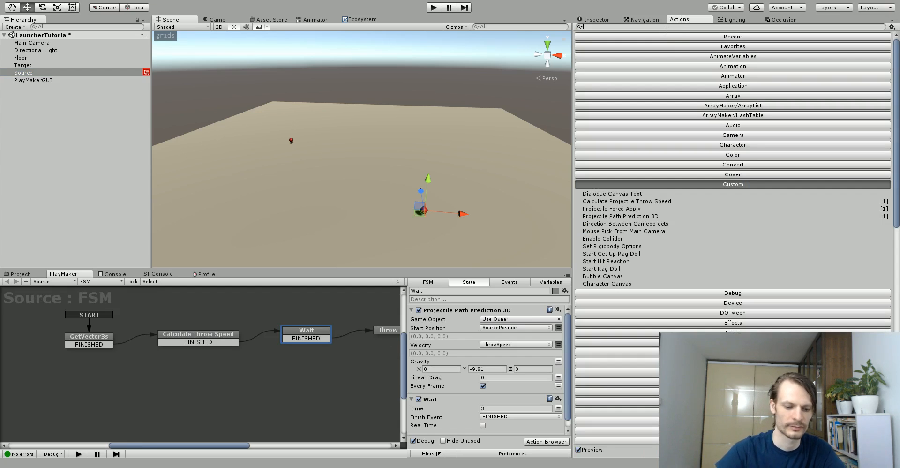
type("mouse")
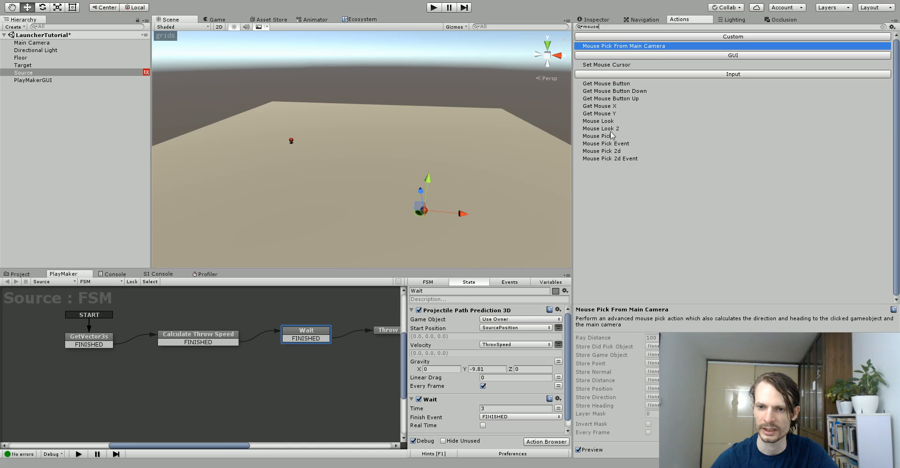
left_click(605, 143)
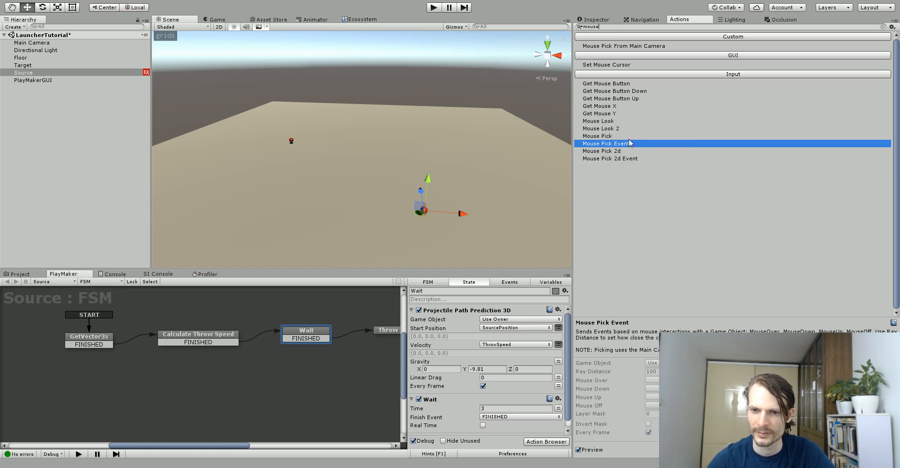
left_click(599, 105)
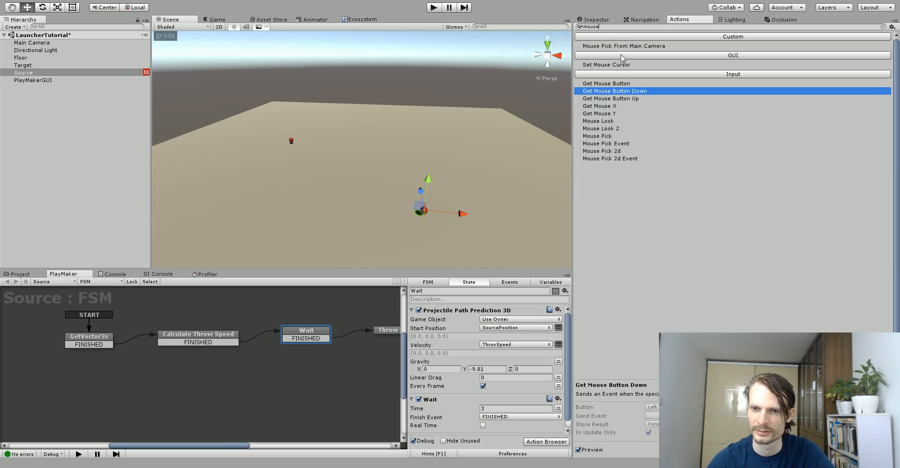
left_click(606, 83)
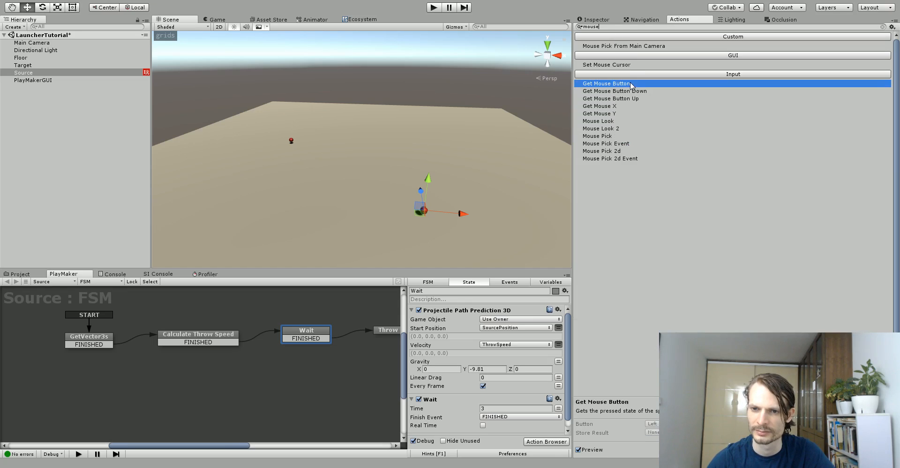
Preview Get Mouse Y and Mouse Pick, then return to the Wait state's actions
left_click(598, 113)
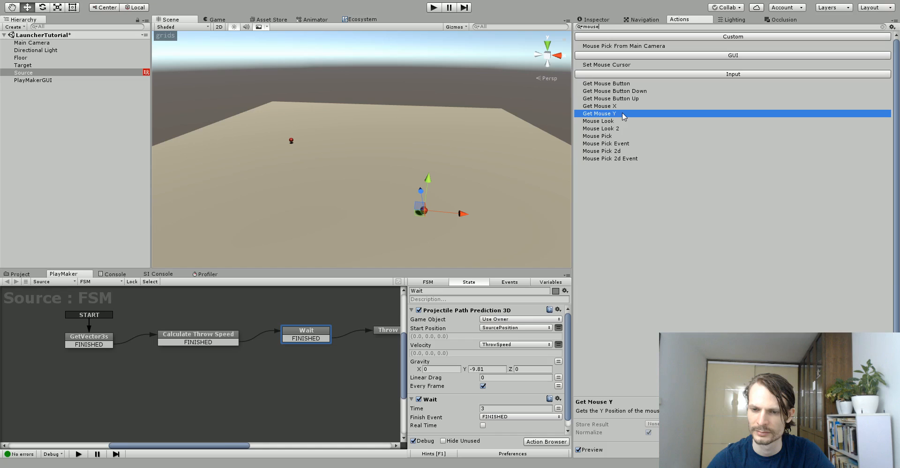
left_click(597, 136)
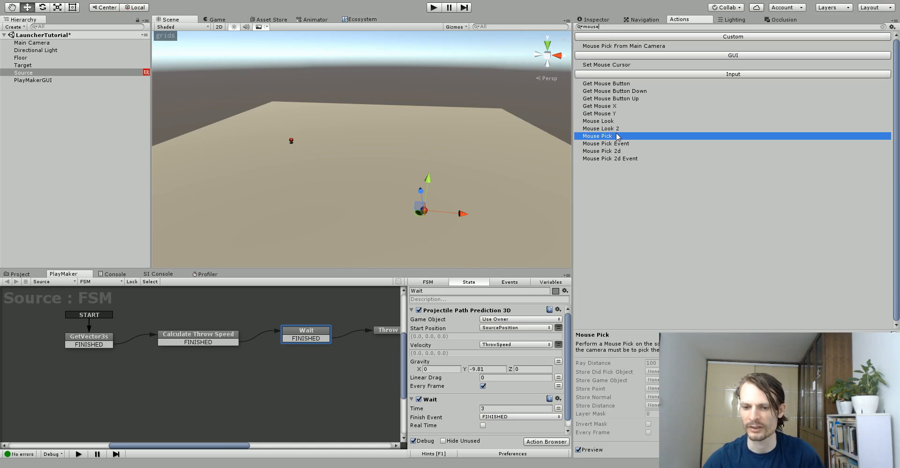
mouse_move(645, 408)
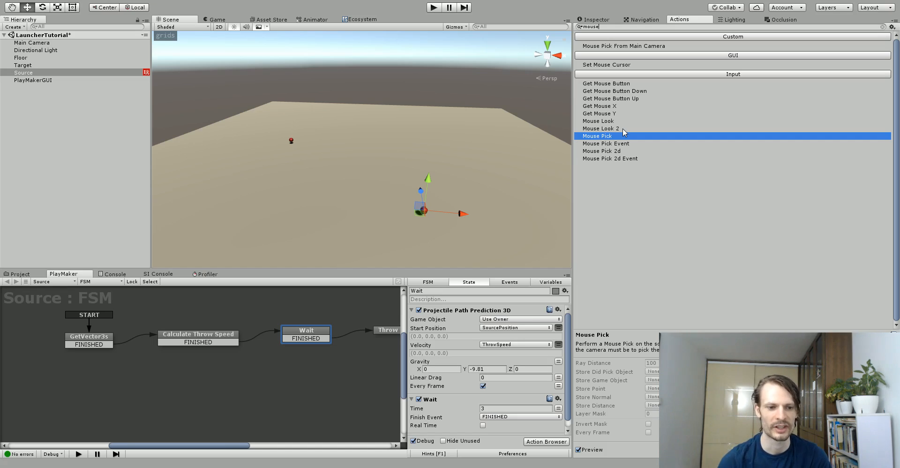
mouse_move(211, 330)
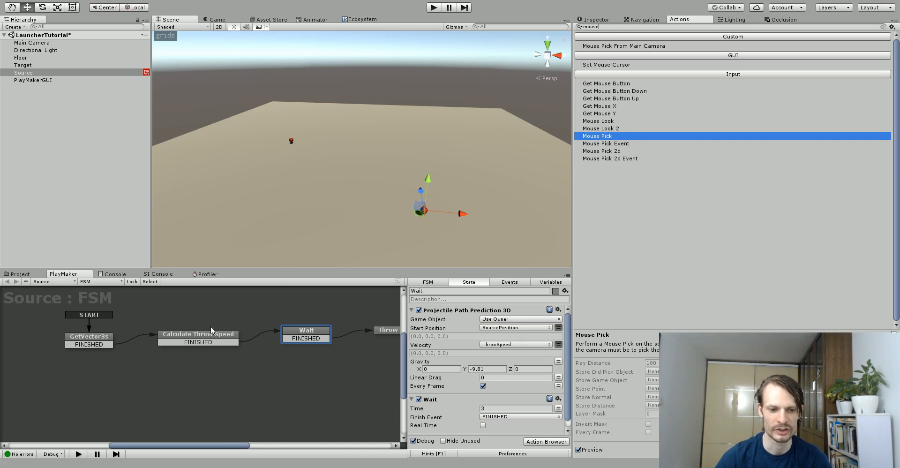
left_click(198, 334)
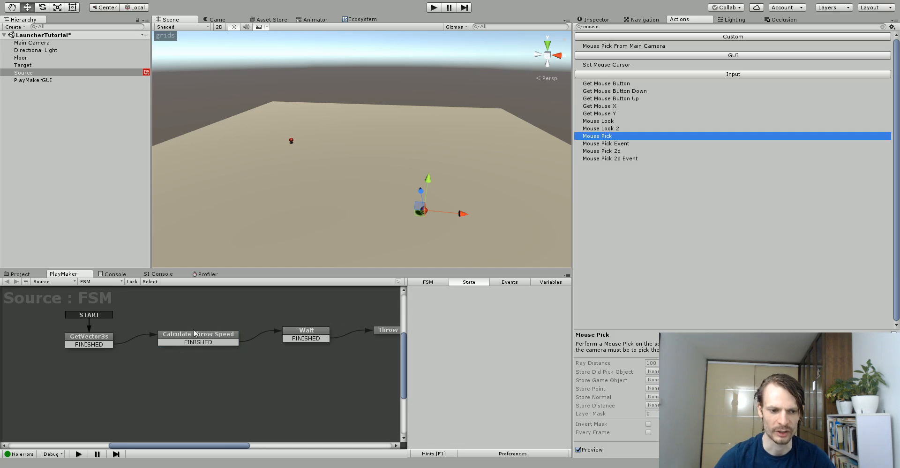
left_click(306, 330)
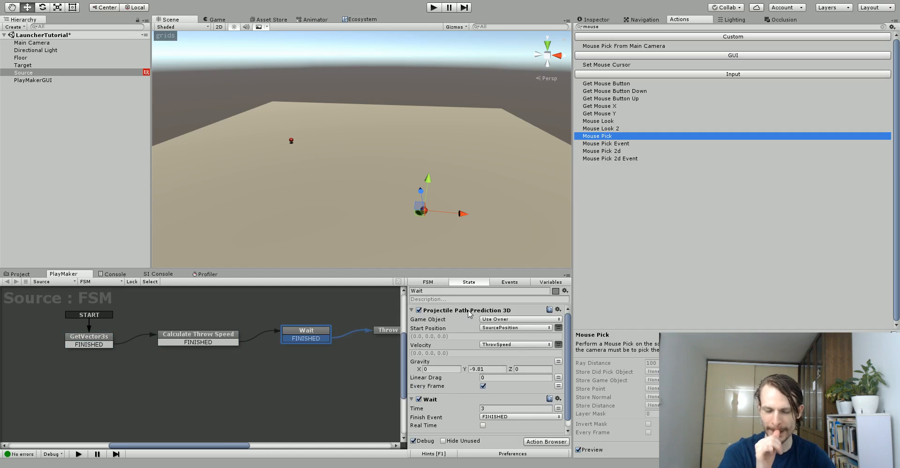
mouse_move(381, 149)
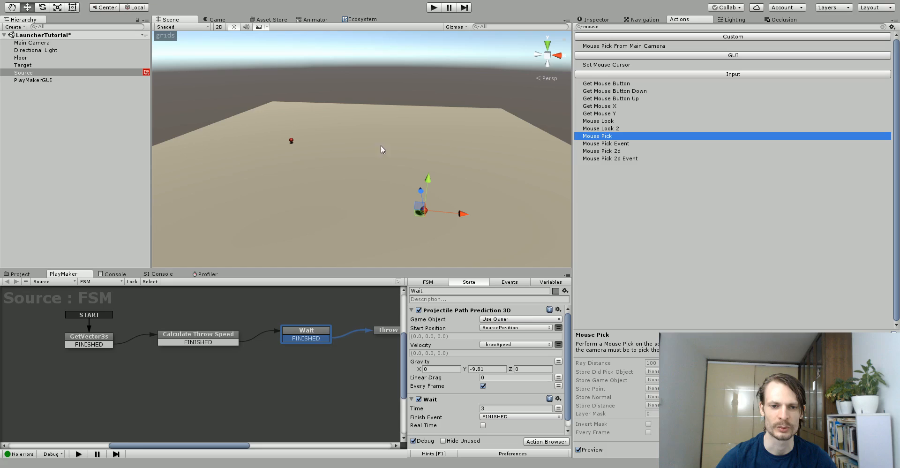
mouse_move(379, 136)
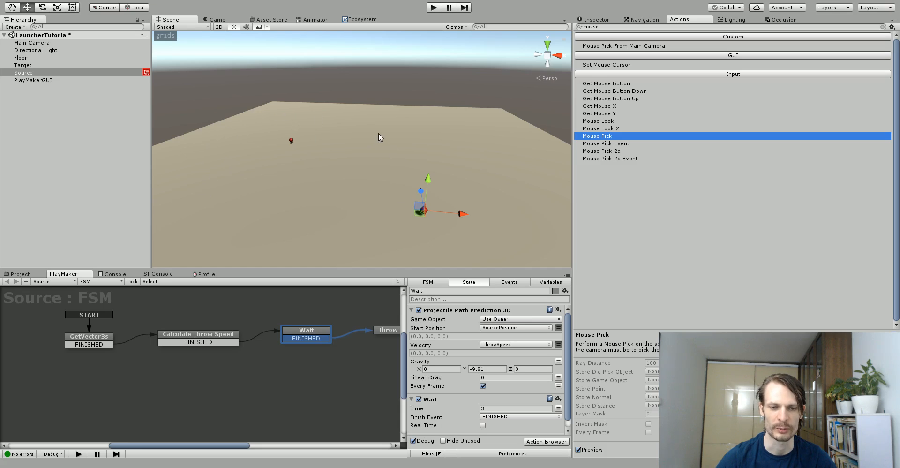
mouse_move(254, 155)
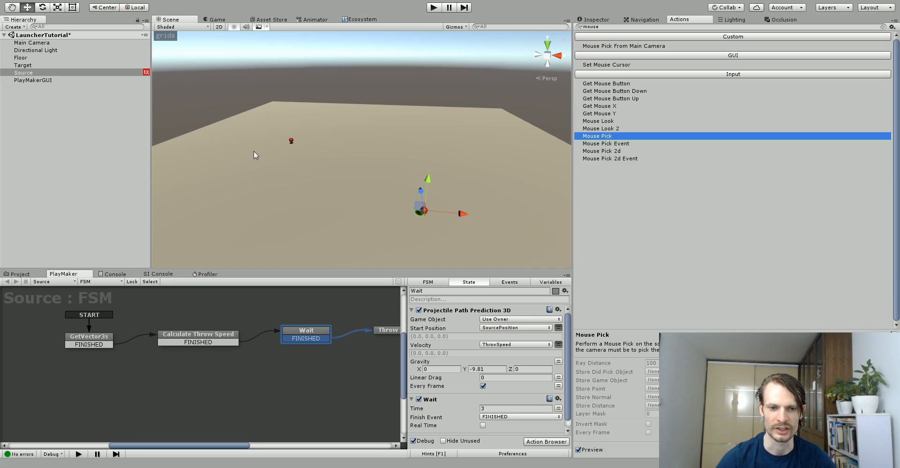
mouse_move(207, 433)
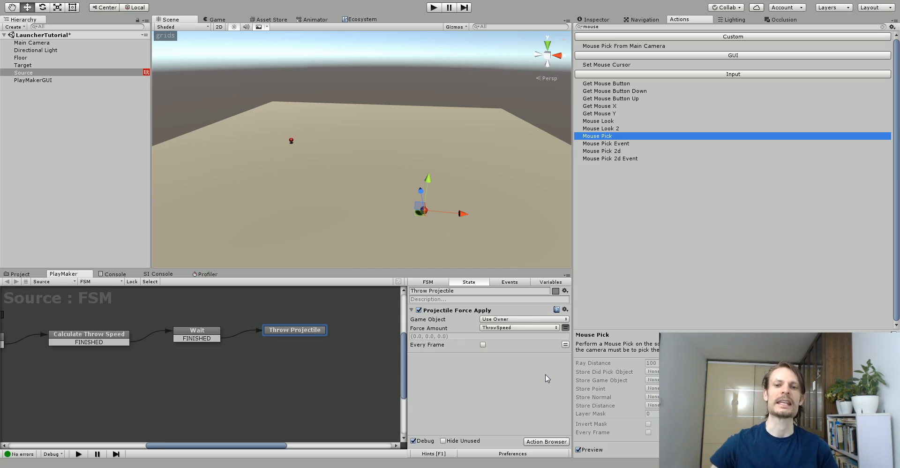
mouse_move(282, 134)
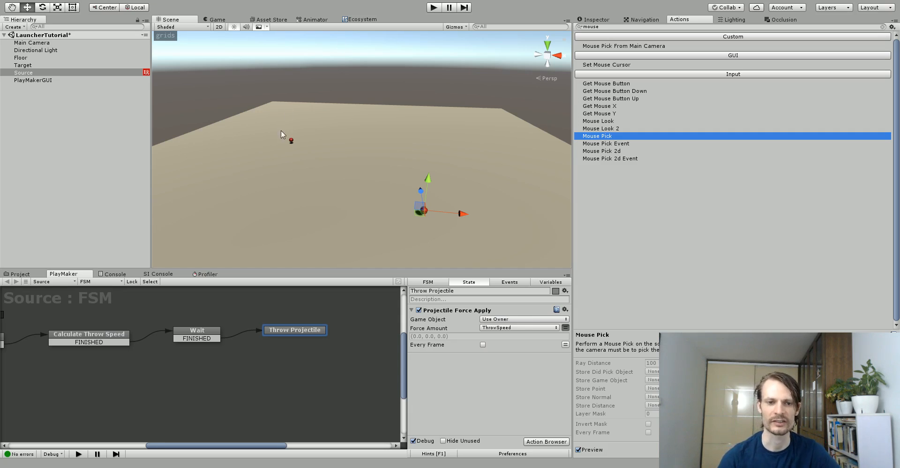
mouse_move(292, 141)
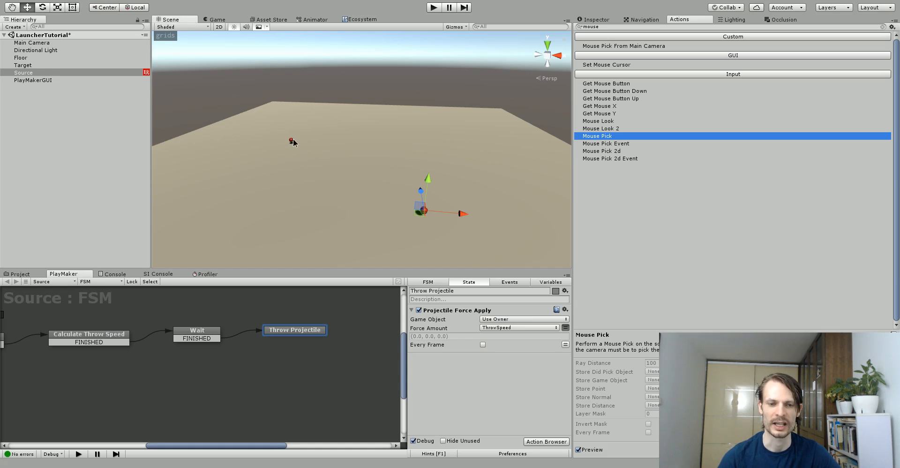
Select the Target object, which shows no FSM in the PlayMaker panel
left_click(22, 65)
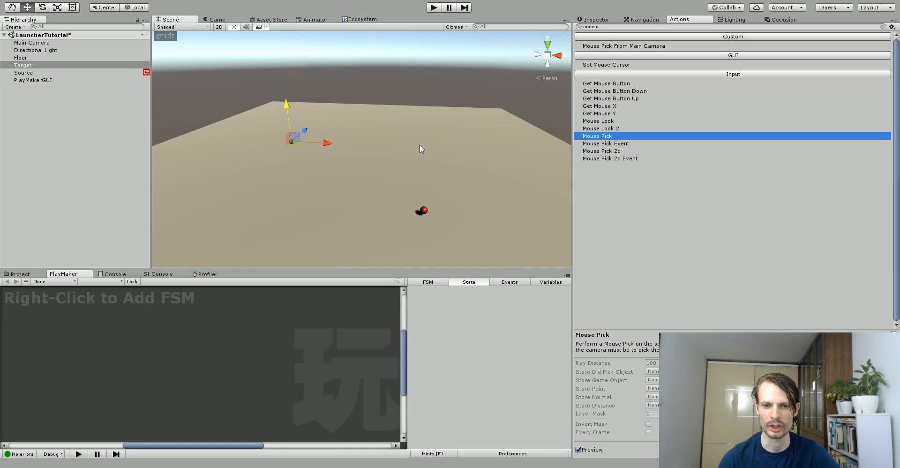
mouse_move(448, 153)
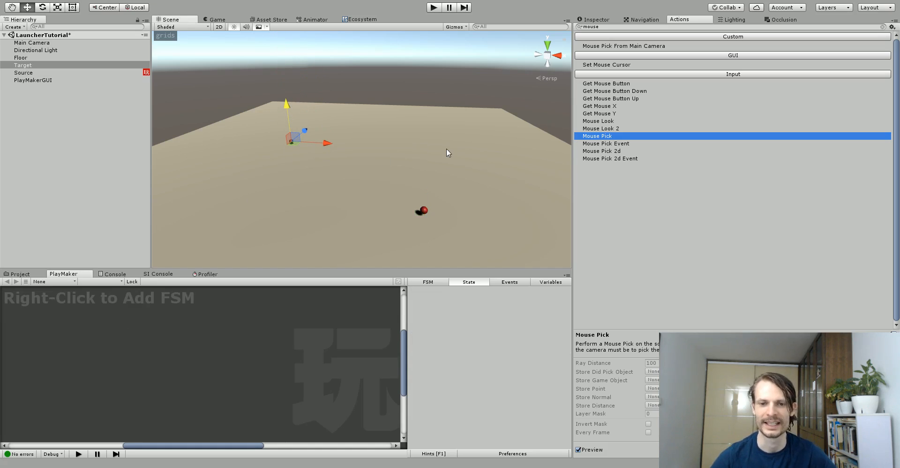